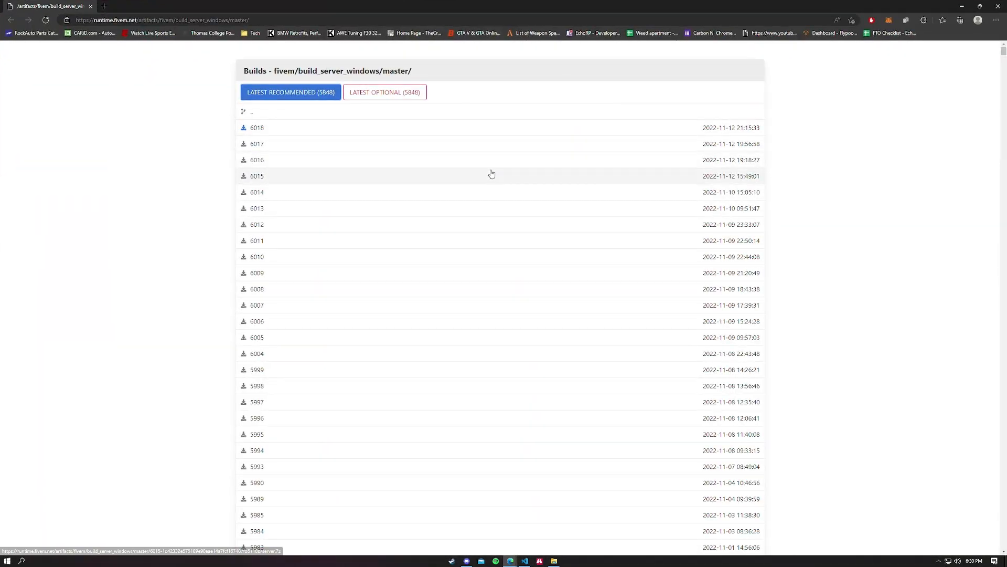
- Download recommended server build 5848 and open server (17).7z despite the security warning
{"action": "left_click", "coordinate": [979, 6]}
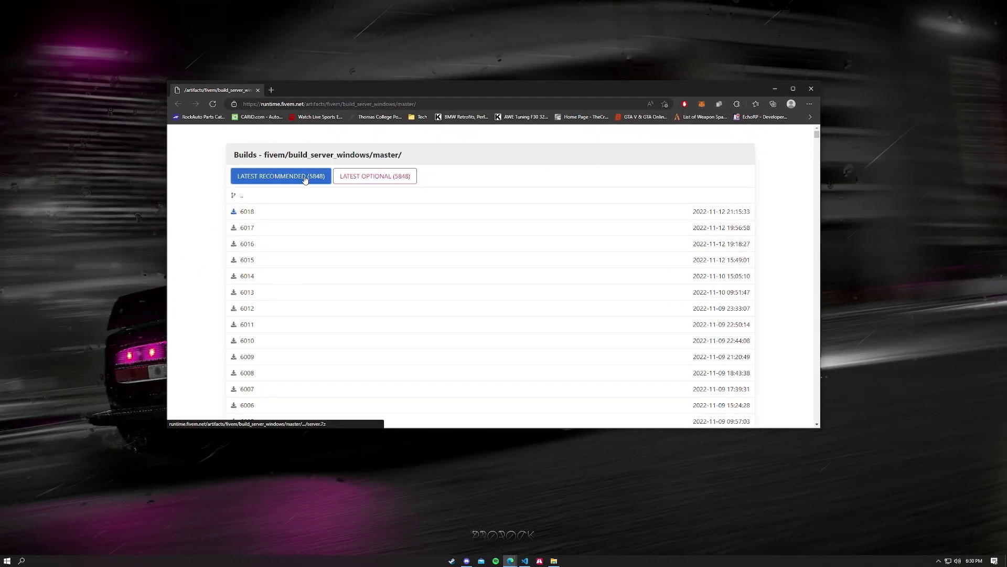
{"action": "left_click", "coordinate": [280, 176]}
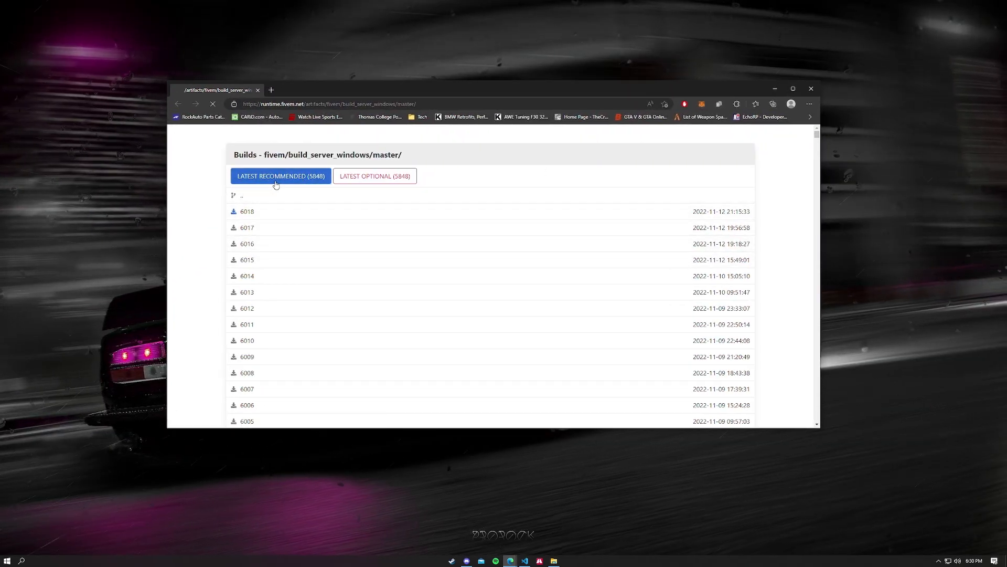
{"action": "left_click", "coordinate": [773, 103]}
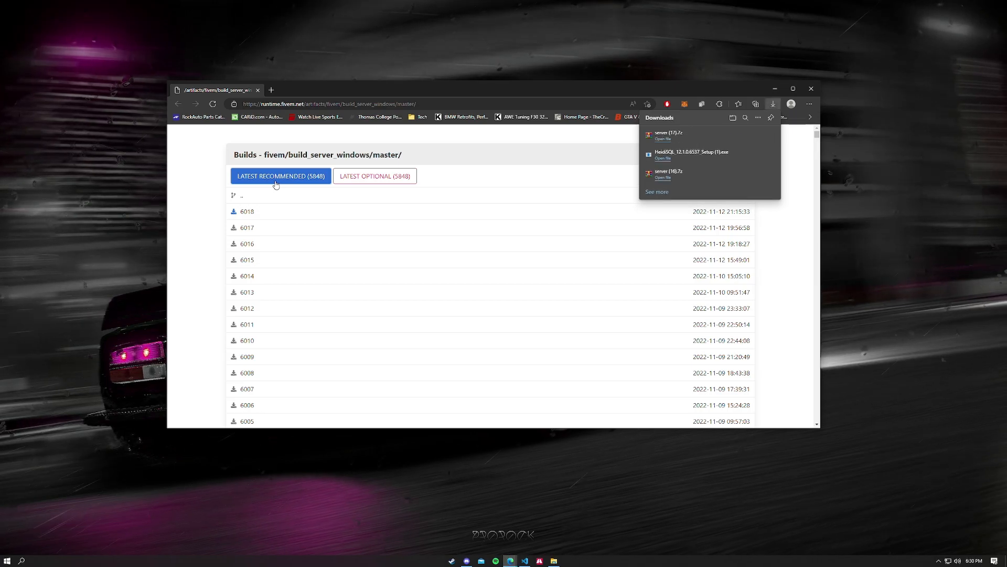
{"action": "left_click", "coordinate": [663, 138]}
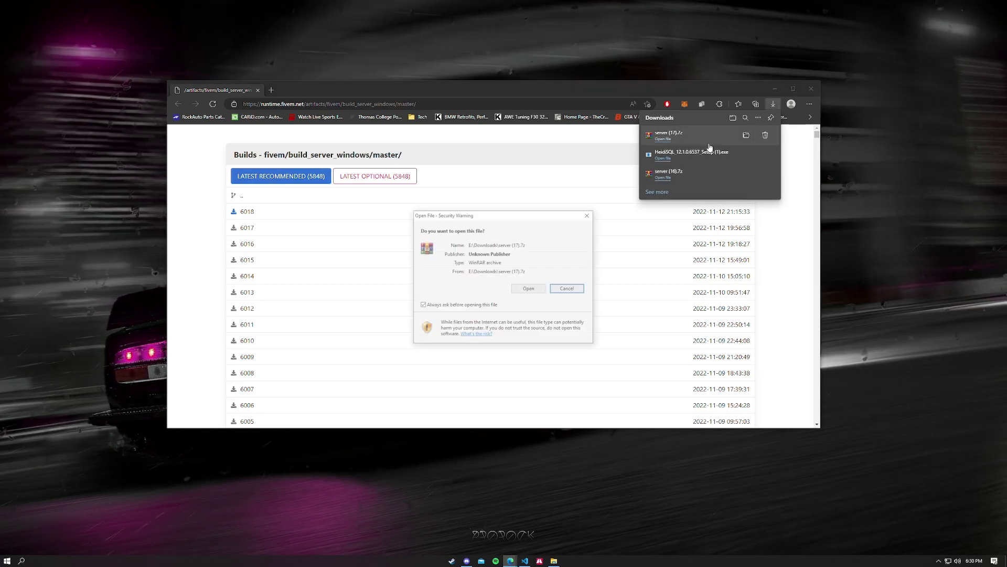
{"action": "left_click", "coordinate": [527, 288]}
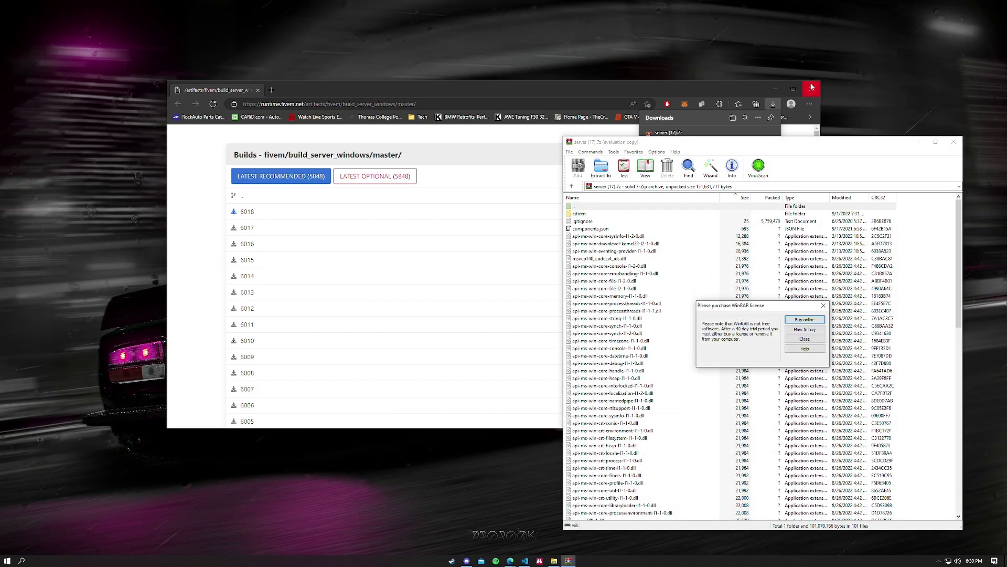
- Dismiss the WinRAR nag and extract the archive into a new FXServer folder in Youtube Server
{"action": "left_click", "coordinate": [803, 339]}
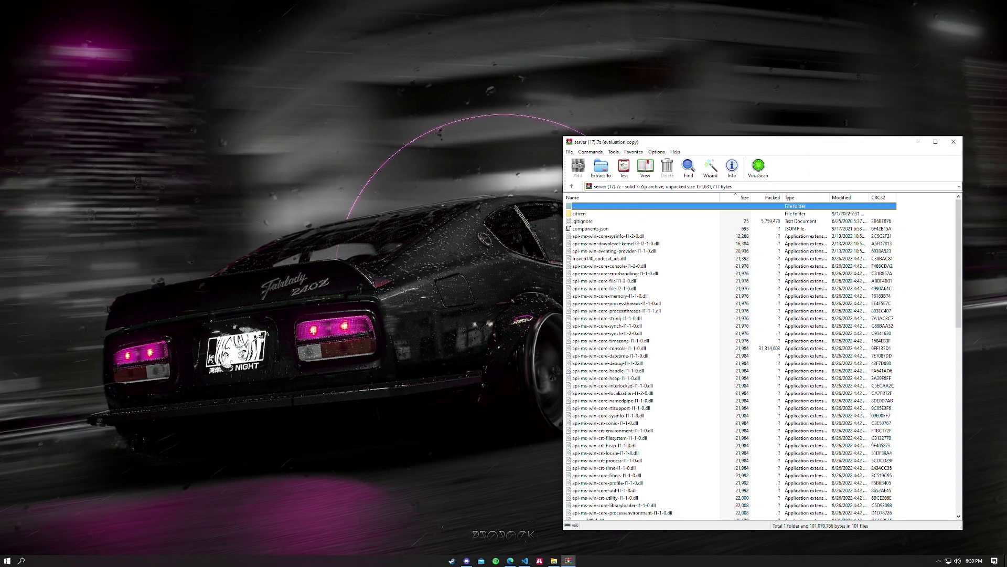
{"action": "mouse_move", "coordinate": [522, 561]}
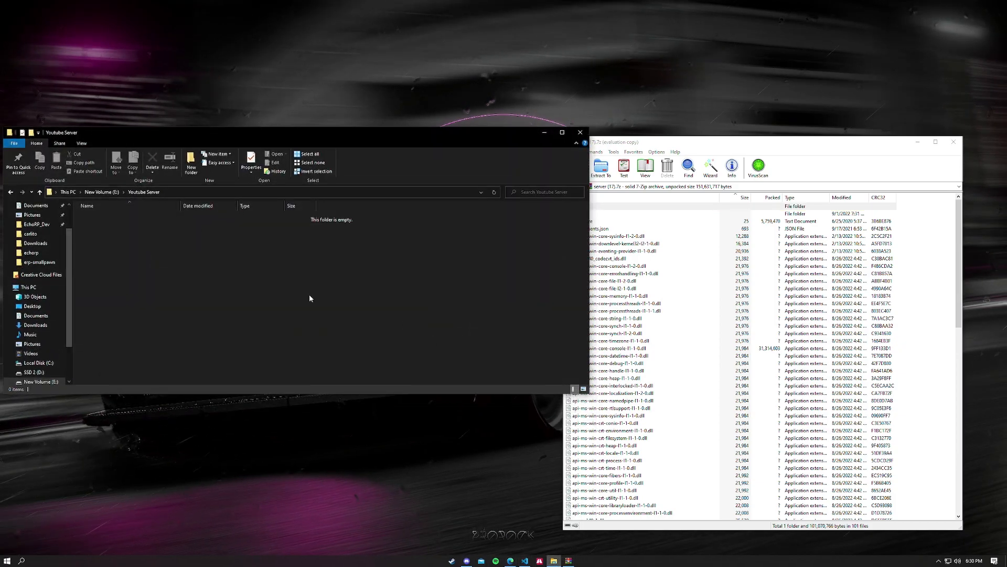
{"action": "mouse_move", "coordinate": [90, 206]}
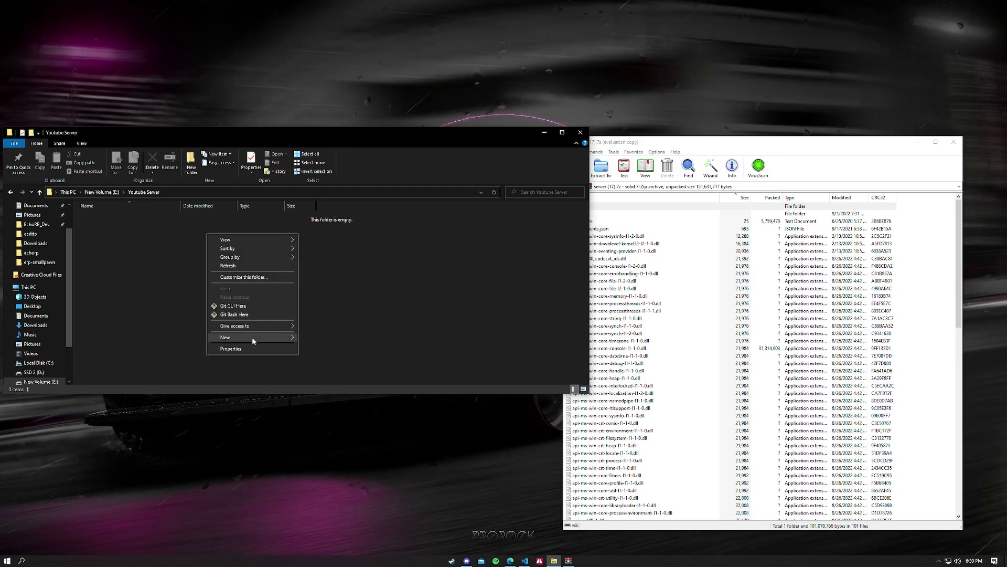
{"action": "left_click", "coordinate": [224, 337]}
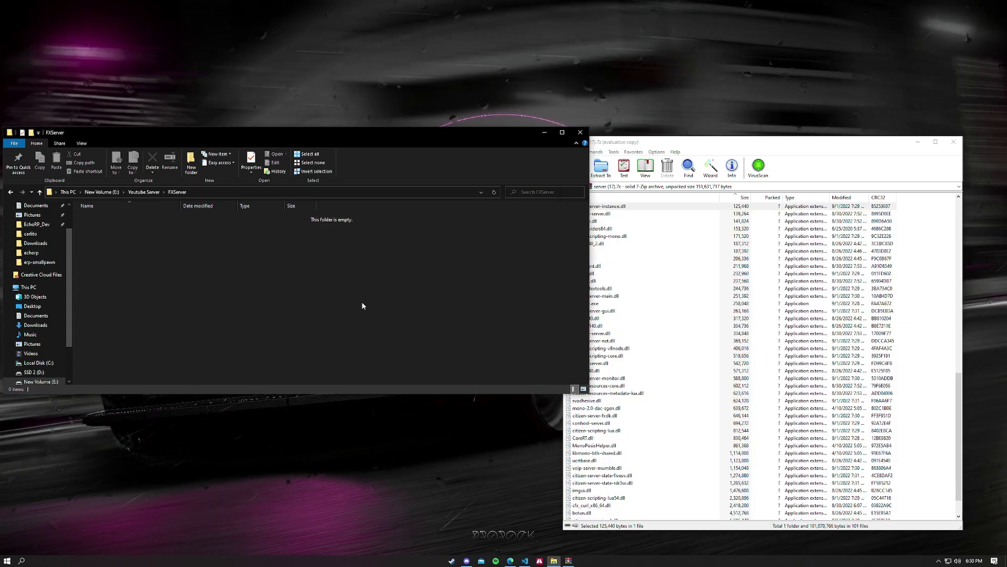
{"action": "mouse_move", "coordinate": [492, 306]}
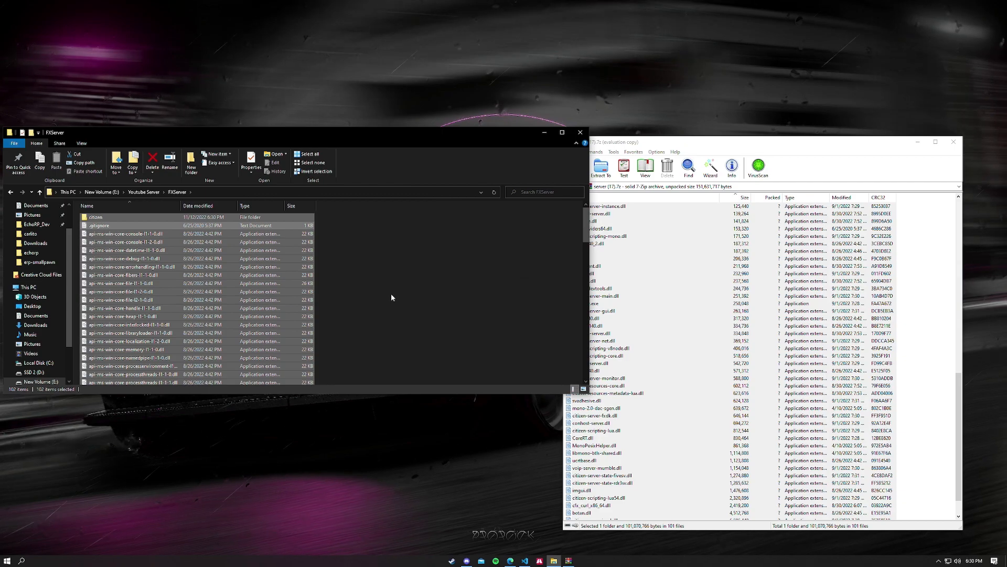
{"action": "scroll", "scroll_direction": "down", "scroll_amount": 3}
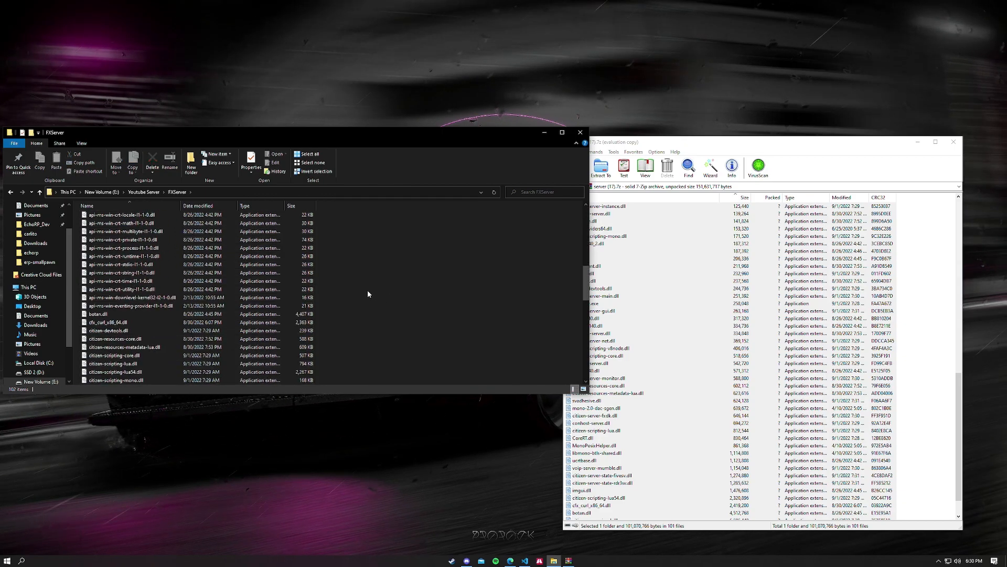
{"action": "scroll", "scroll_direction": "down", "scroll_amount": 3}
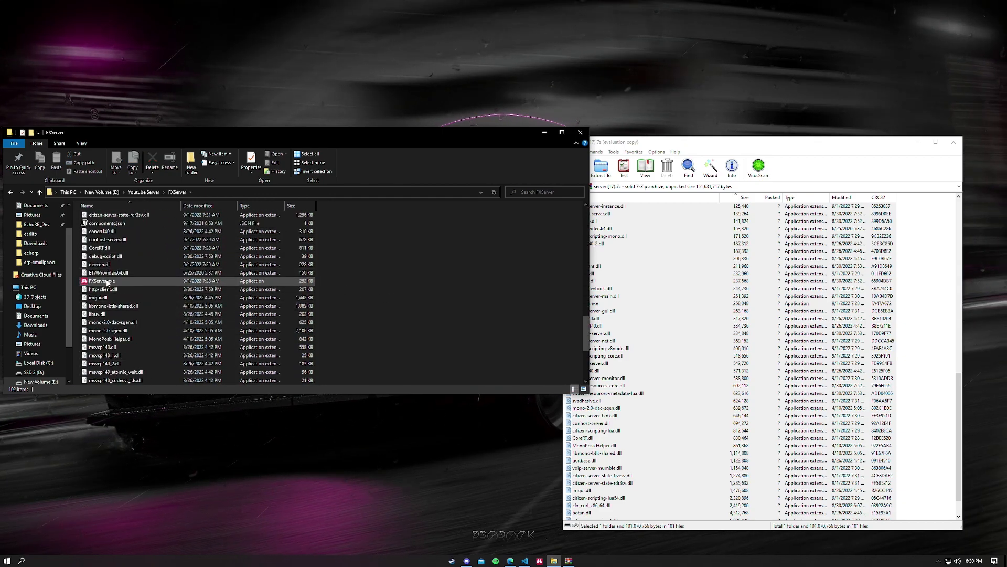
- Launch FXServer.exe and authorize txAdmin with the Cfx.re account using the autofilled PIN
{"action": "double_click", "coordinate": [103, 281]}
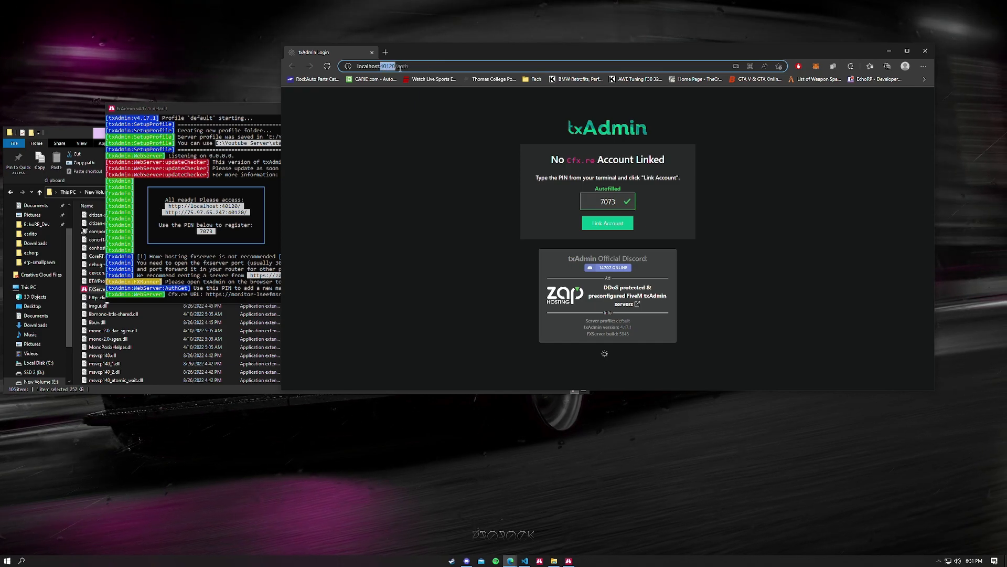
{"action": "mouse_move", "coordinate": [578, 217]}
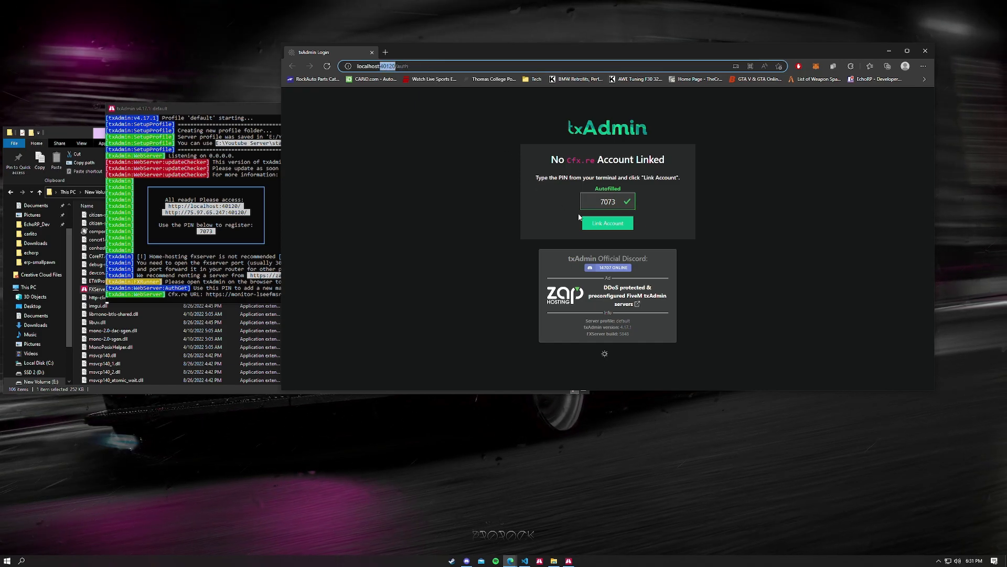
{"action": "mouse_move", "coordinate": [599, 225]}
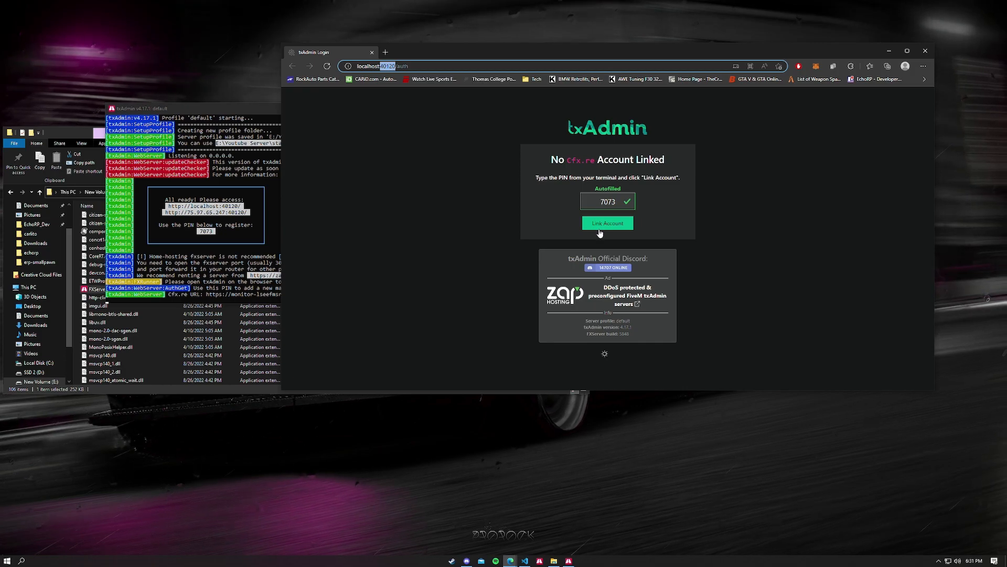
{"action": "left_click", "coordinate": [607, 223]}
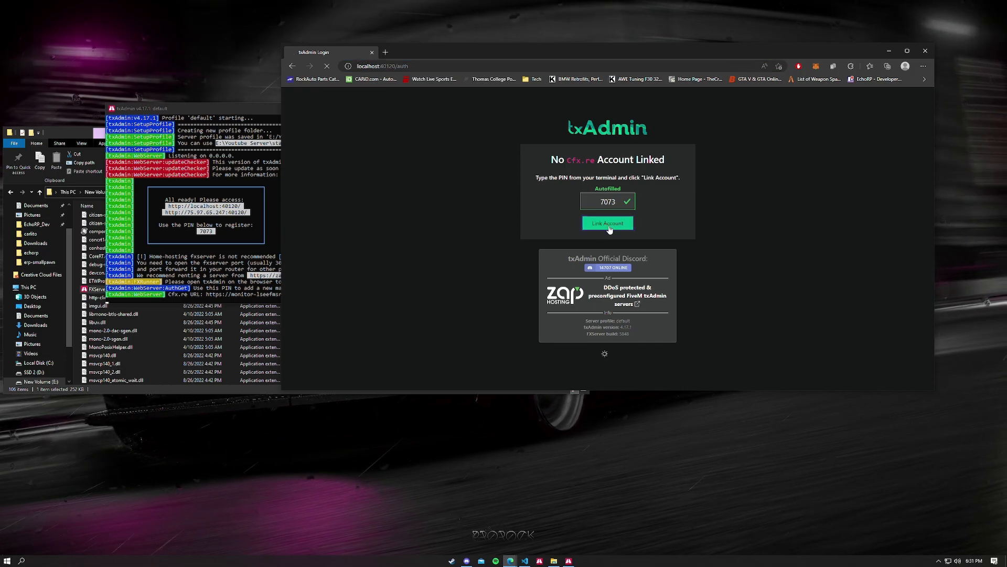
{"action": "left_click", "coordinate": [606, 223]}
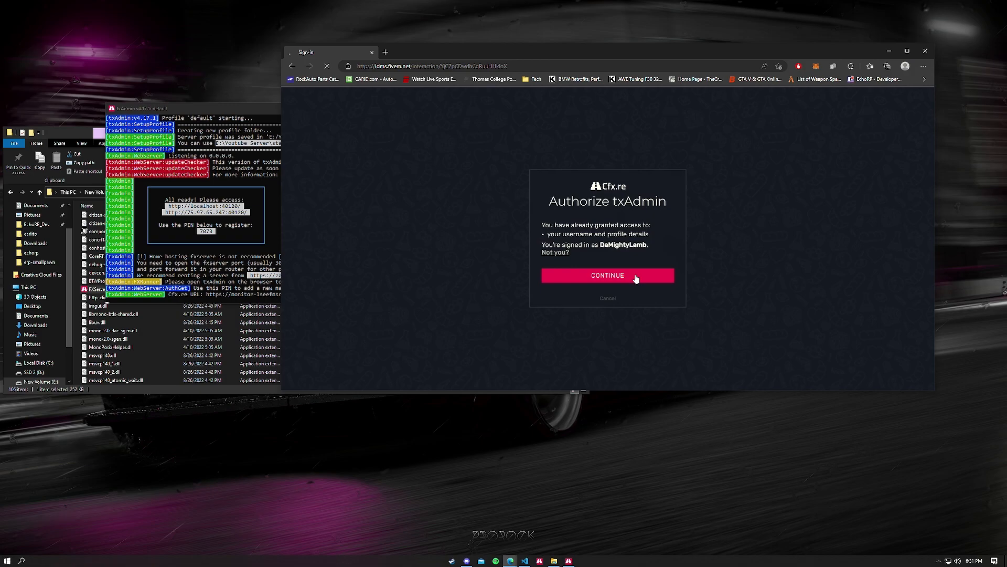
{"action": "left_click", "coordinate": [607, 275]}
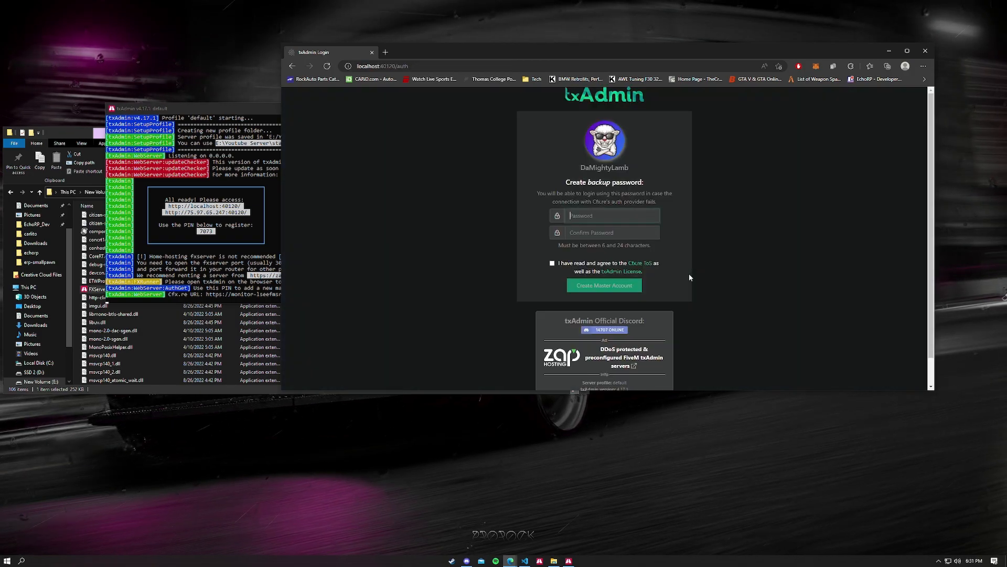
{"action": "mouse_move", "coordinate": [689, 252]}
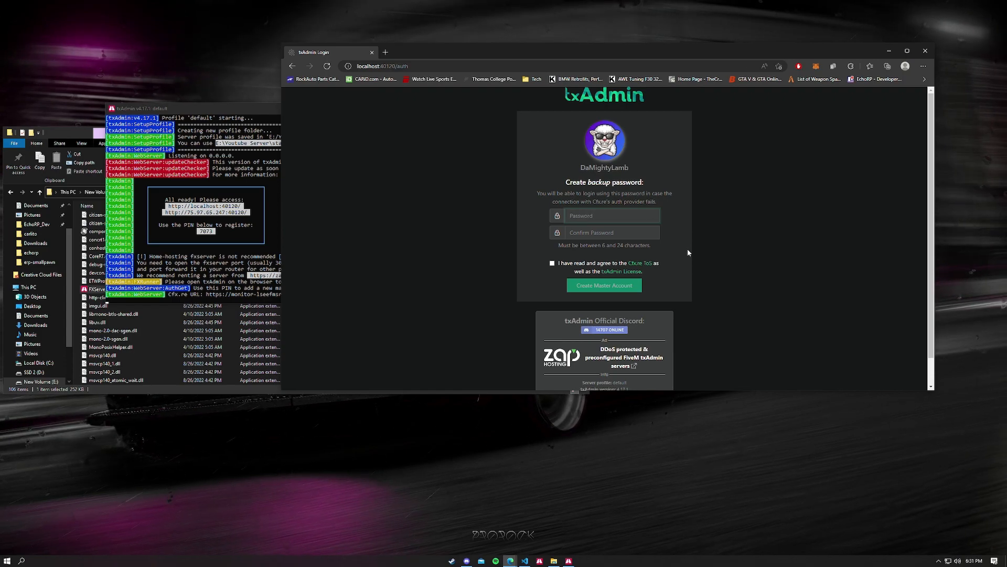
- Enter the backup password, accept the ToS and license, and create the master account
{"action": "type", "text": "password"}
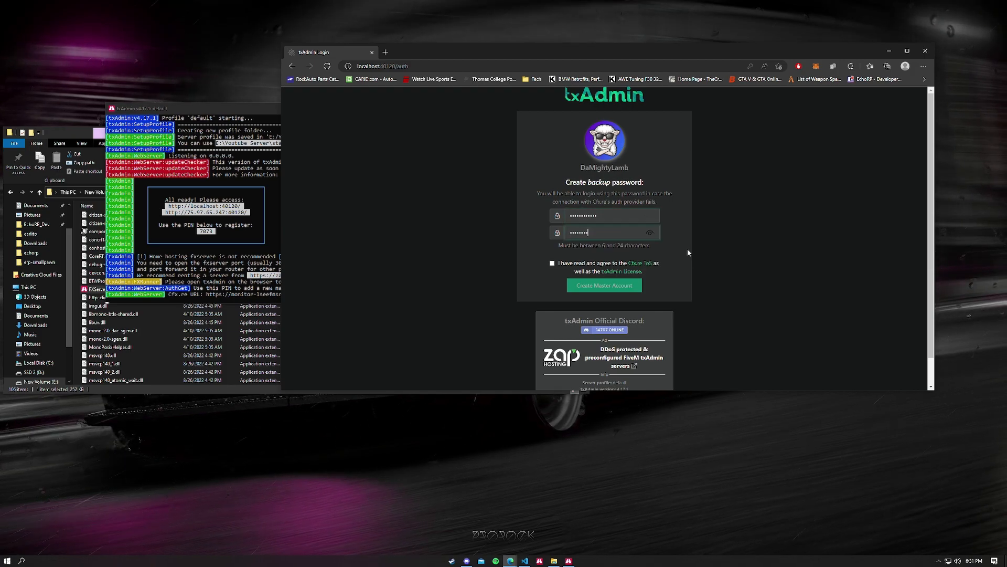
{"action": "key", "text": "BackSpace"}
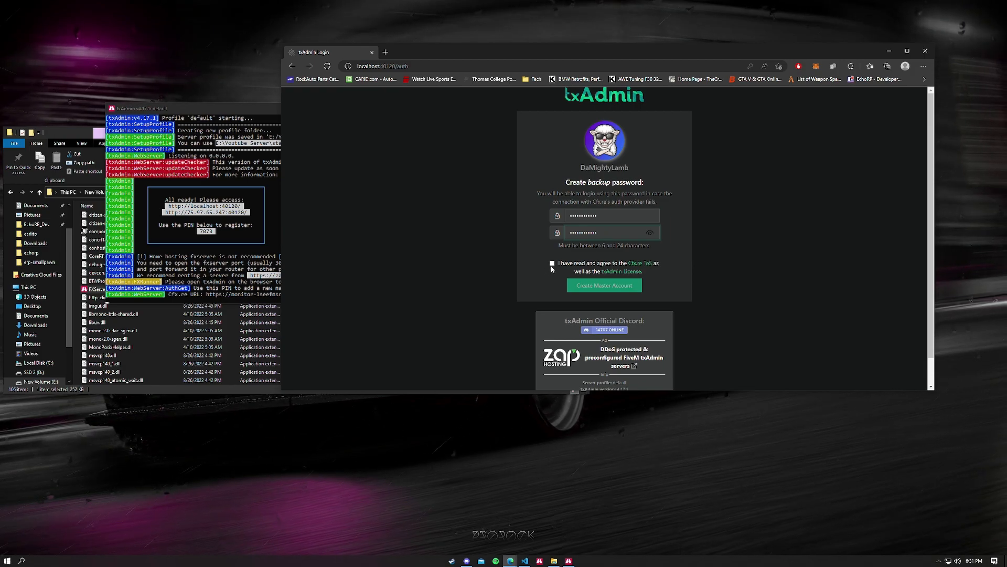
{"action": "left_click", "coordinate": [551, 262]}
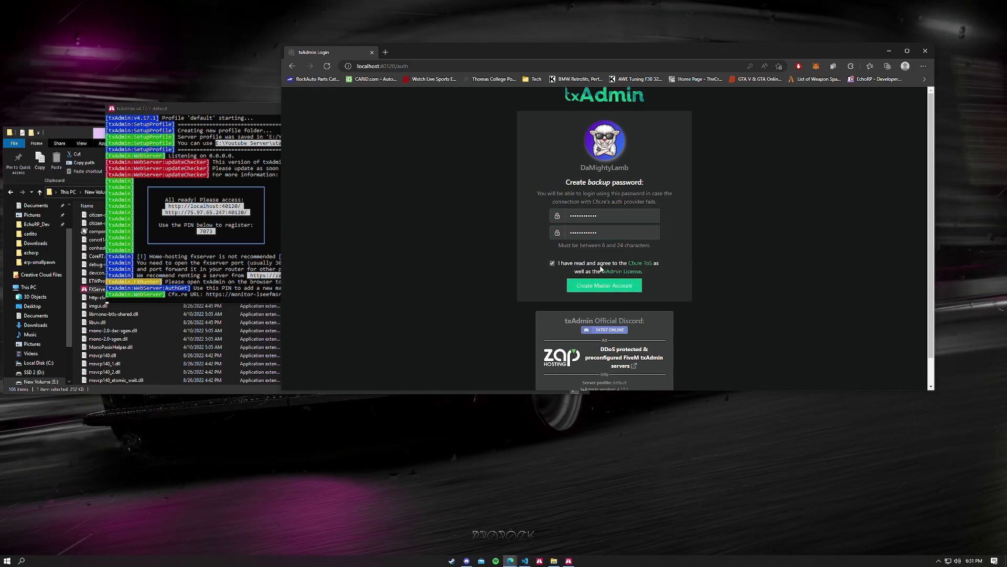
{"action": "mouse_move", "coordinate": [649, 275]}
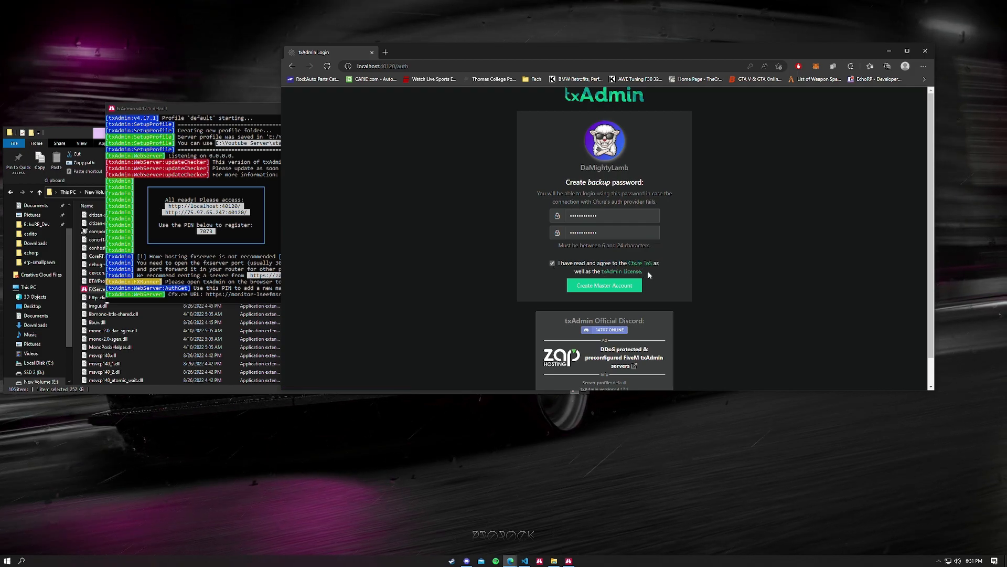
{"action": "right_click", "coordinate": [546, 280]}
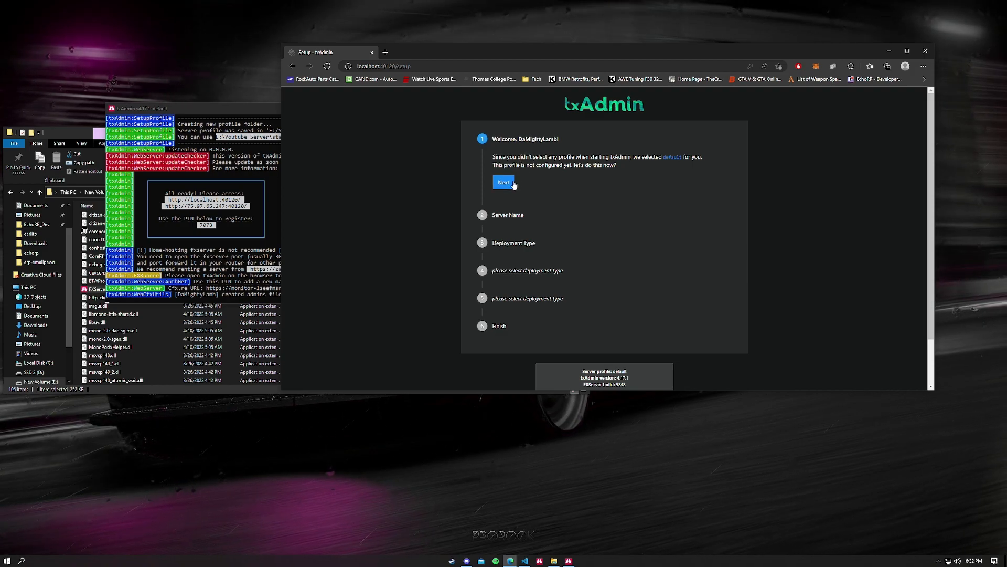
- Set the server name to the saved 'YoutubeRP' suggestion and continue
{"action": "left_click", "coordinate": [504, 182]}
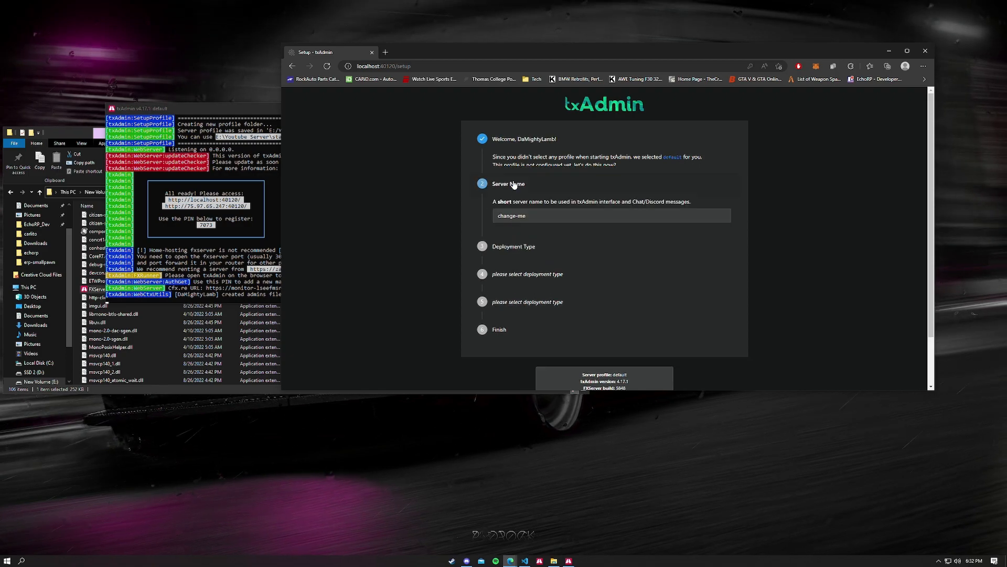
{"action": "left_click", "coordinate": [610, 215]}
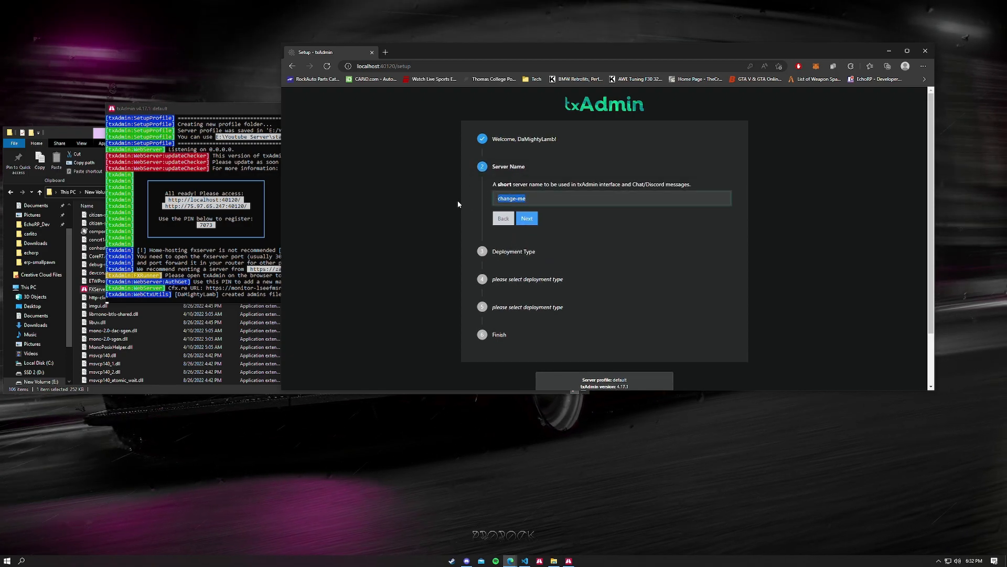
{"action": "type", "text": "Yut"}
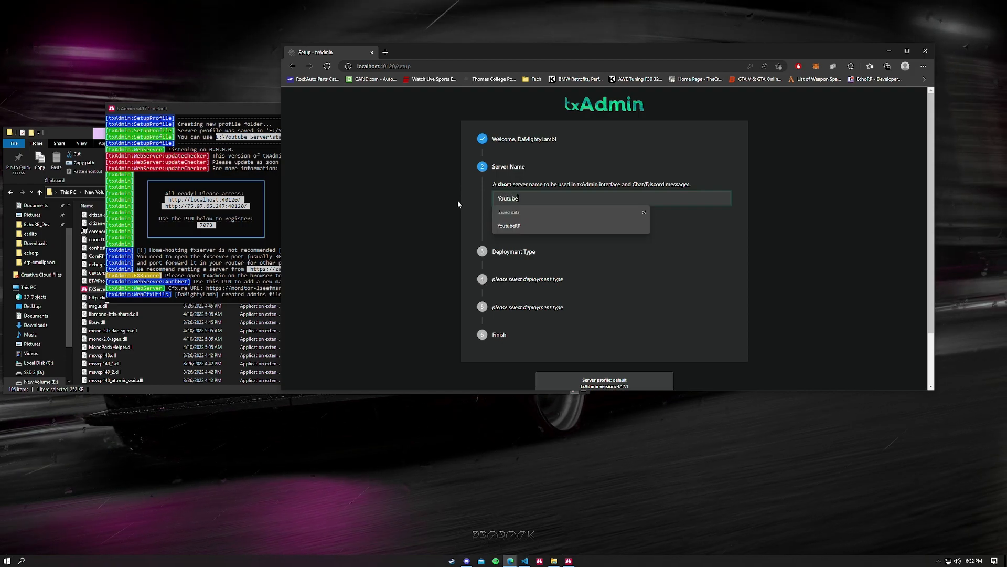
{"action": "left_click", "coordinate": [509, 225]}
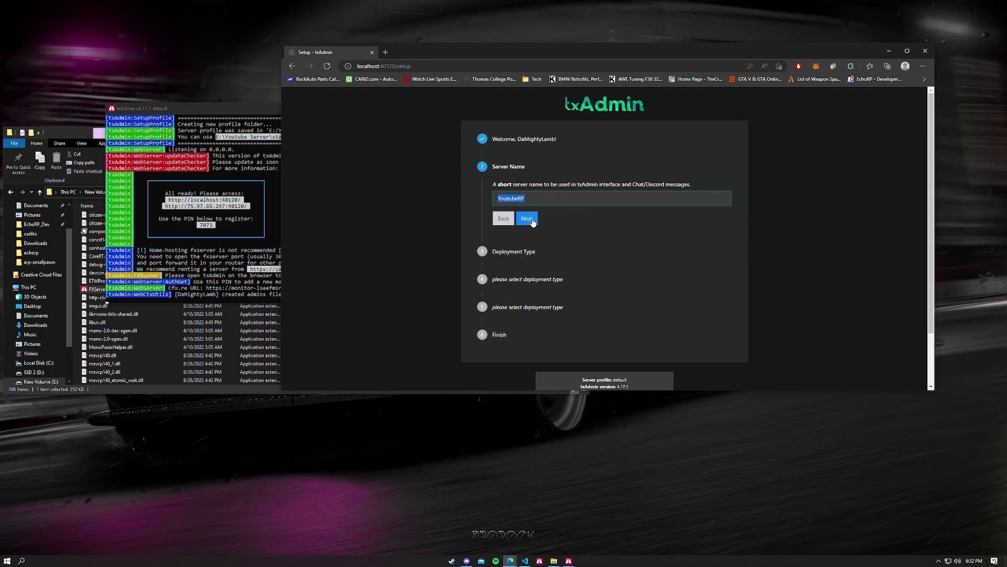
{"action": "left_click", "coordinate": [526, 218]}
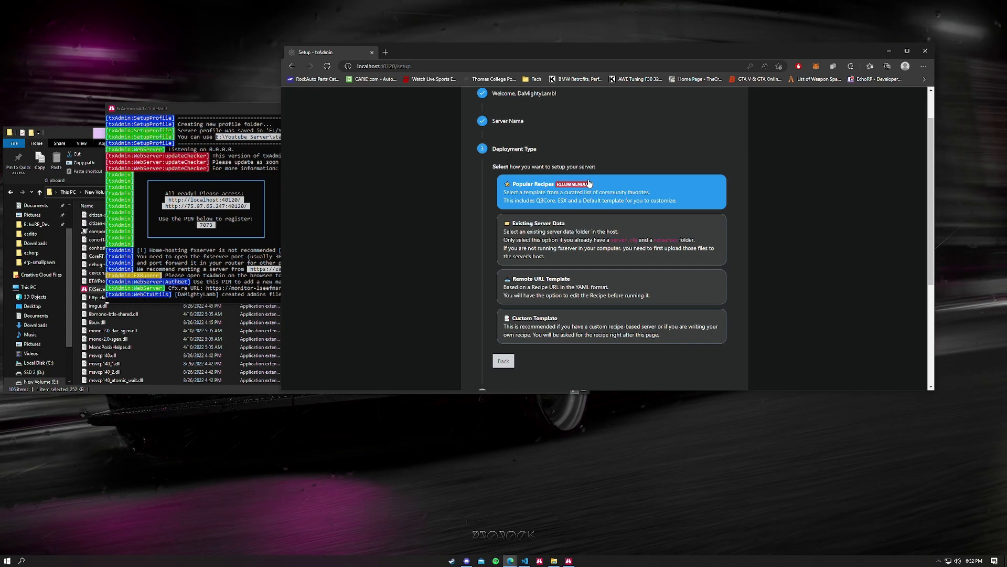
- Choose Popular Recipes and select the QBCore Framework template
{"action": "left_click", "coordinate": [610, 191]}
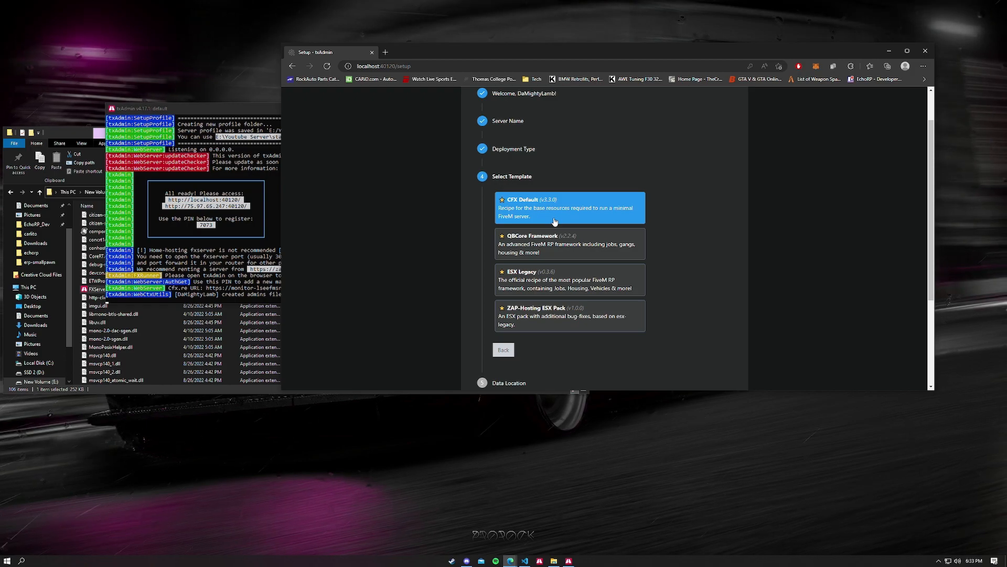
{"action": "mouse_move", "coordinate": [549, 240]}
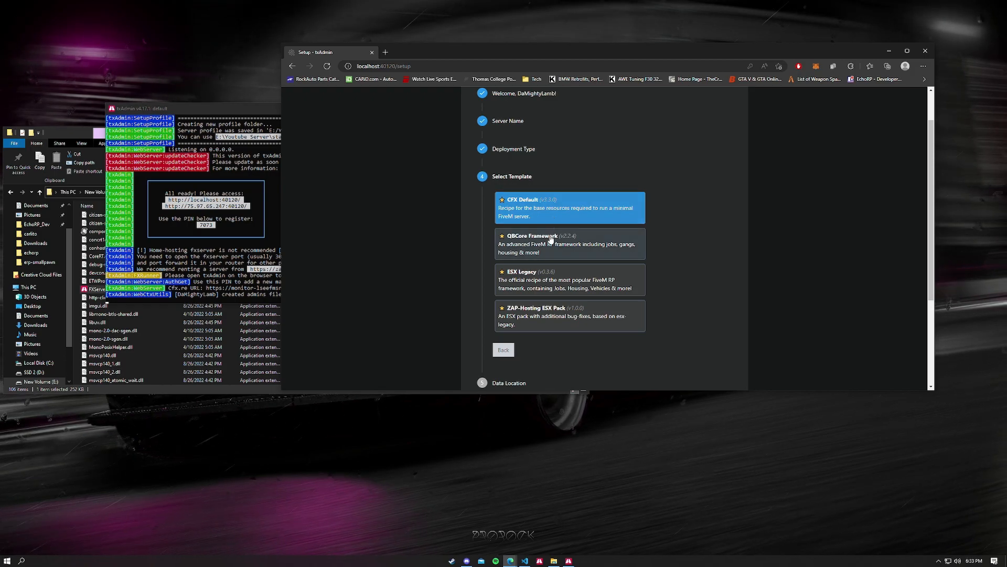
{"action": "left_click", "coordinate": [567, 244]}
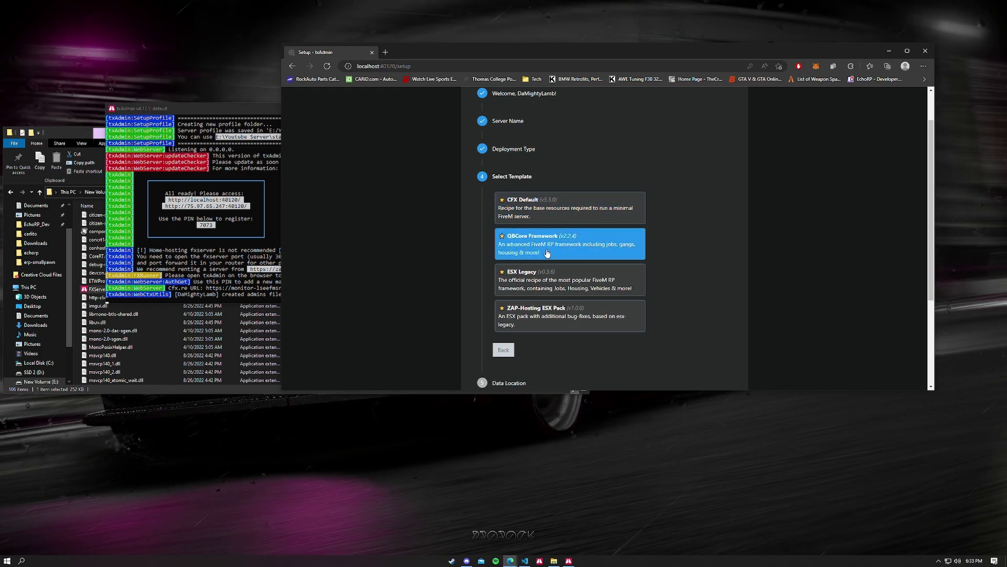
{"action": "left_click", "coordinate": [568, 280]}
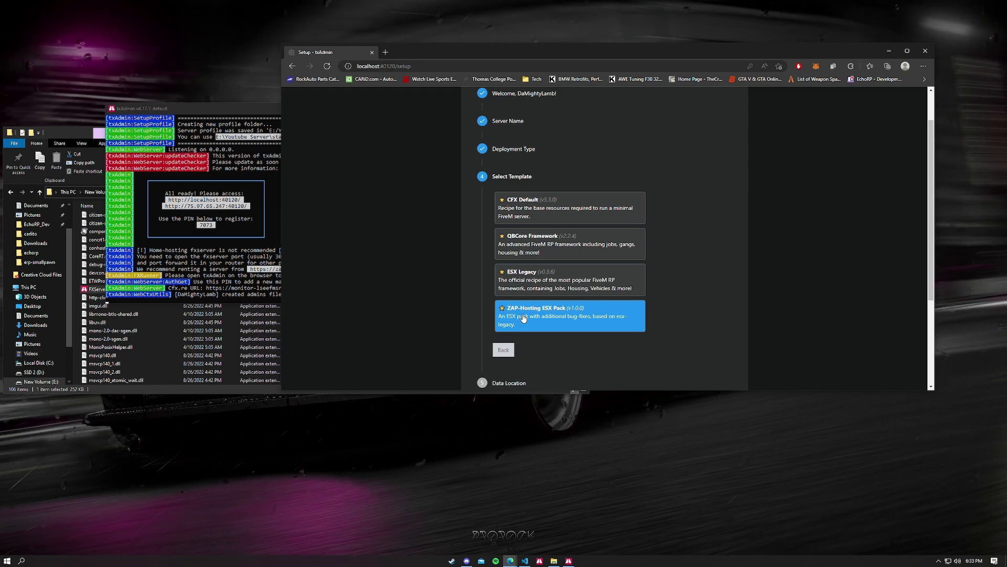
{"action": "mouse_move", "coordinate": [522, 323]}
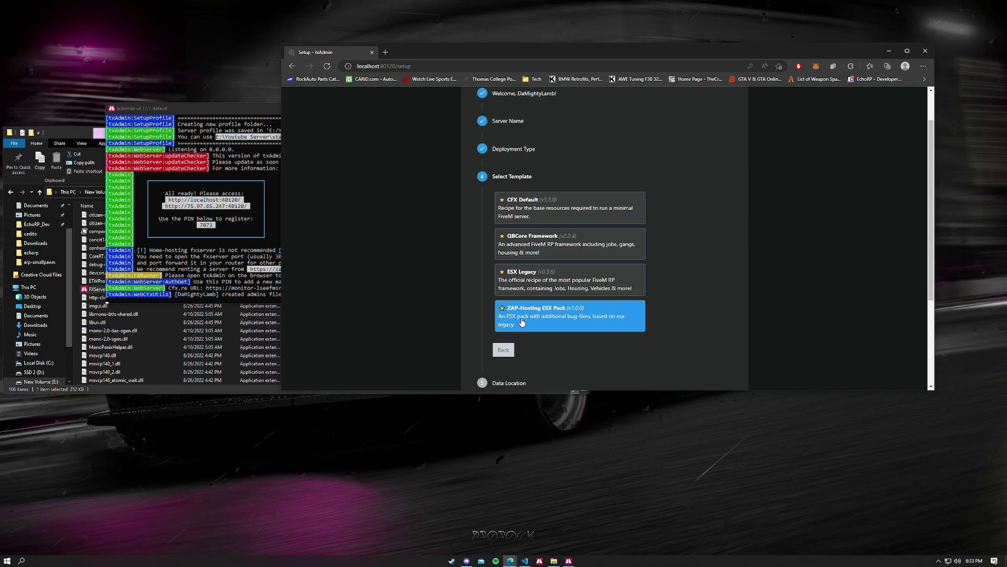
{"action": "left_click", "coordinate": [567, 243]}
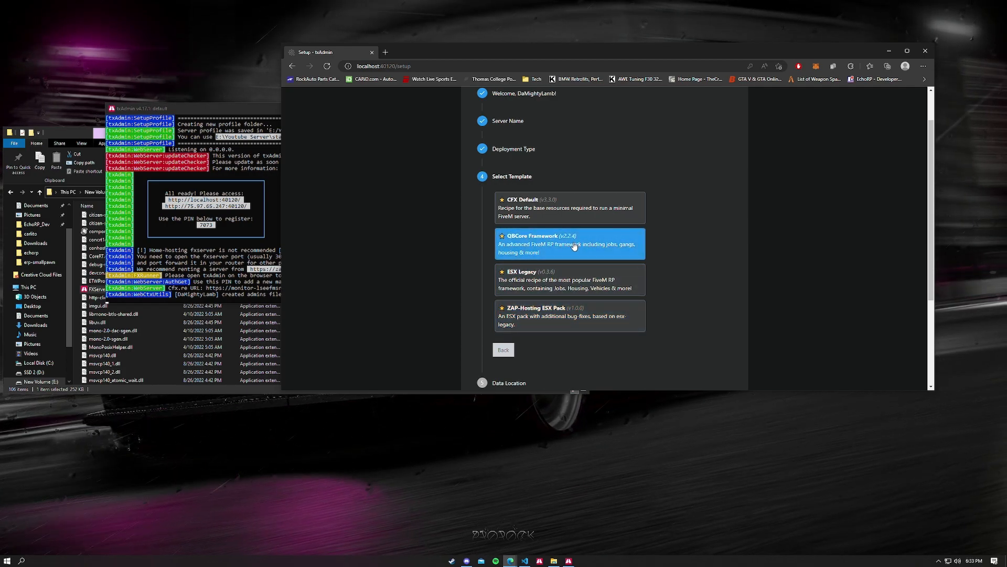
{"action": "left_click", "coordinate": [567, 244]}
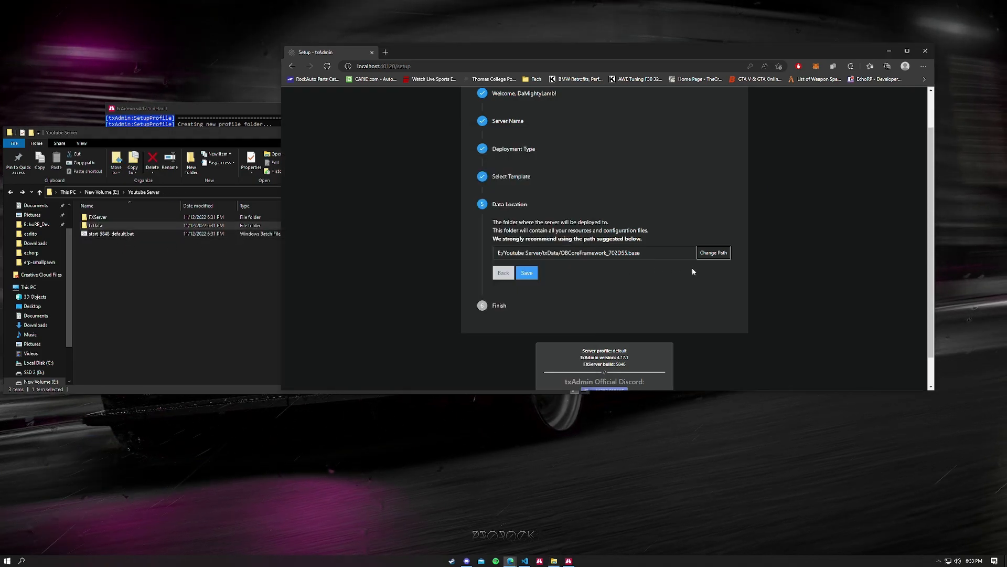
{"action": "mouse_move", "coordinate": [526, 273]}
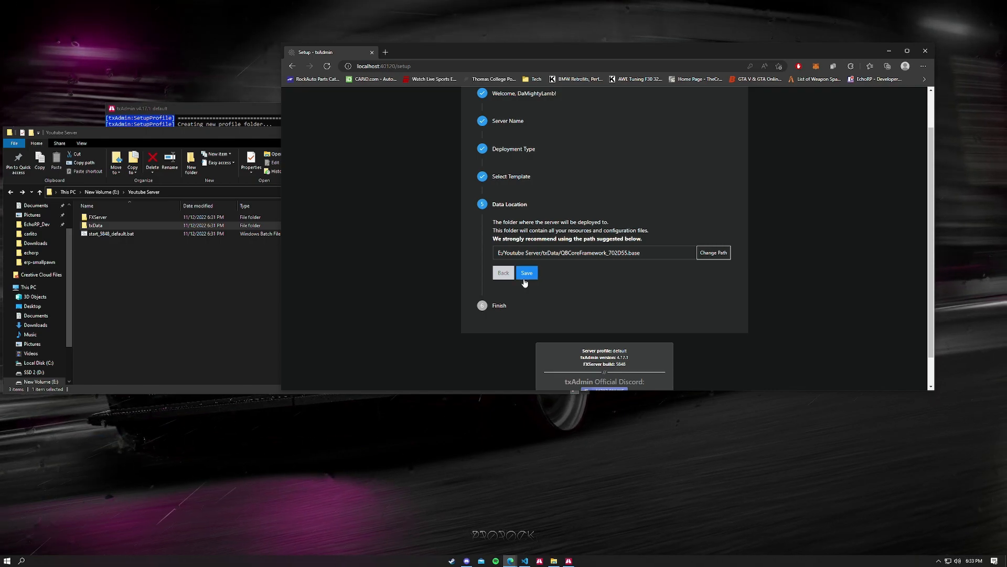
- Save the suggested data location, review the QBCore recipe in the deployer, and proceed
{"action": "left_click", "coordinate": [526, 272]}
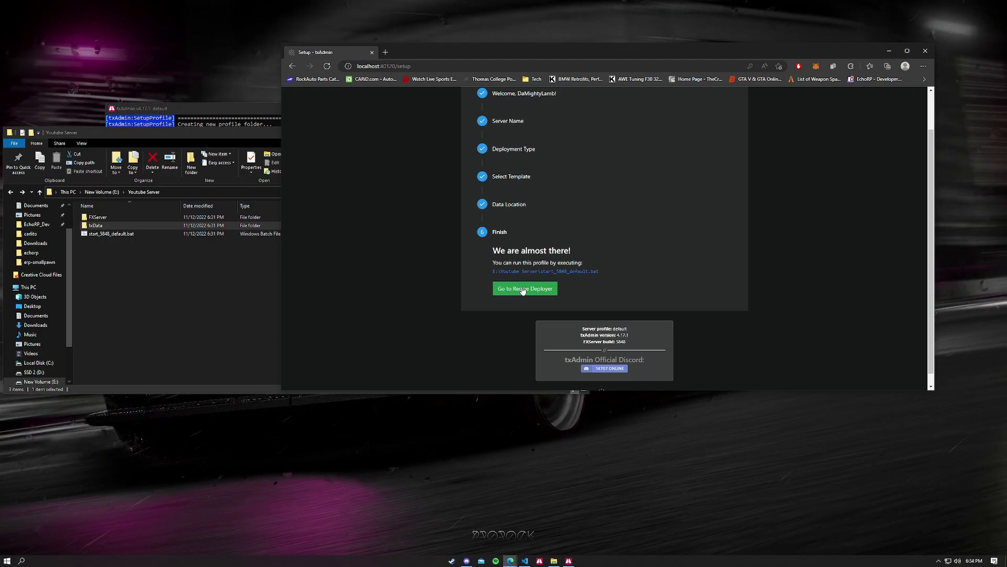
{"action": "left_click", "coordinate": [524, 288]}
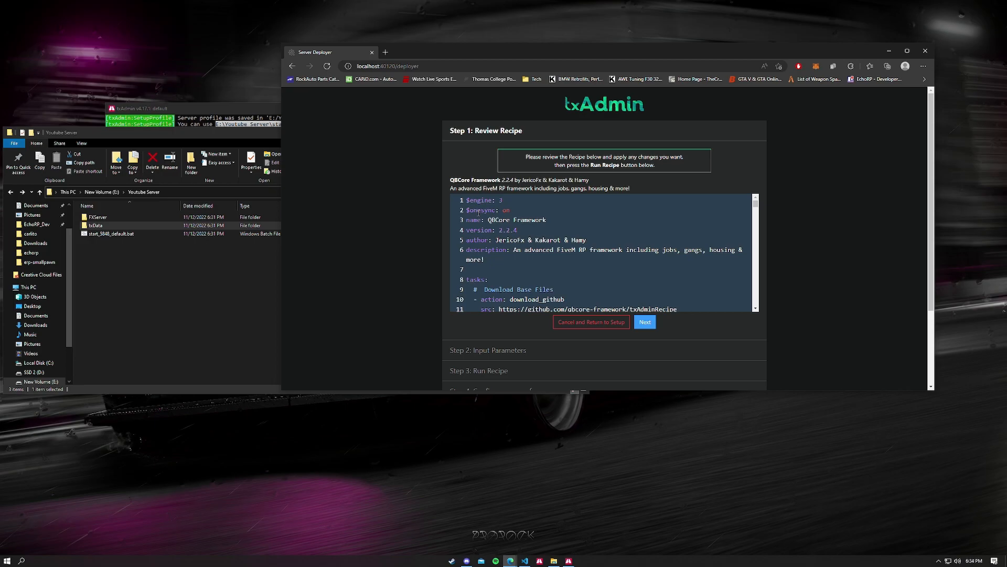
{"action": "scroll", "scroll_direction": "down", "scroll_amount": 3}
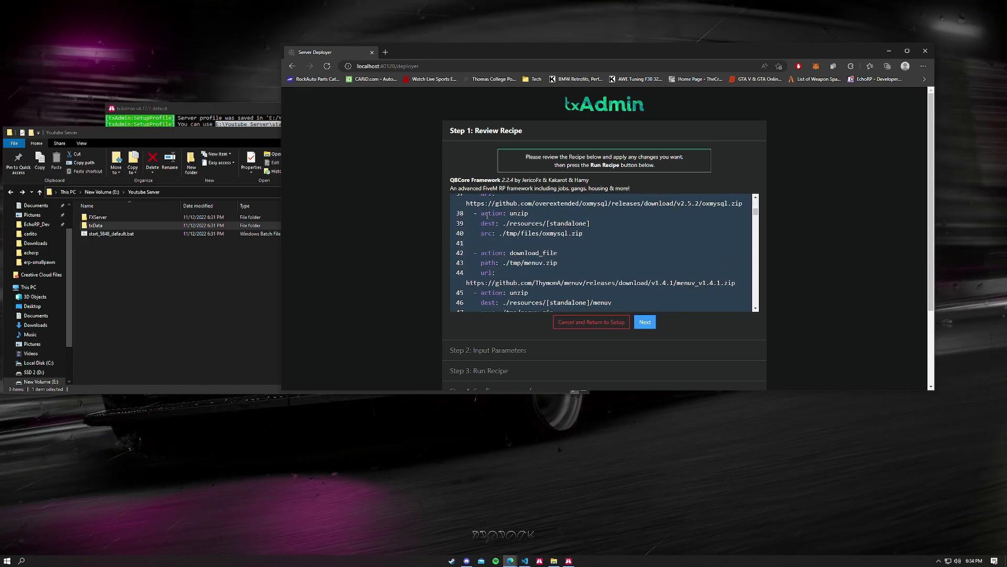
{"action": "scroll", "scroll_direction": "down", "scroll_amount": 3}
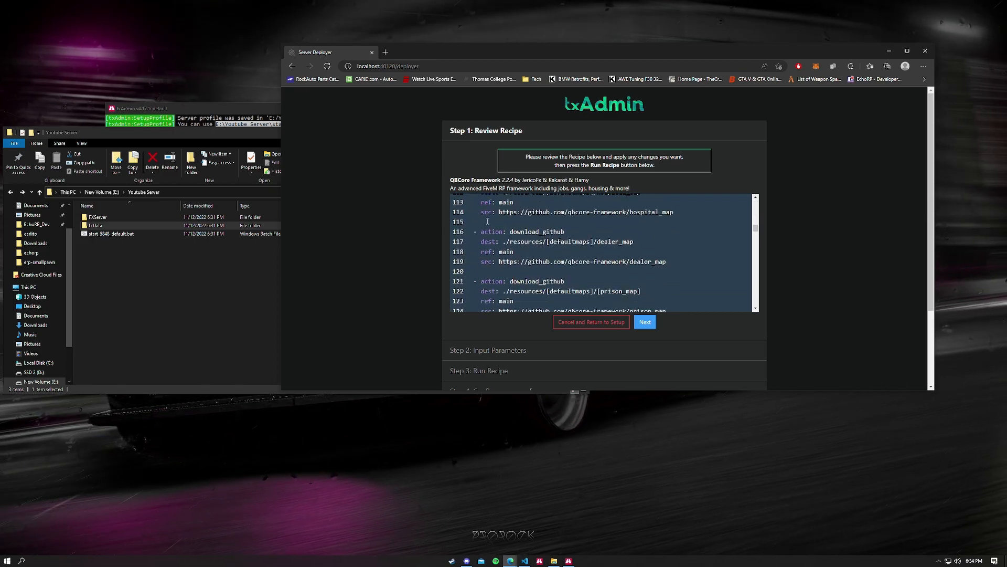
{"action": "scroll", "scroll_direction": "down", "scroll_amount": 3}
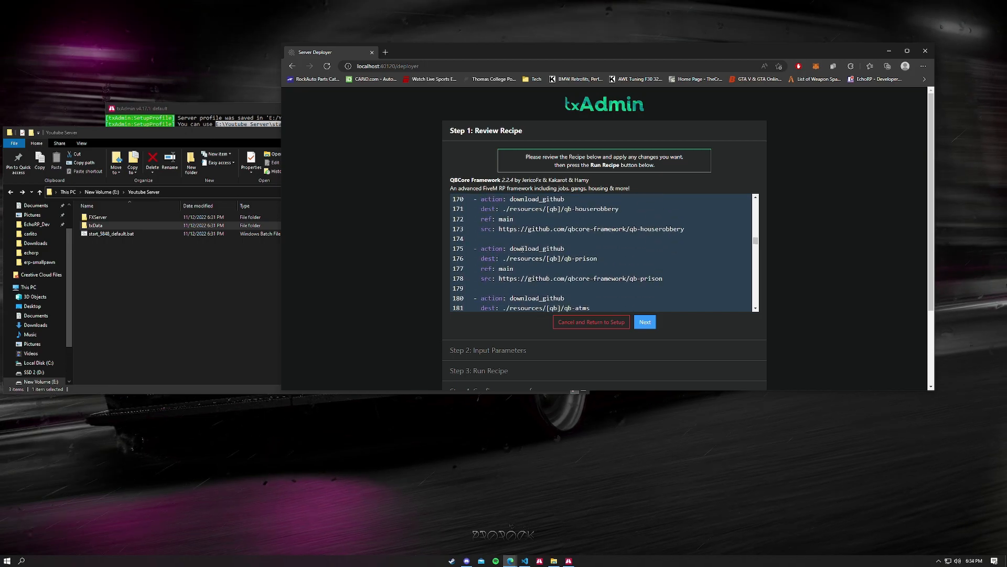
{"action": "left_click", "coordinate": [644, 322]}
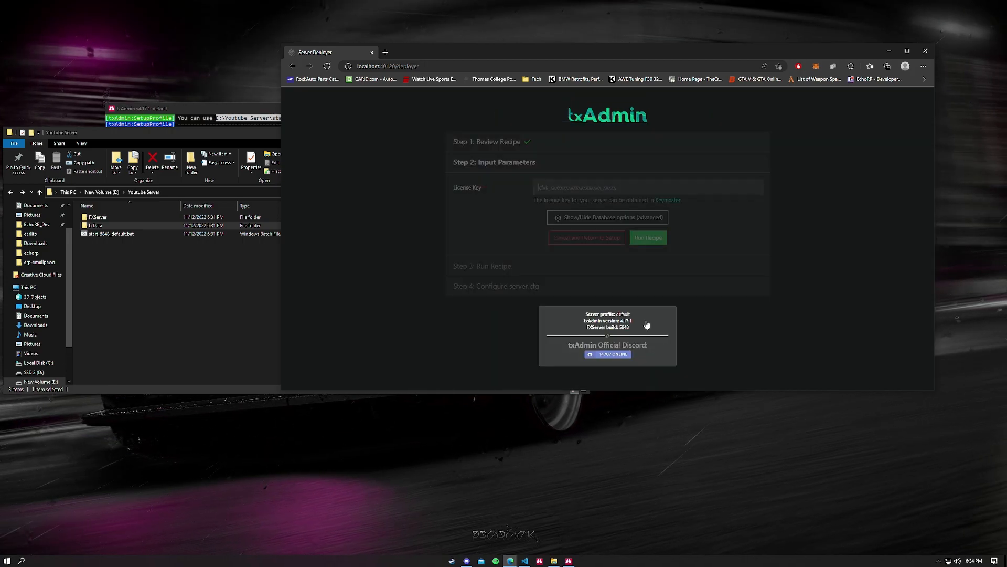
- Paste the Keymaster license key and reveal the database options
{"action": "left_click", "coordinate": [648, 237]}
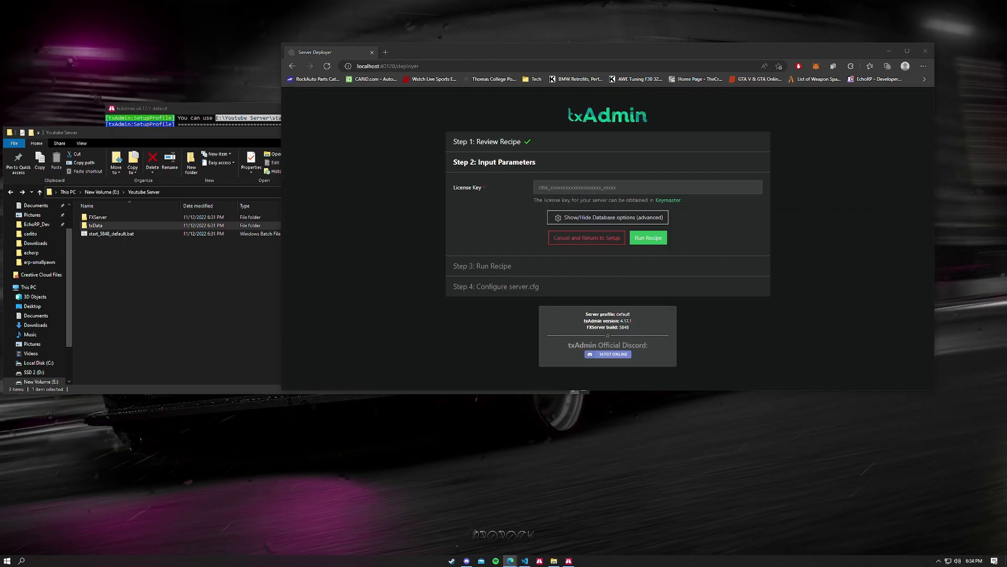
{"action": "mouse_move", "coordinate": [855, 343]}
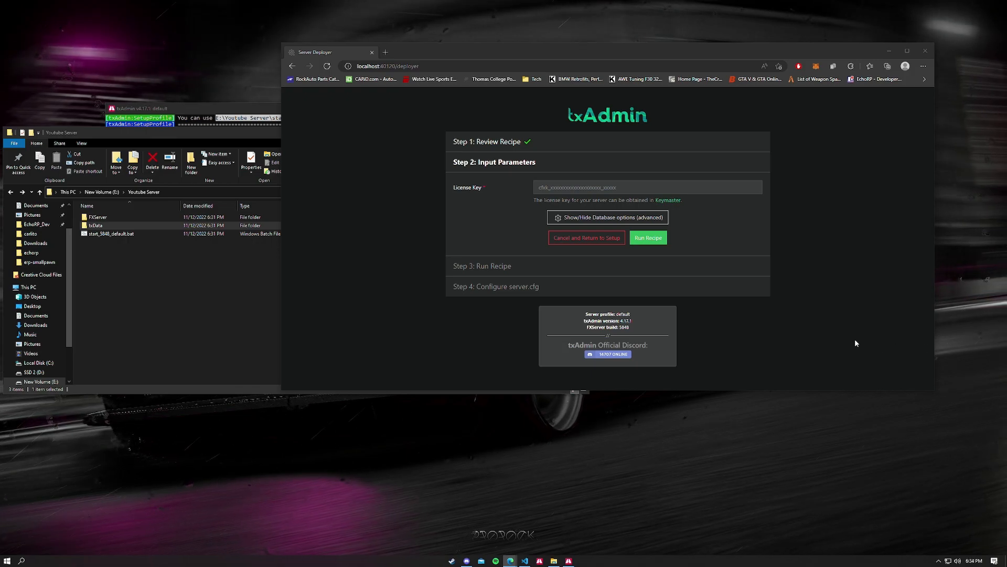
{"action": "left_click", "coordinate": [646, 187]}
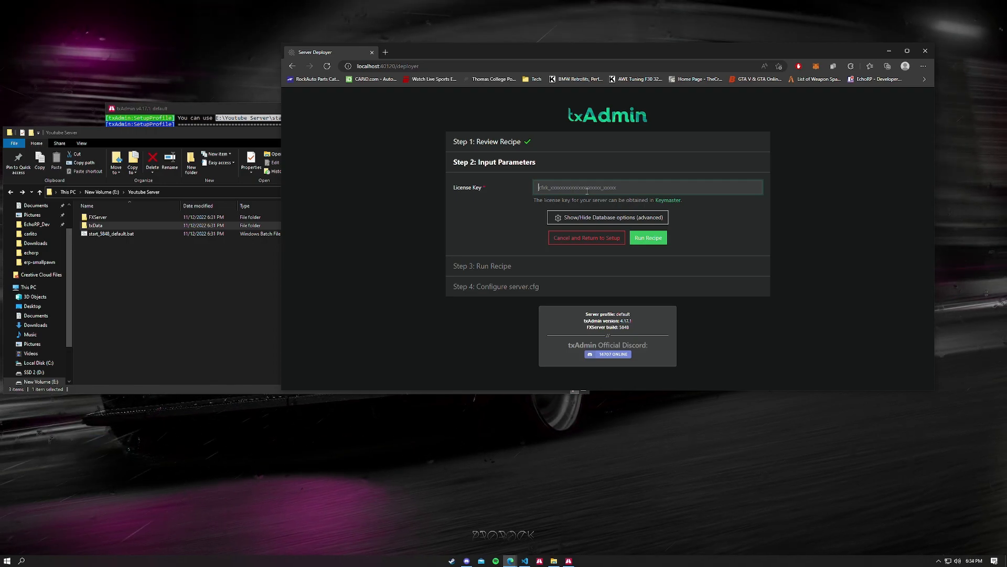
{"action": "left_click", "coordinate": [647, 186]}
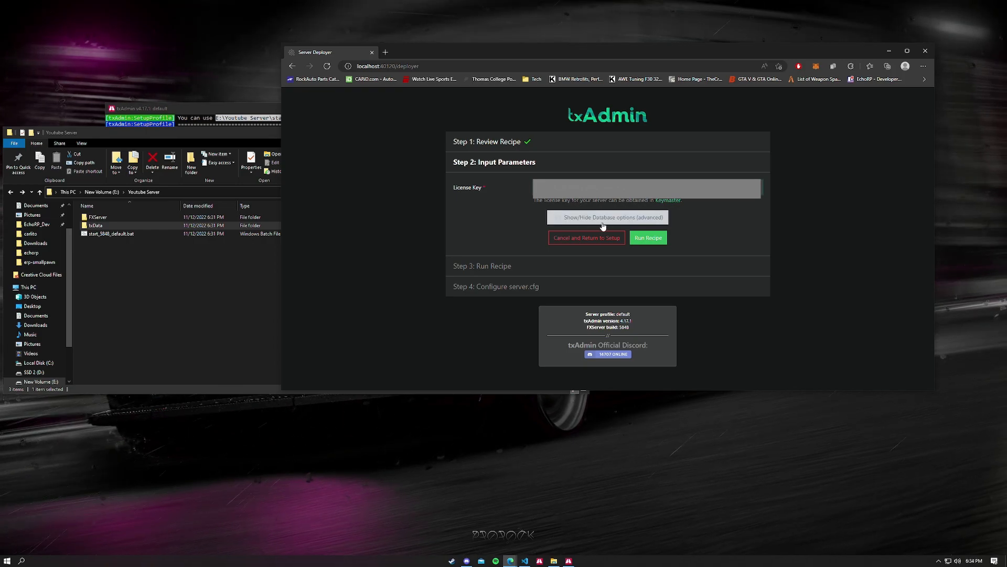
{"action": "mouse_move", "coordinate": [586, 222]}
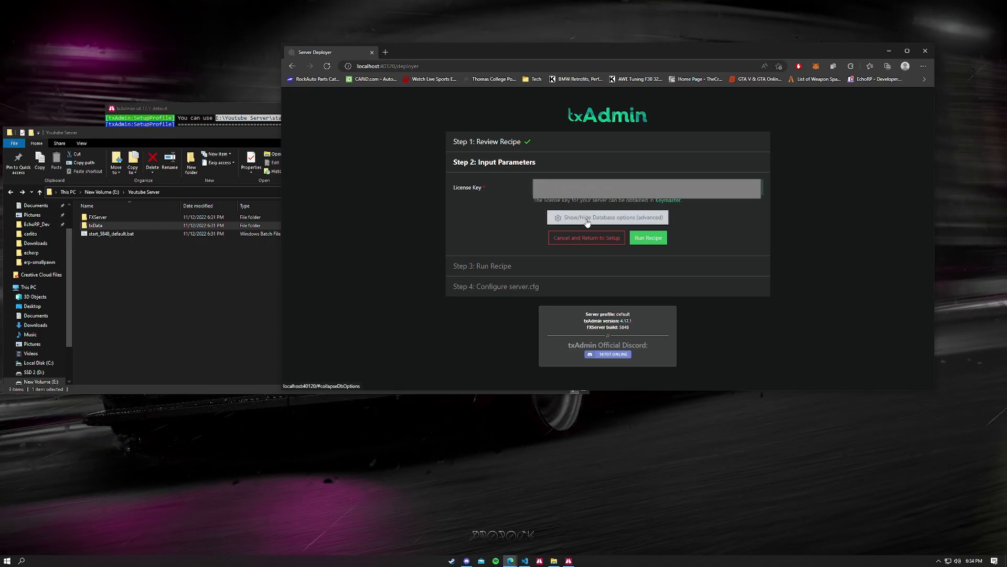
{"action": "left_click", "coordinate": [607, 217]}
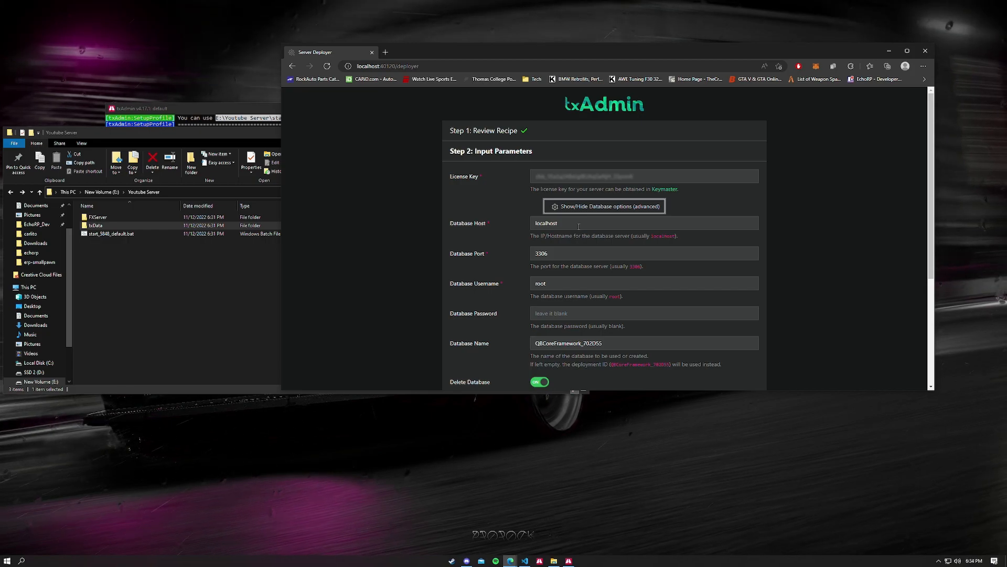
{"action": "mouse_move", "coordinate": [383, 50]}
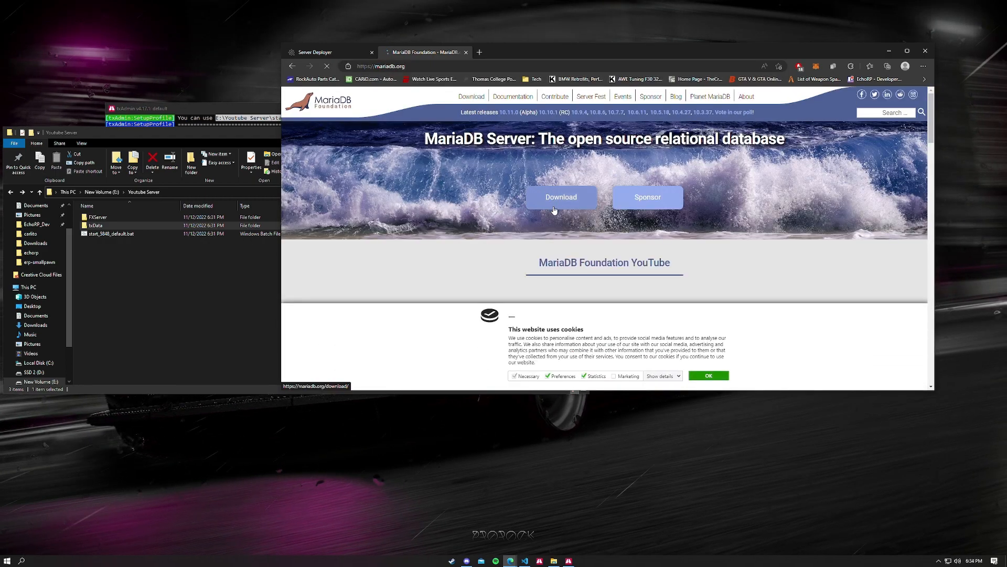
- Download the MariaDB 10.11 Windows x86_64 MSI installer
{"action": "left_click", "coordinate": [561, 197]}
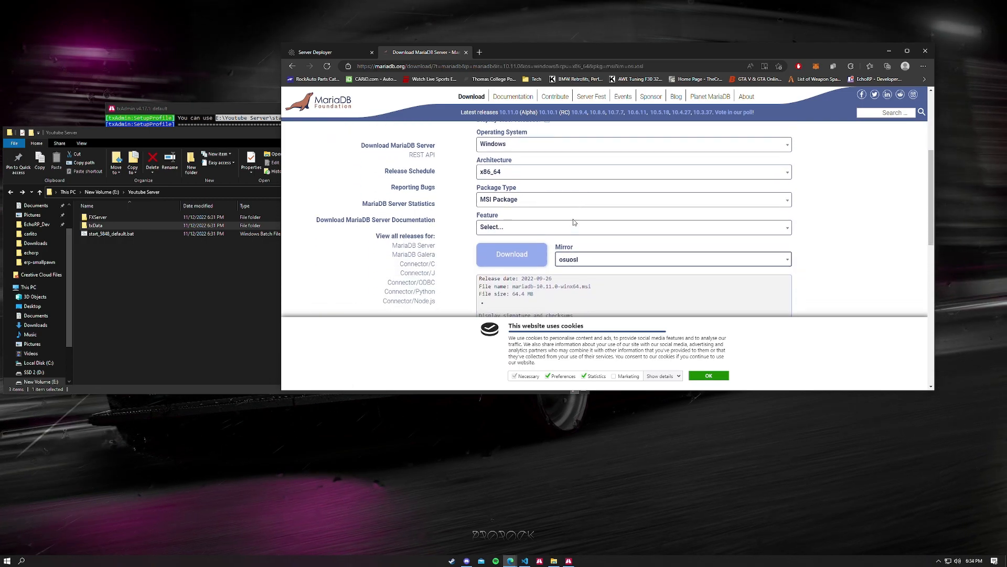
{"action": "scroll", "scroll_direction": "up", "scroll_amount": 3}
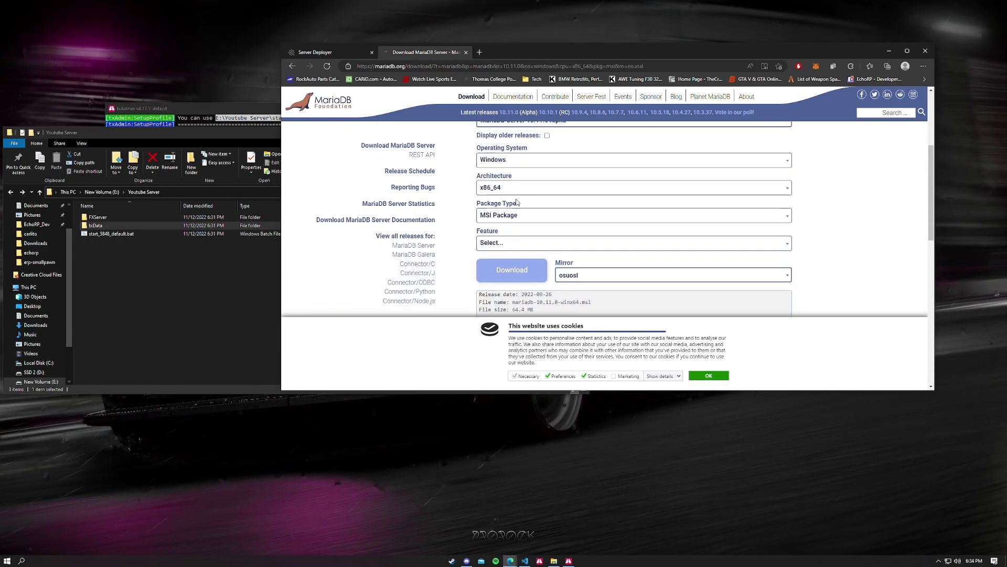
{"action": "scroll", "scroll_direction": "down", "scroll_amount": 3}
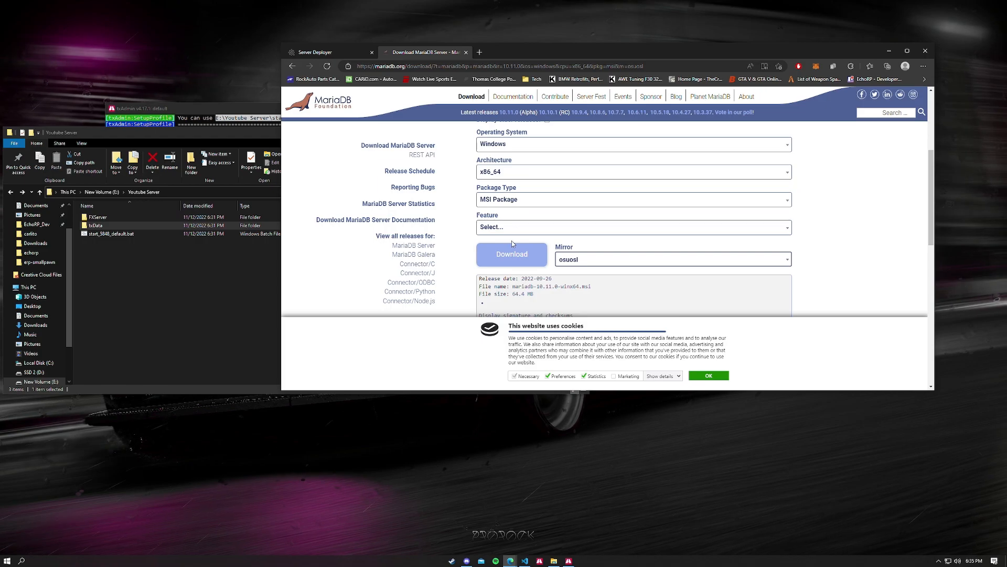
{"action": "mouse_move", "coordinate": [519, 166]}
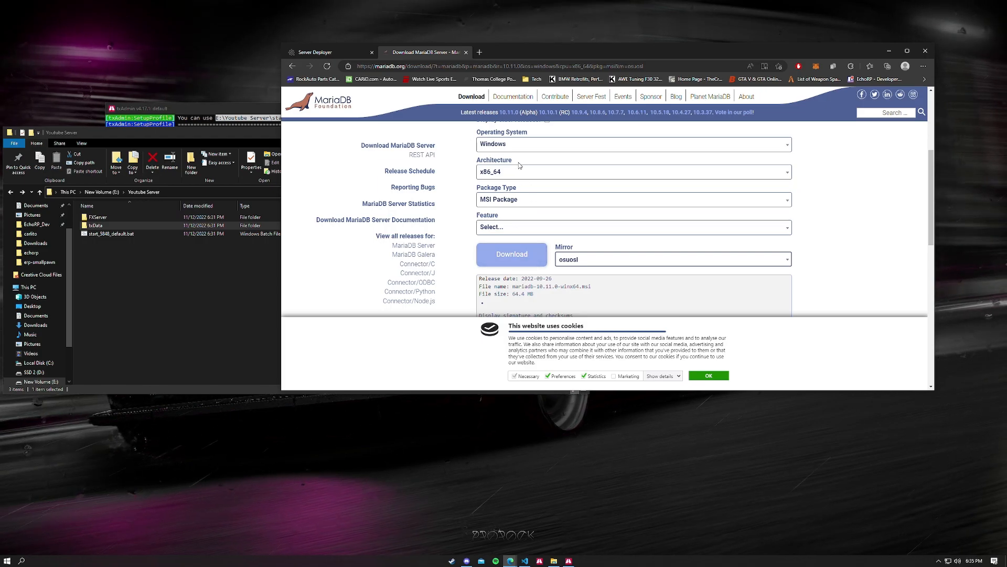
{"action": "mouse_move", "coordinate": [497, 185]}
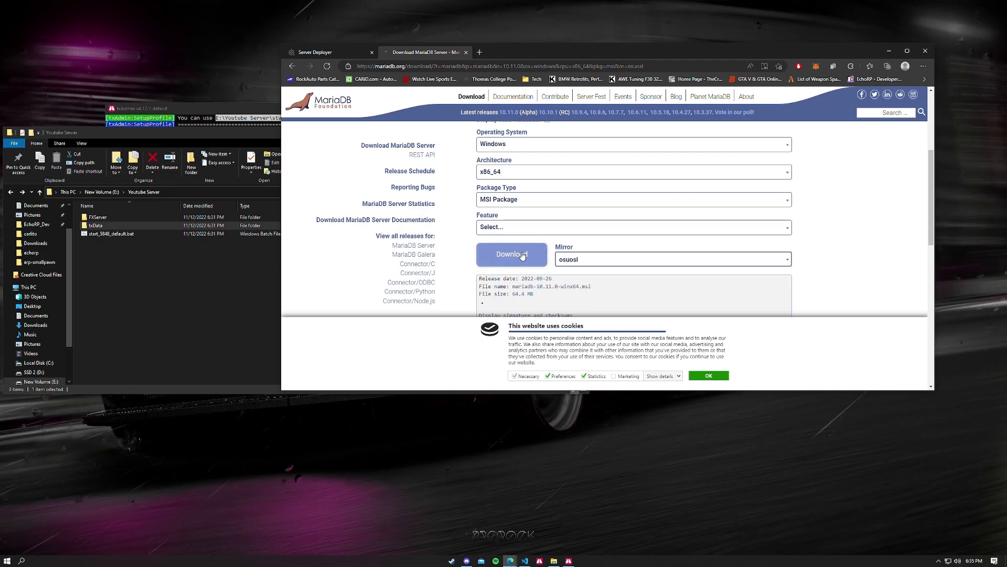
{"action": "left_click", "coordinate": [512, 254]}
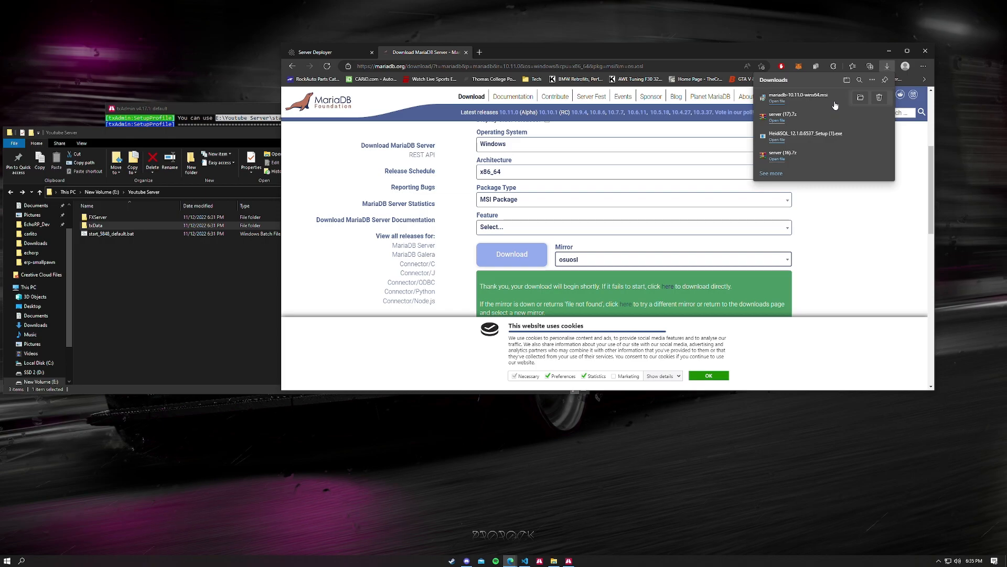
- Launch the MariaDB installer, cancel its setup, and return to the Server Deployer tab
{"action": "left_click", "coordinate": [777, 101]}
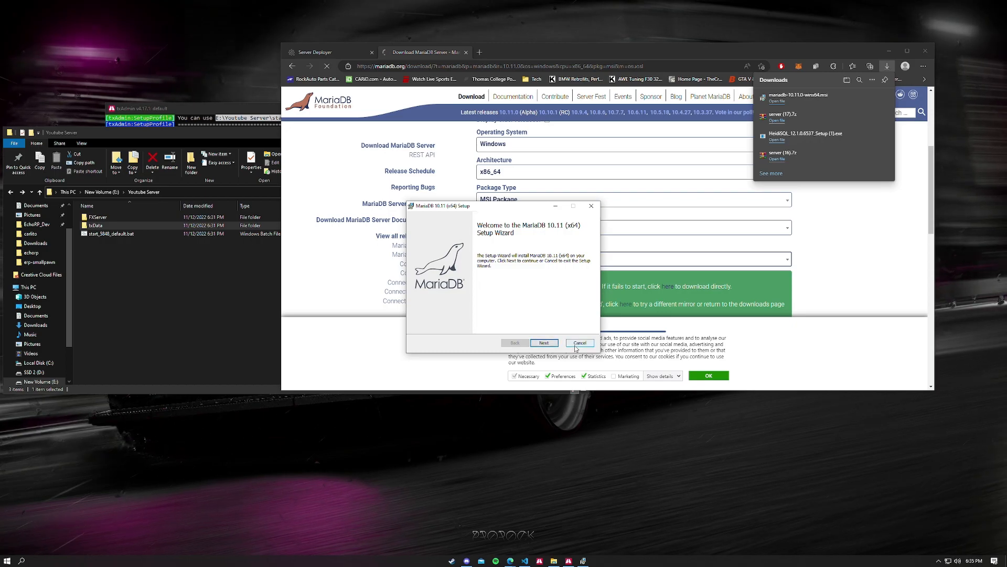
{"action": "left_click", "coordinate": [579, 343]}
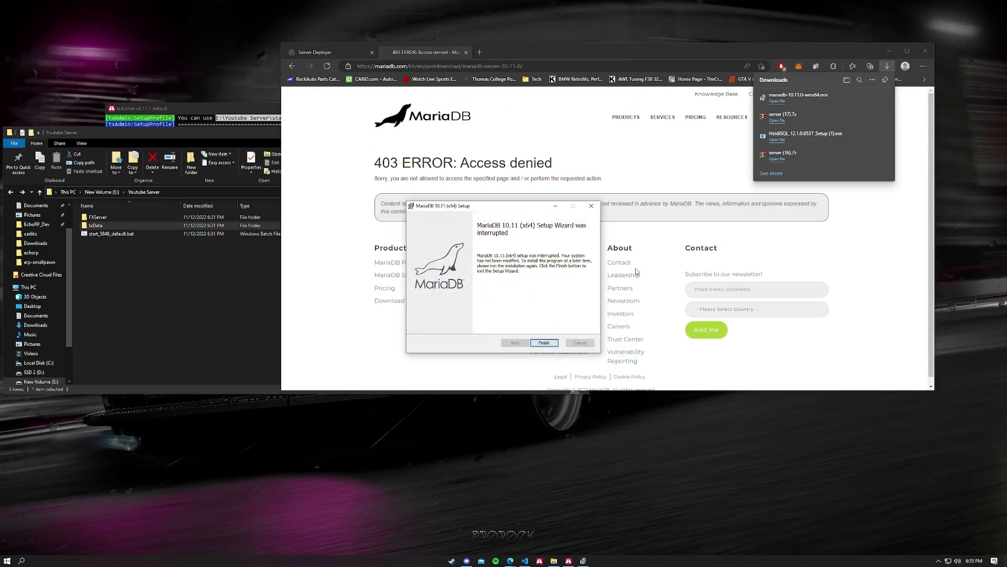
{"action": "left_click", "coordinate": [543, 341]}
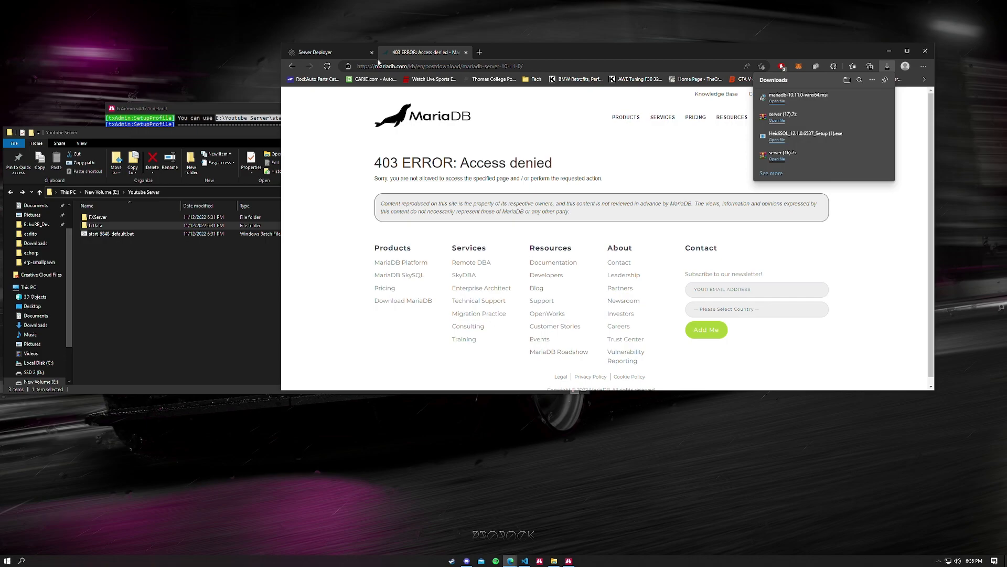
{"action": "left_click", "coordinate": [467, 52]}
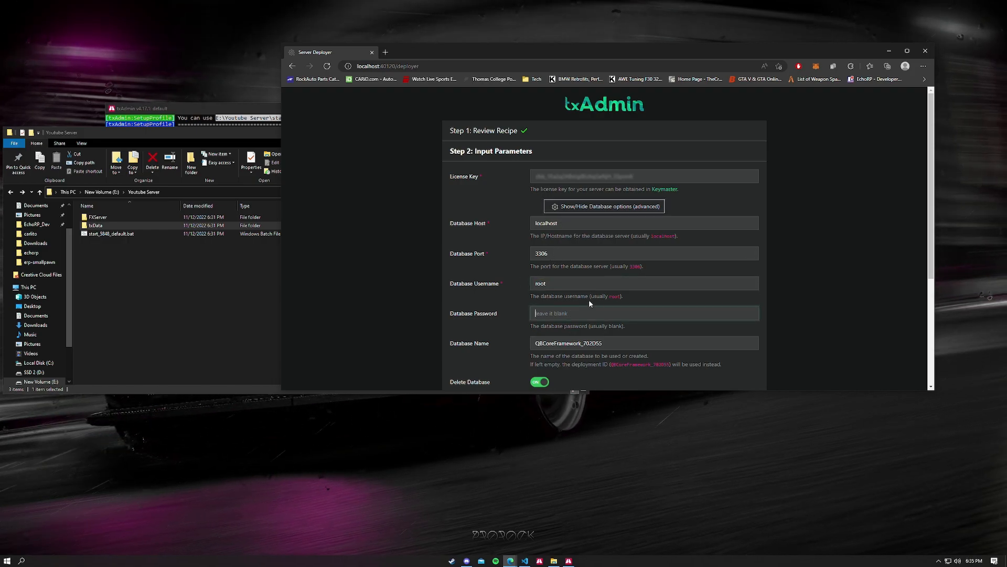
- Open a blank Edge tab beside the txAdmin deployer
{"action": "left_click", "coordinate": [476, 52]}
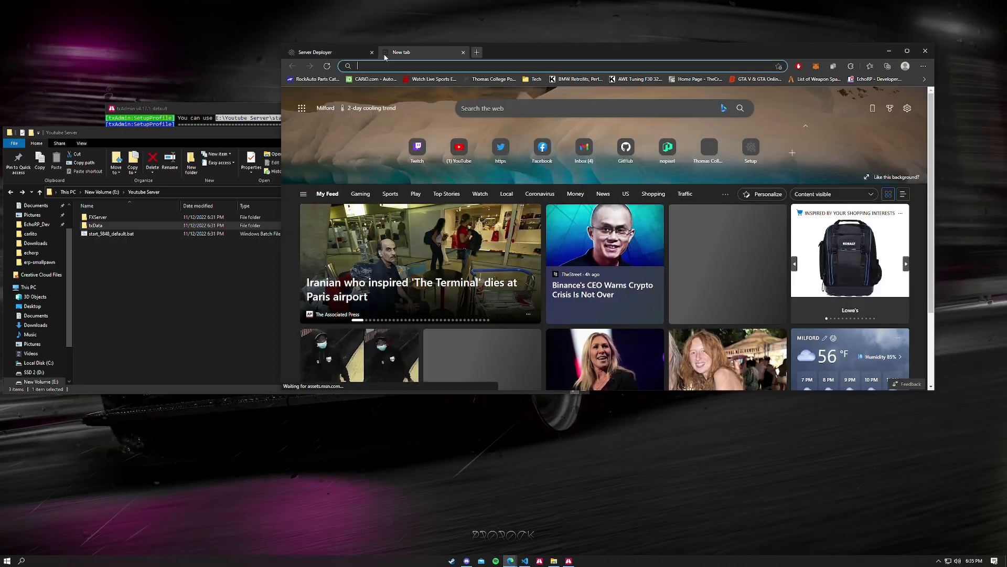
- Search for HeidiSQL, download the 12.1 installer from its Downloads page, and launch it
{"action": "type", "text": "heidisql"}
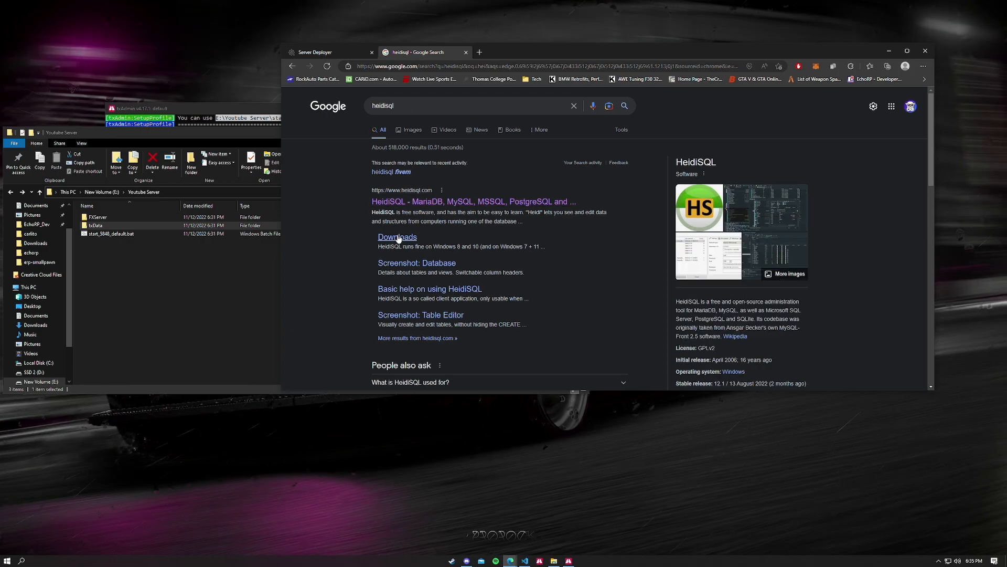
{"action": "left_click", "coordinate": [397, 237]}
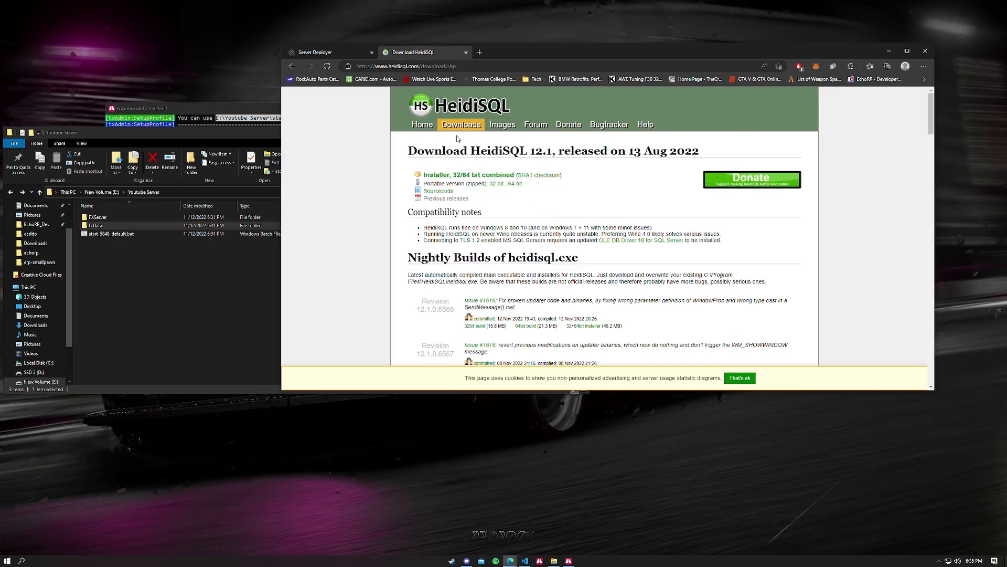
{"action": "mouse_move", "coordinate": [453, 175]}
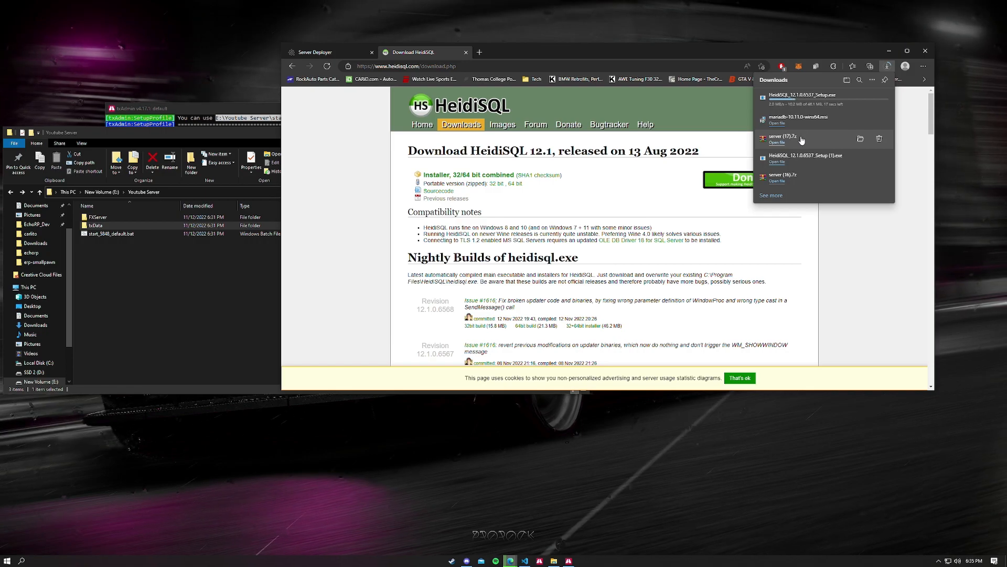
{"action": "mouse_move", "coordinate": [802, 139]}
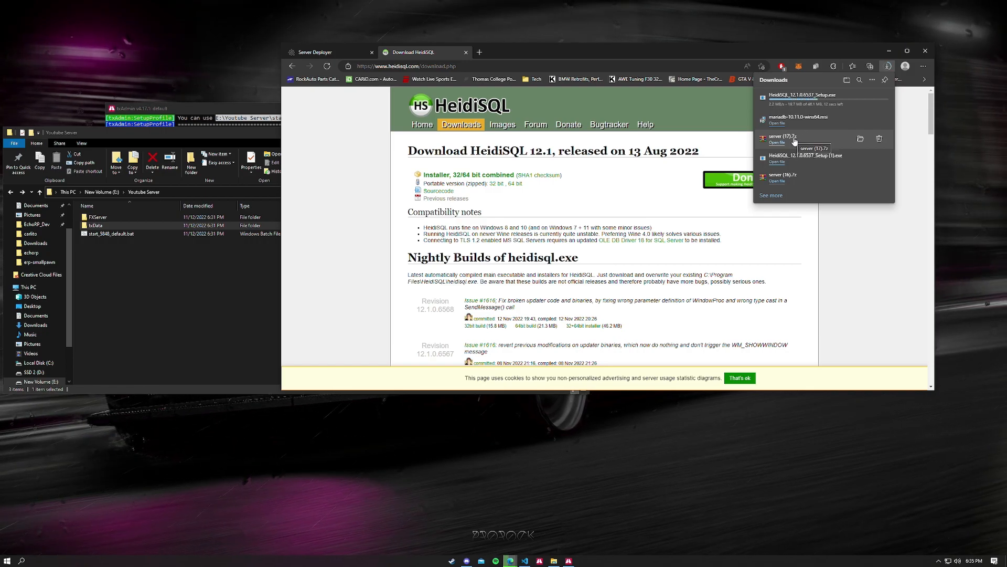
{"action": "mouse_move", "coordinate": [831, 115]}
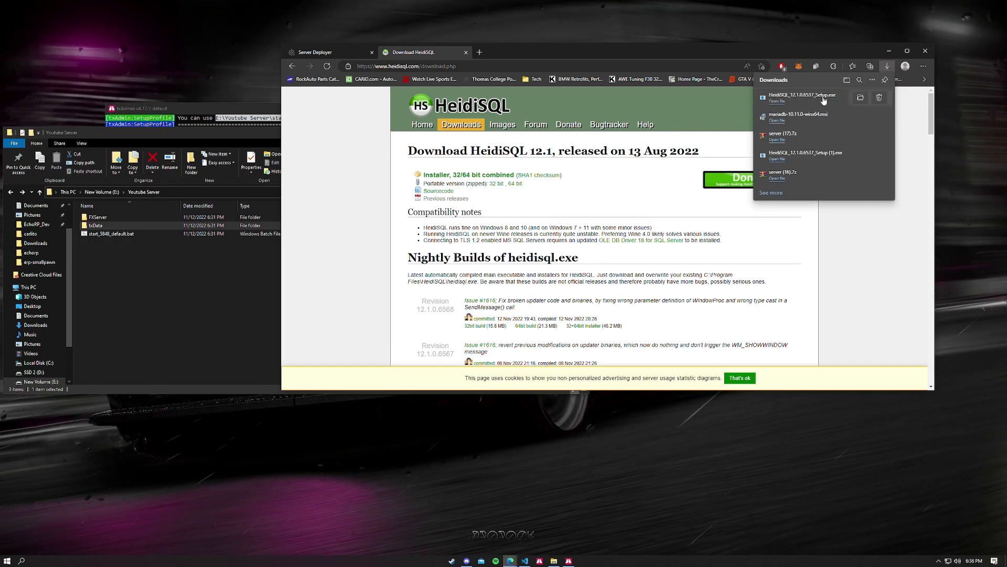
{"action": "left_click", "coordinate": [802, 97]}
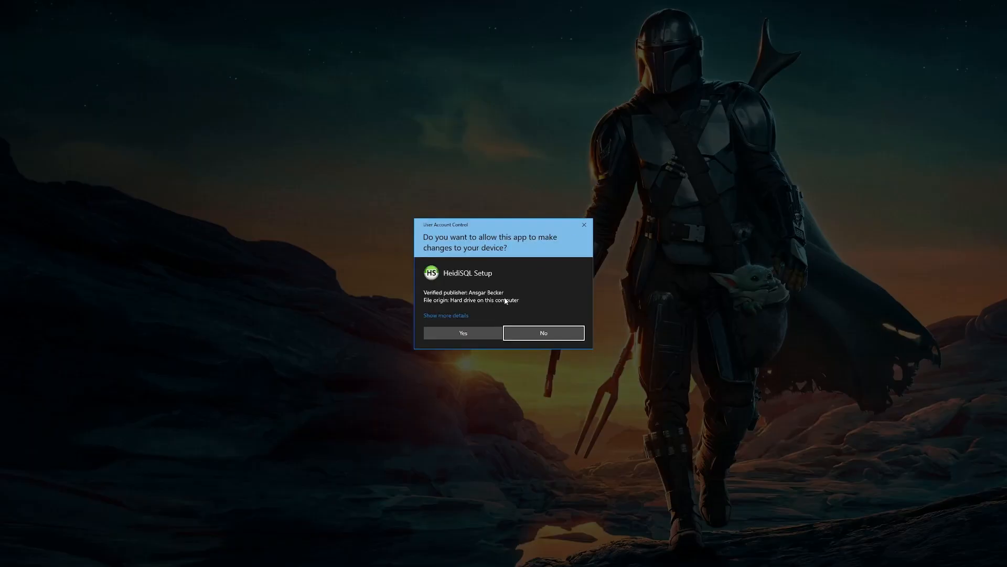
- Step through the HeidiSQL setup to the ready-to-install page, then cancel and exit
{"action": "left_click", "coordinate": [463, 332]}
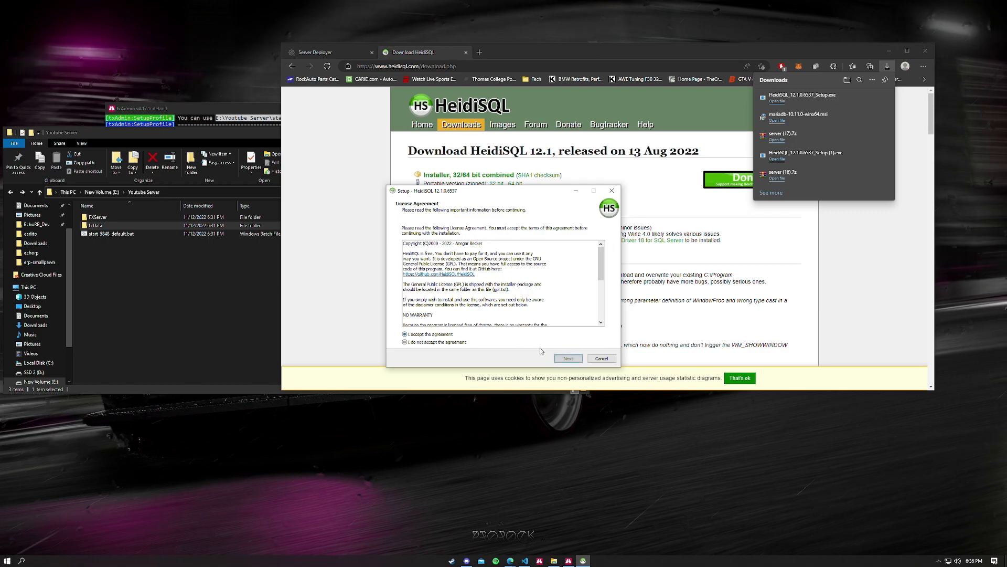
{"action": "left_click", "coordinate": [567, 358]}
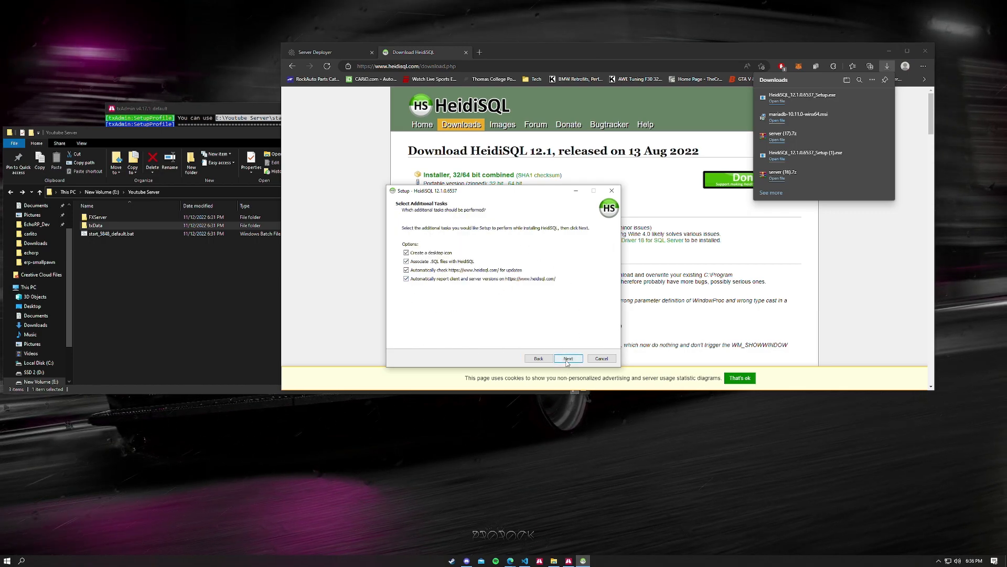
{"action": "left_click", "coordinate": [568, 358]}
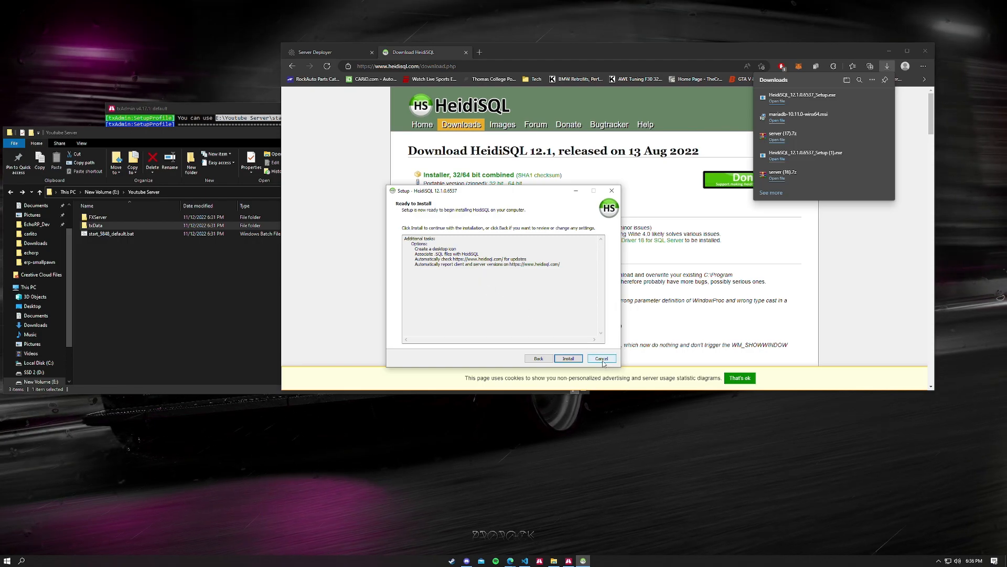
{"action": "left_click", "coordinate": [601, 357]}
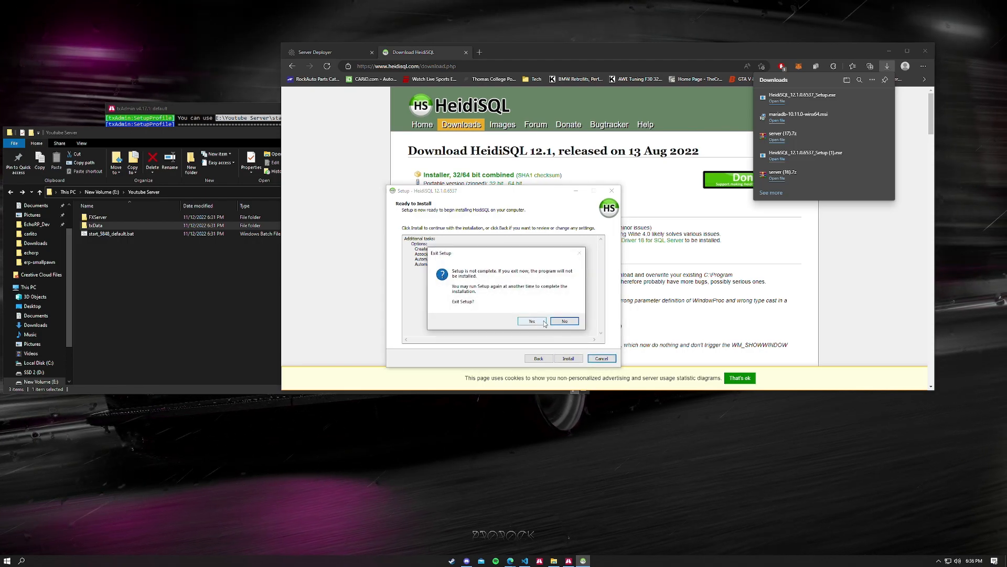
{"action": "left_click", "coordinate": [529, 321]}
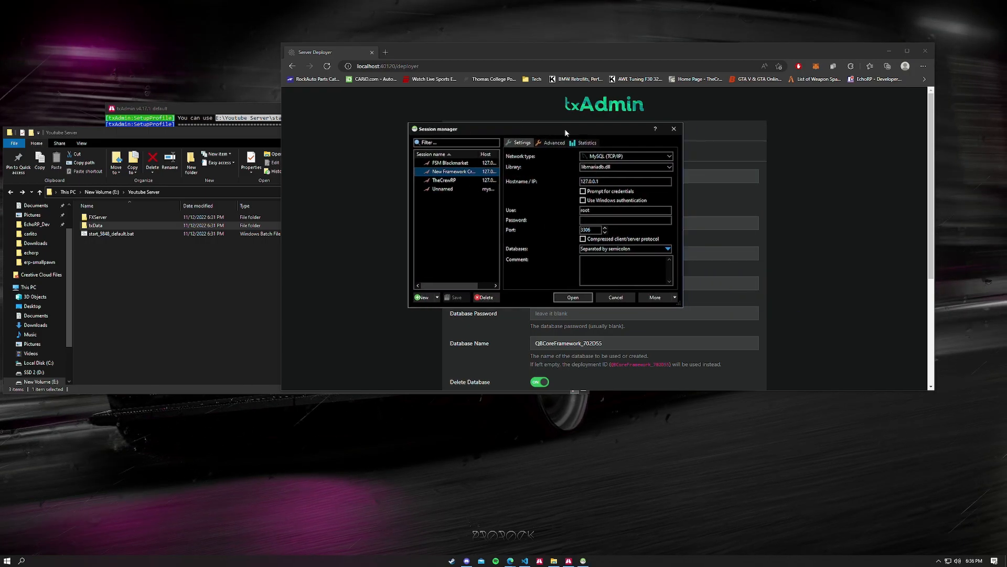
- Check a saved session's hostname 127.0.0.1, then close the HeidiSQL session manager
{"action": "left_click", "coordinate": [624, 211]}
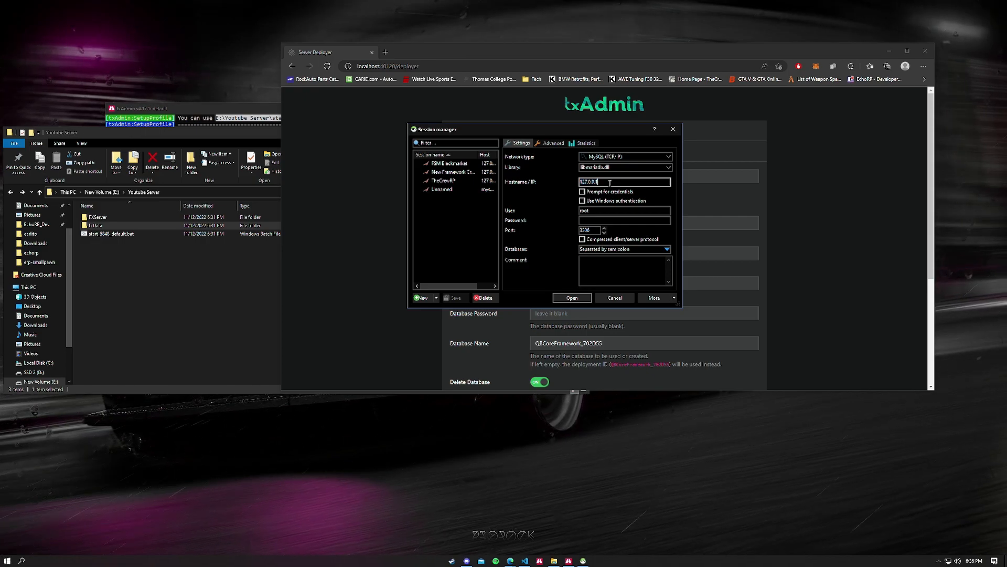
{"action": "left_click", "coordinate": [624, 221]}
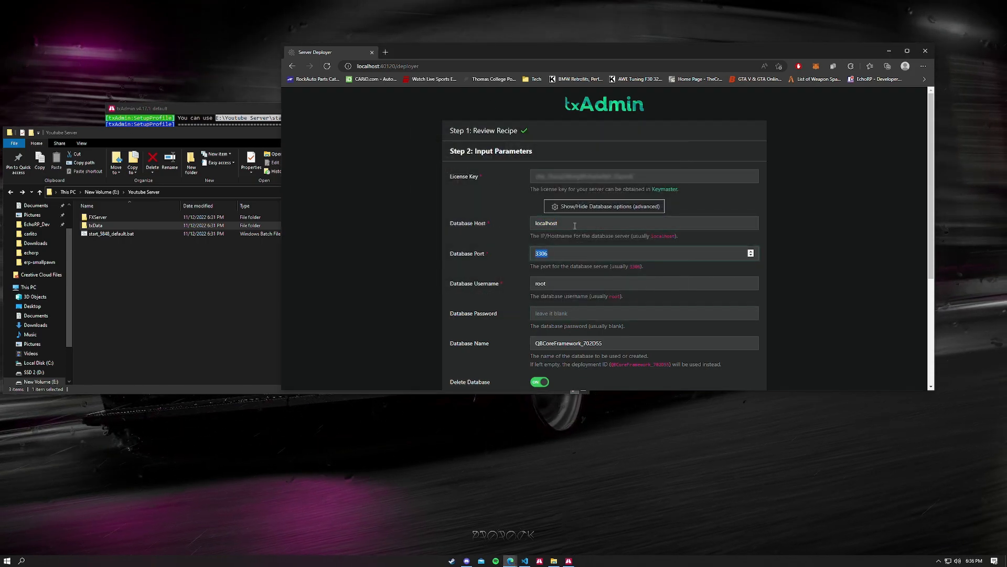
{"action": "left_click", "coordinate": [554, 253]}
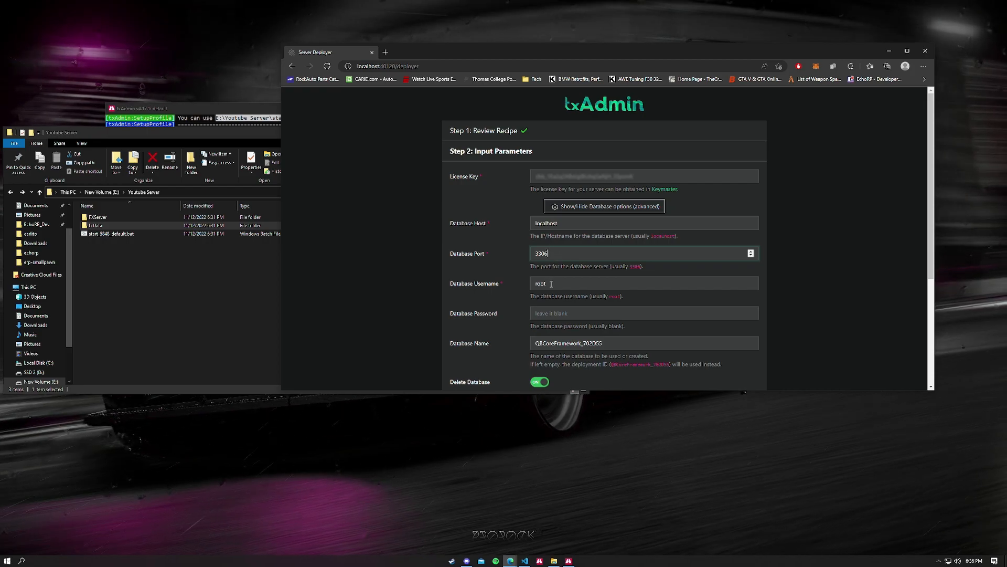
{"action": "double_click", "coordinate": [541, 283]}
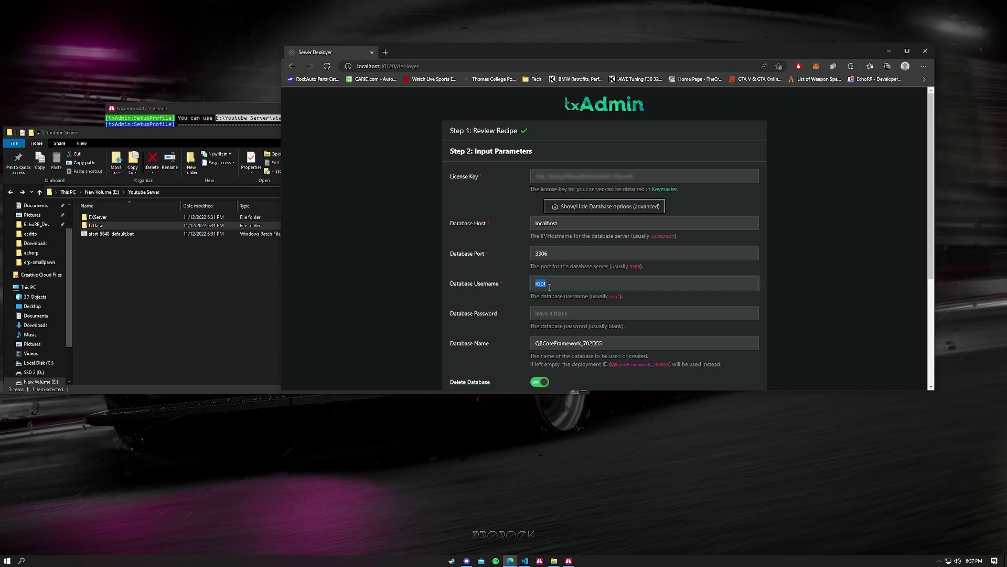
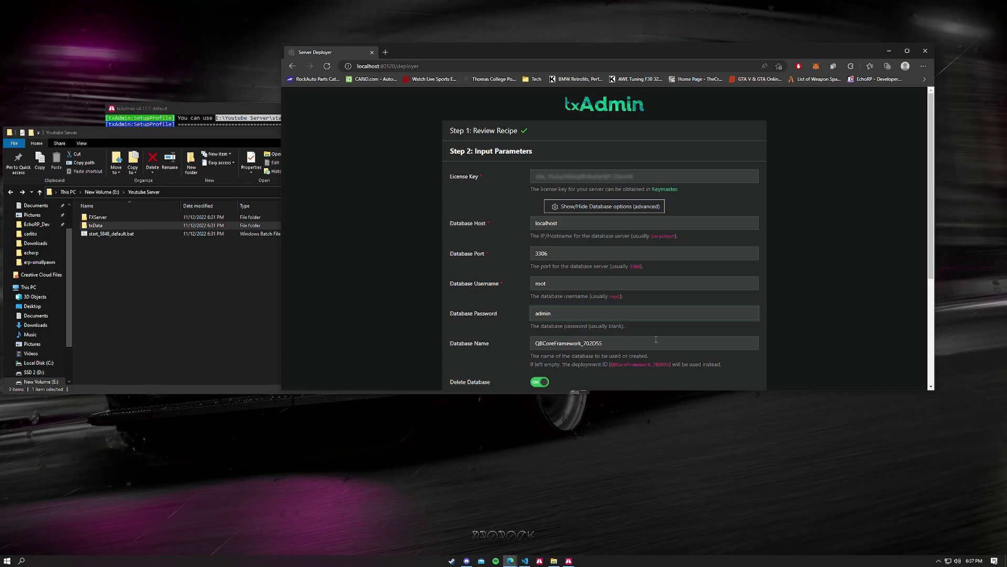
{"action": "scroll", "scroll_direction": "down", "scroll_amount": 3}
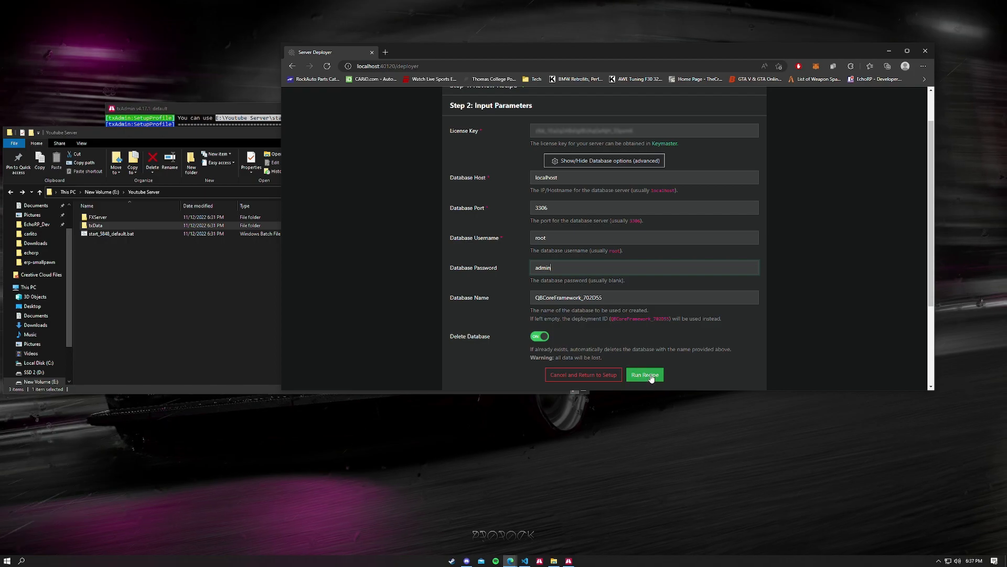
- Run the QBCore recipe to deploy files into QBCoreFramework_702D55.base
{"action": "left_click", "coordinate": [644, 375]}
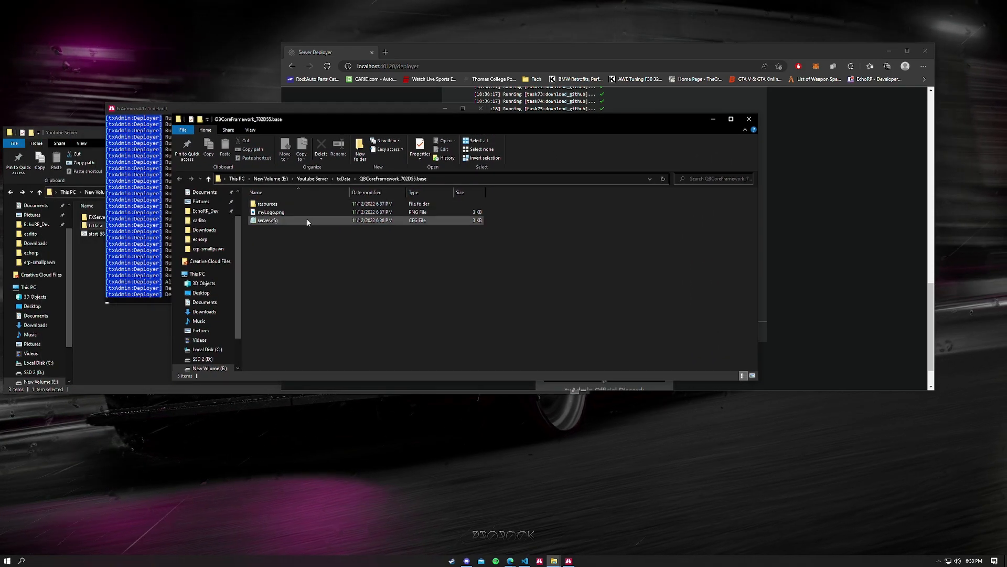
- Browse the resources and [qb] folders, then open the base folder's server.cfg in Notepad
{"action": "double_click", "coordinate": [267, 203]}
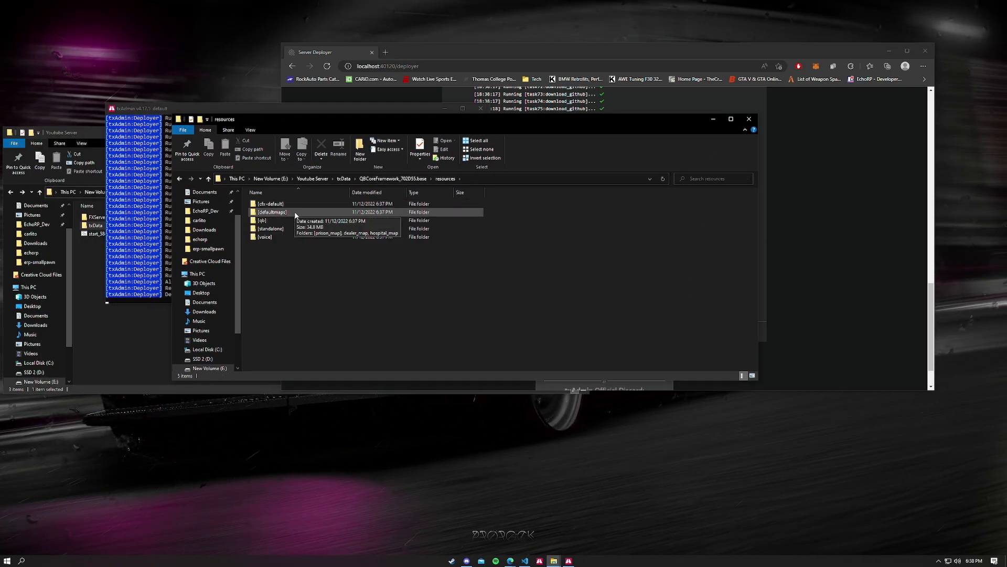
{"action": "double_click", "coordinate": [262, 220]}
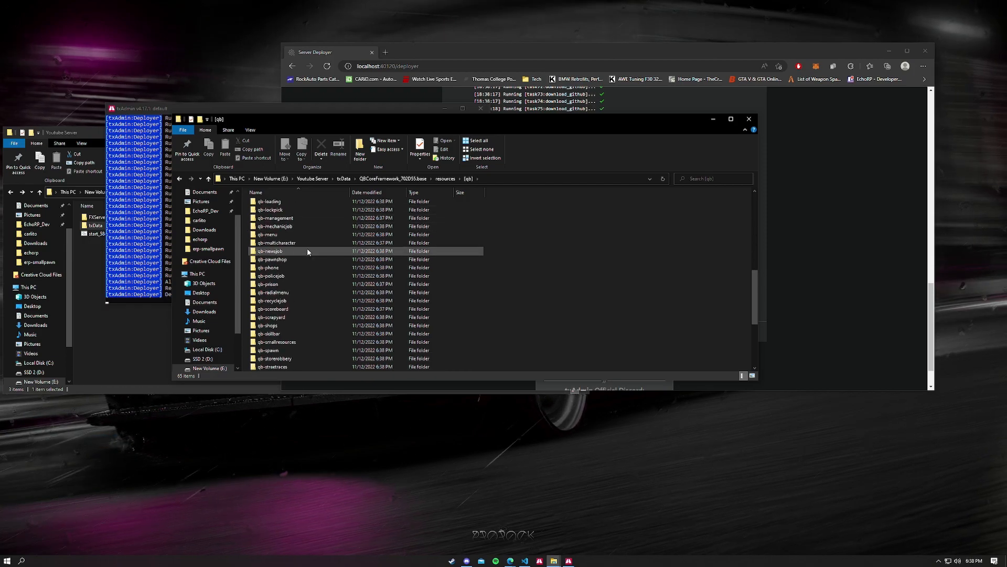
{"action": "scroll", "scroll_direction": "up", "scroll_amount": 3}
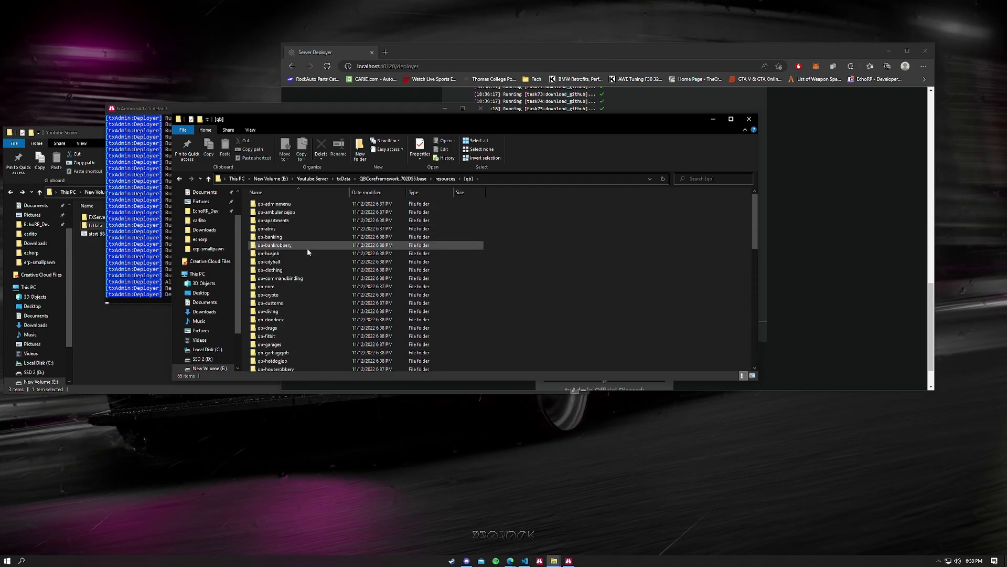
{"action": "left_click", "coordinate": [445, 178]}
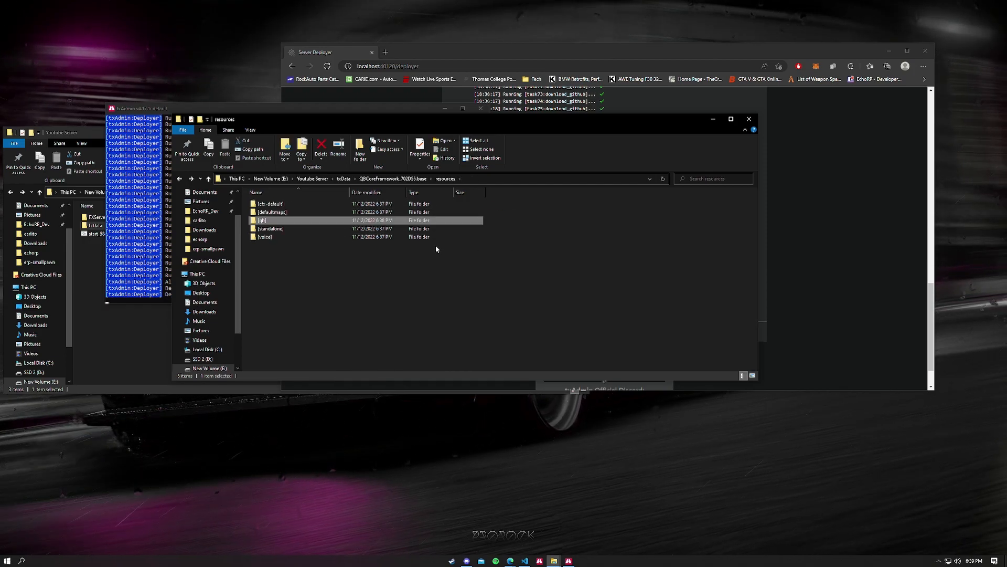
{"action": "left_click", "coordinate": [333, 266]}
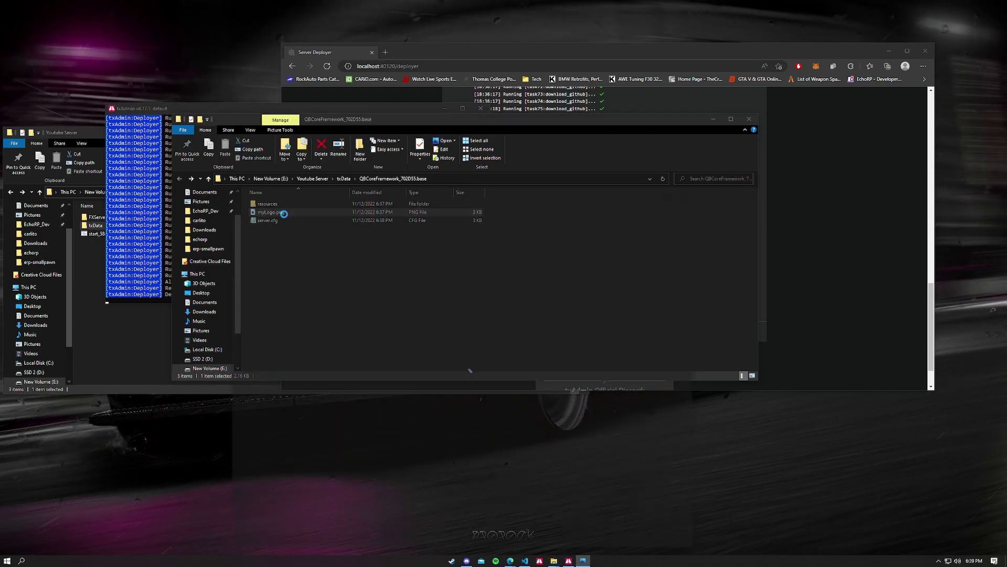
{"action": "double_click", "coordinate": [266, 212]}
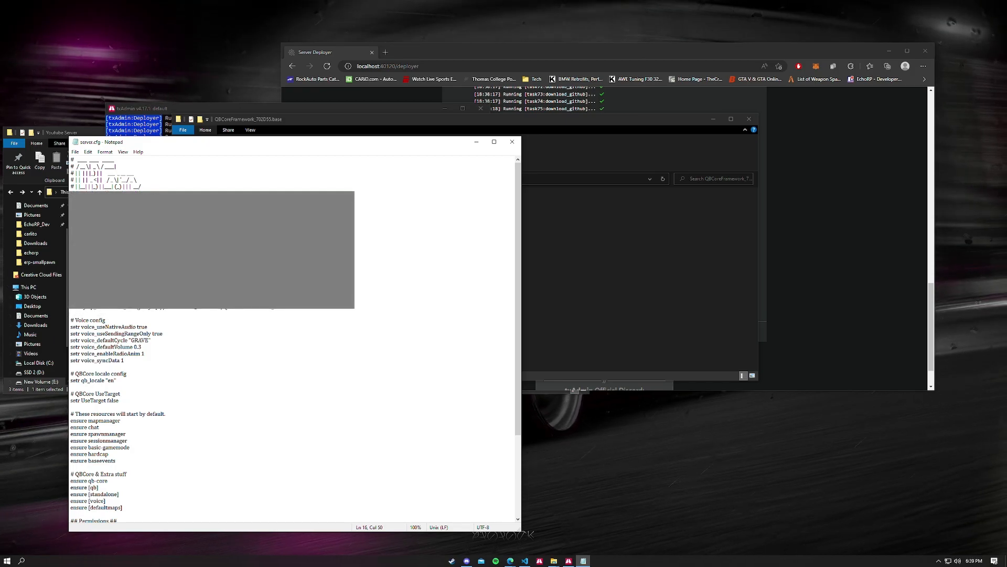
- Compare server.cfg's ensure entries such as [standalone] against the [qb] resources folder
{"action": "scroll", "scroll_direction": "down", "scroll_amount": 3}
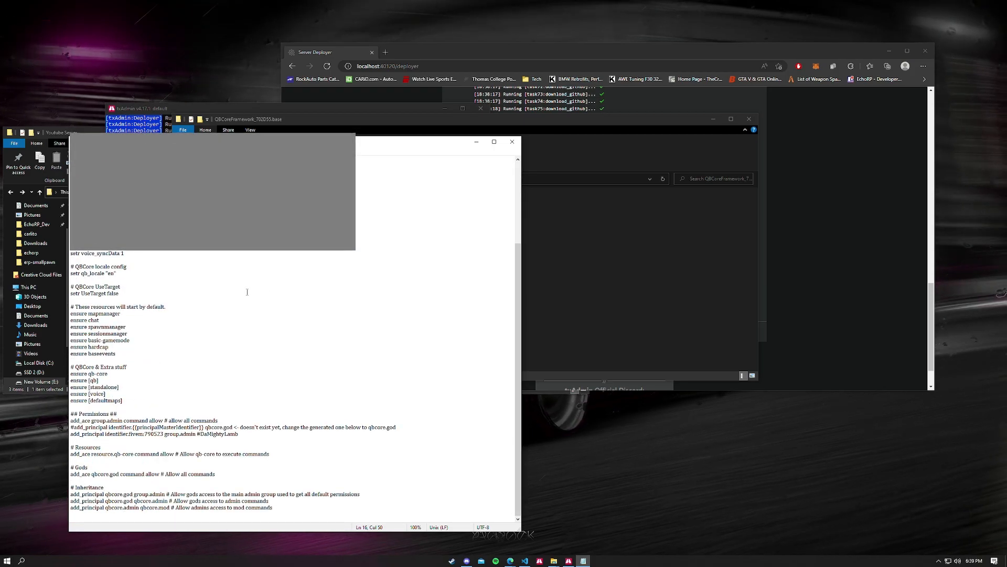
{"action": "double_click", "coordinate": [102, 387]}
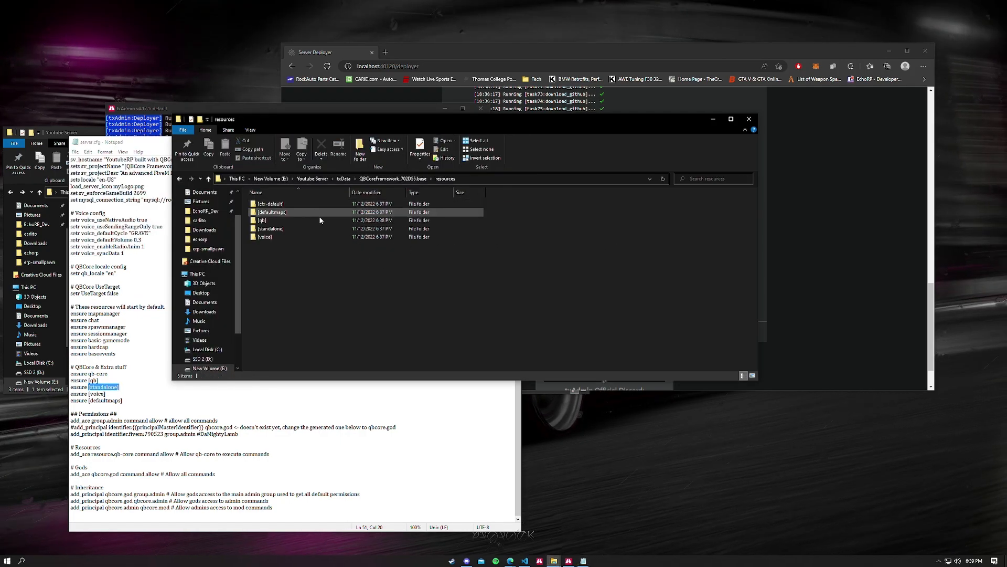
{"action": "double_click", "coordinate": [263, 221]}
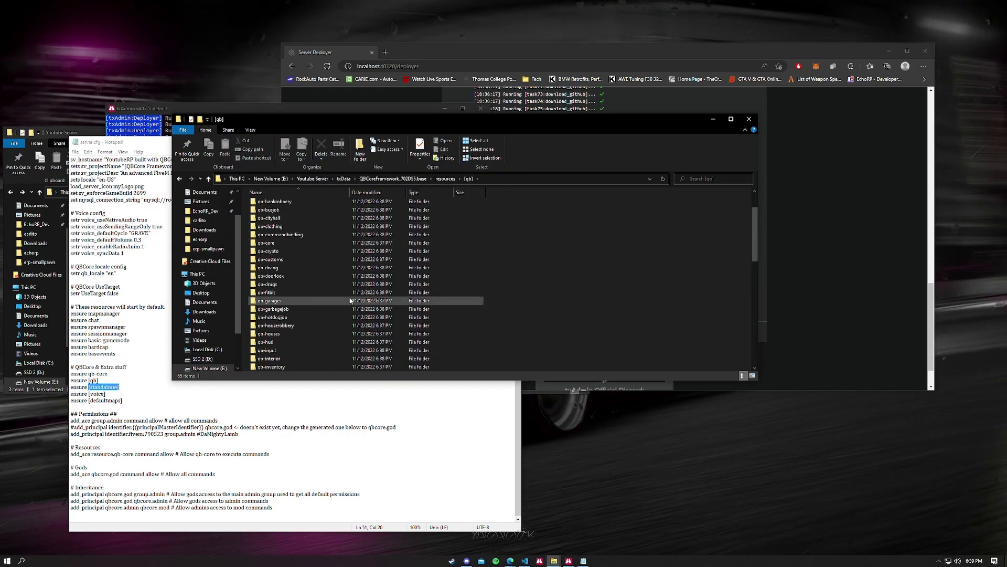
{"action": "scroll", "scroll_direction": "up", "scroll_amount": 3}
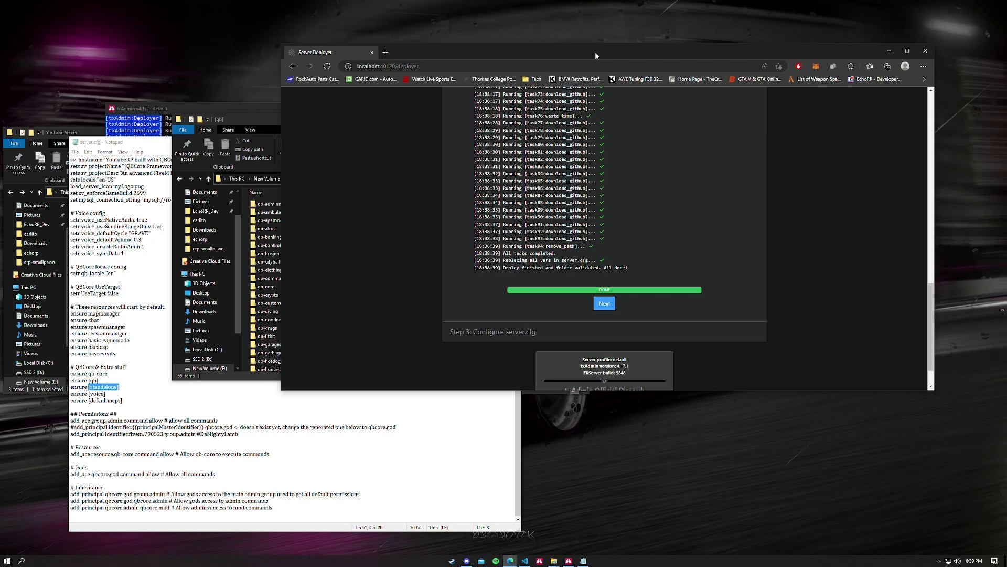
{"action": "mouse_move", "coordinate": [620, 298]}
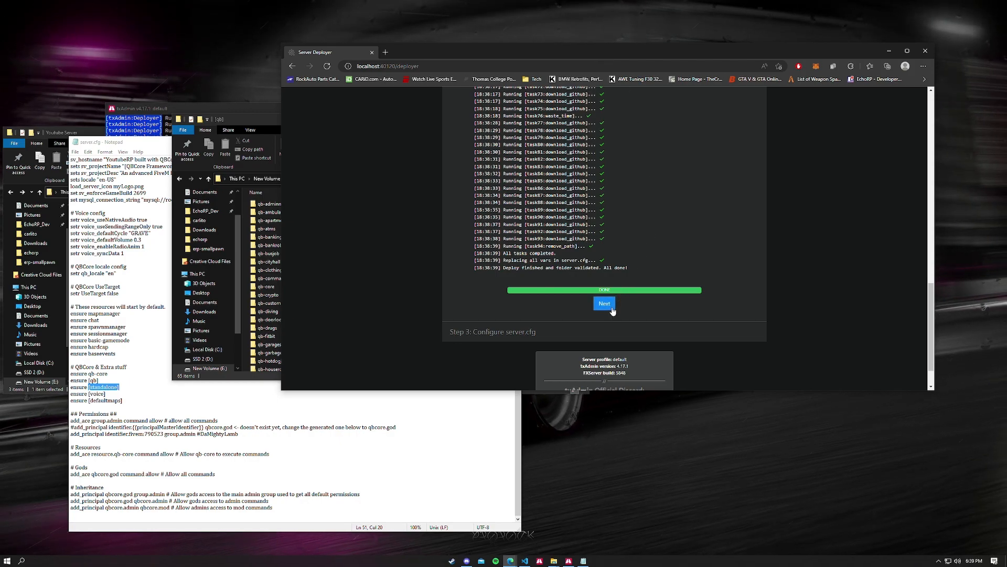
- Advance the deployer to Step 3: Configure server.cfg
{"action": "left_click", "coordinate": [603, 303]}
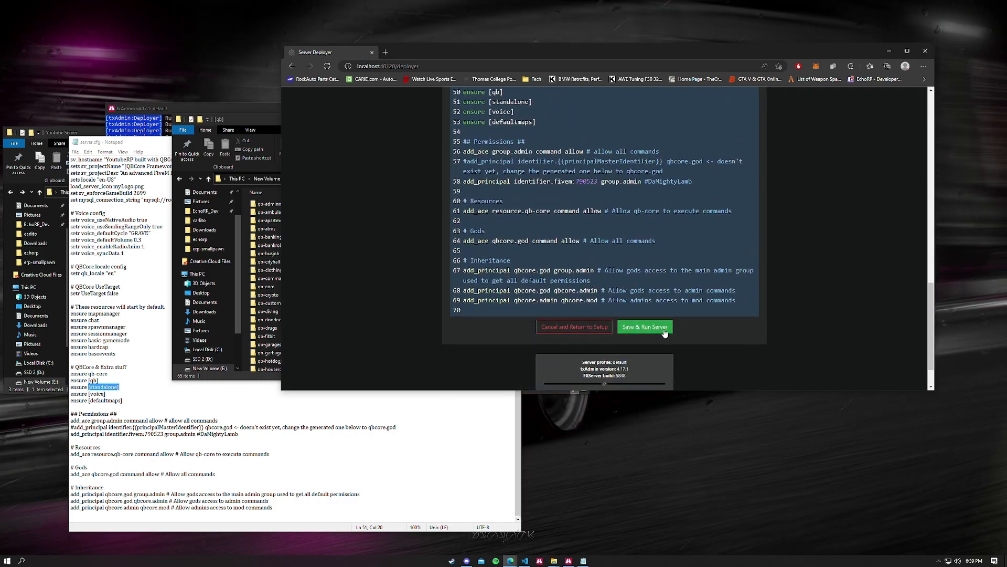
- Save the YoutubeRP config and start the server, watching resources load in Live Console
{"action": "left_click", "coordinate": [643, 326]}
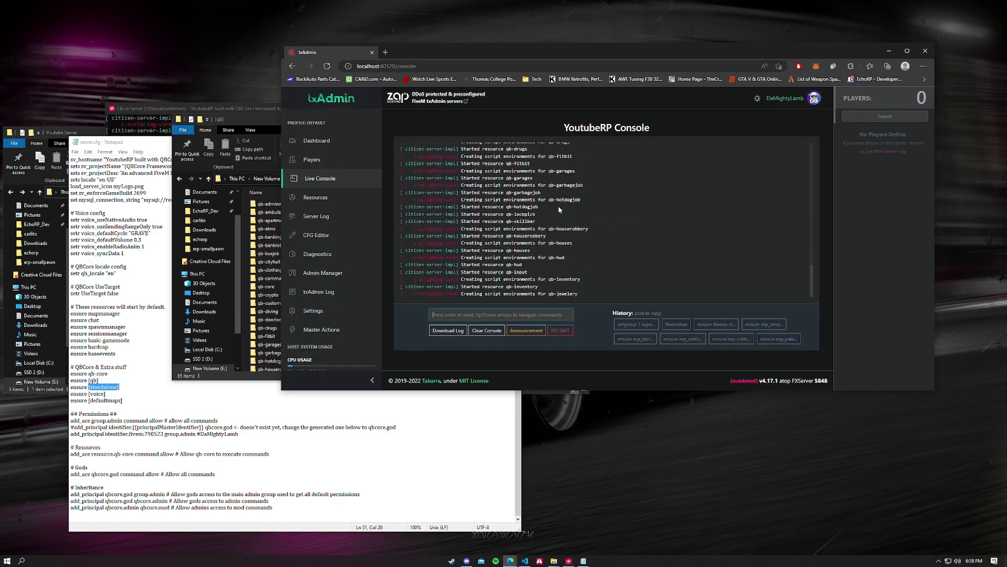
{"action": "scroll", "scroll_direction": "down", "scroll_amount": 3}
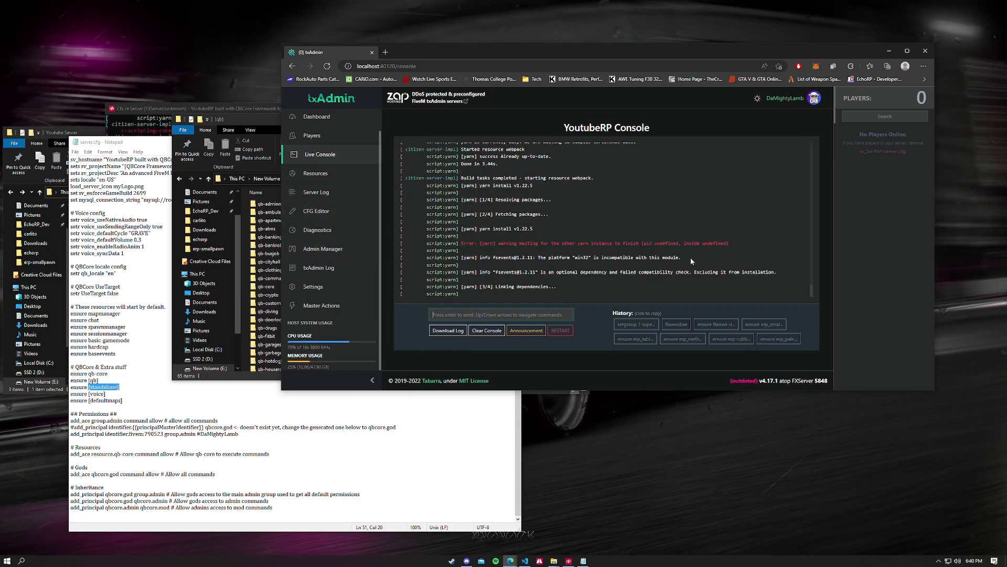
{"action": "mouse_move", "coordinate": [630, 206]}
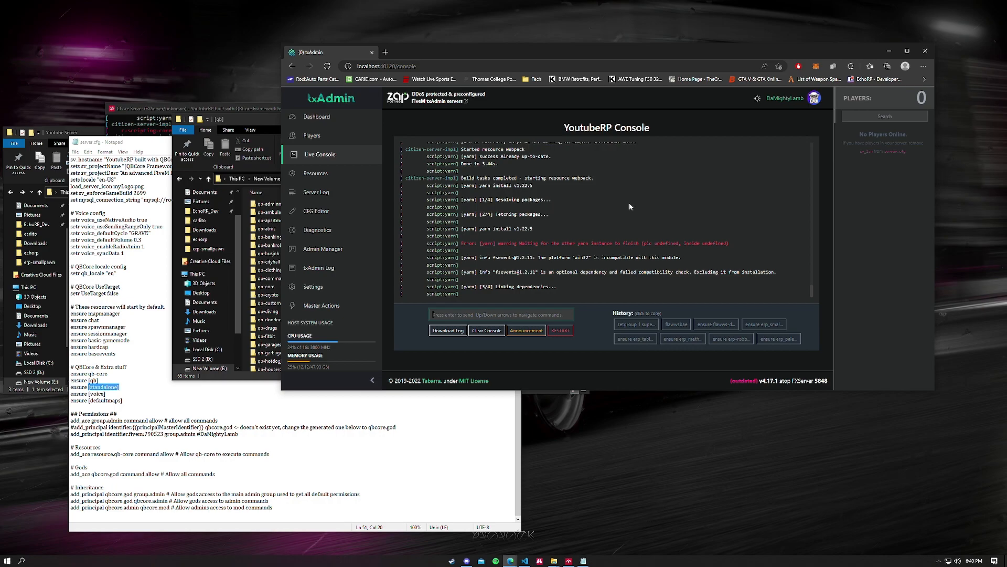
{"action": "left_click", "coordinate": [6, 558]}
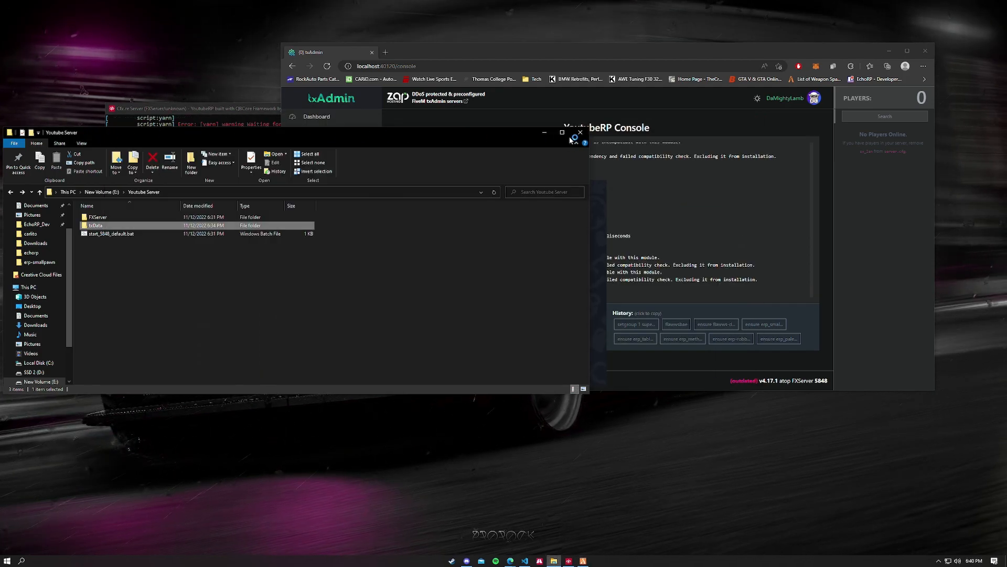
{"action": "left_click", "coordinate": [580, 133]}
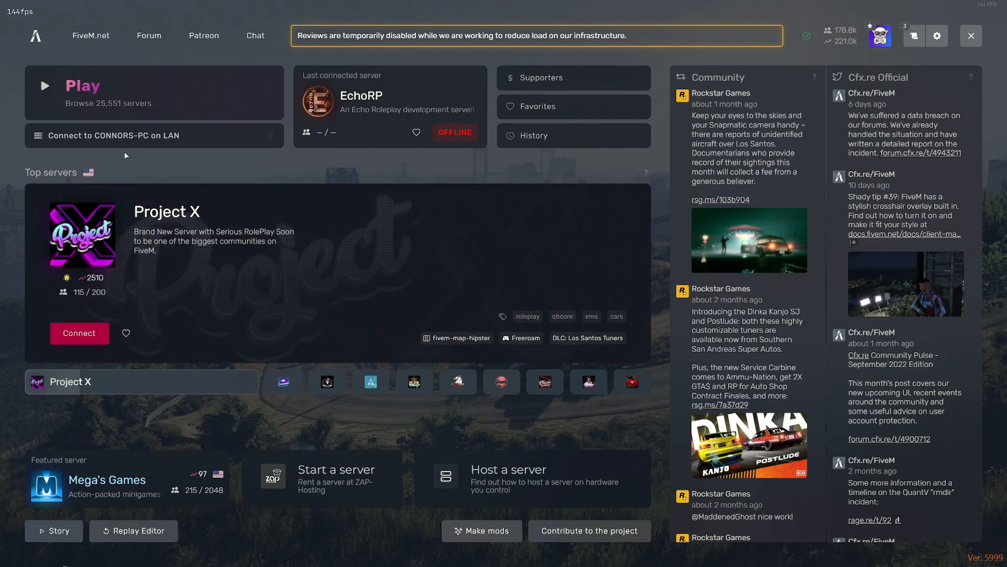
{"action": "mouse_move", "coordinate": [118, 139]}
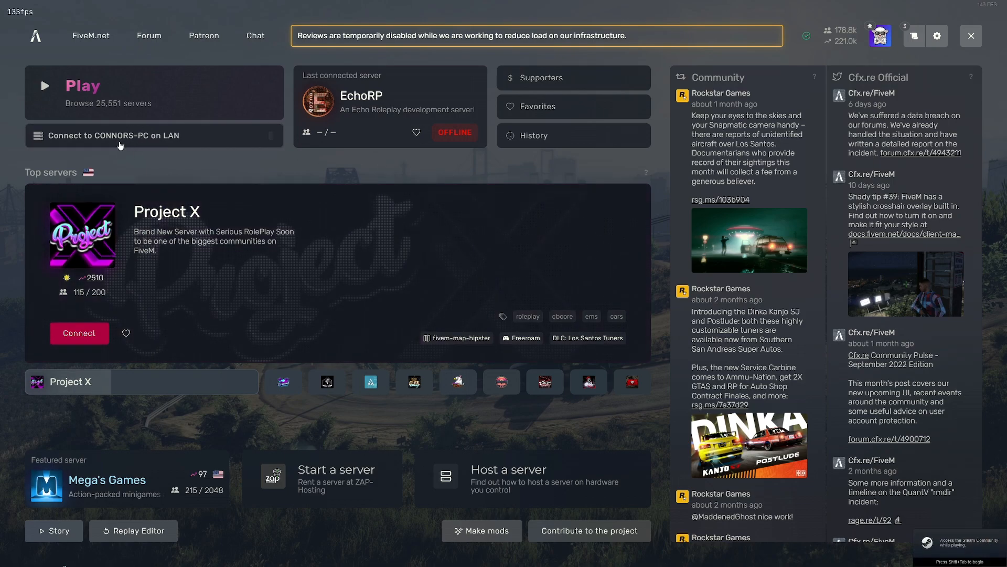
- Confirm localhost port 30120 in FiveM settings, then connect to CONNORS-PC over LAN
{"action": "left_click", "coordinate": [937, 35]}
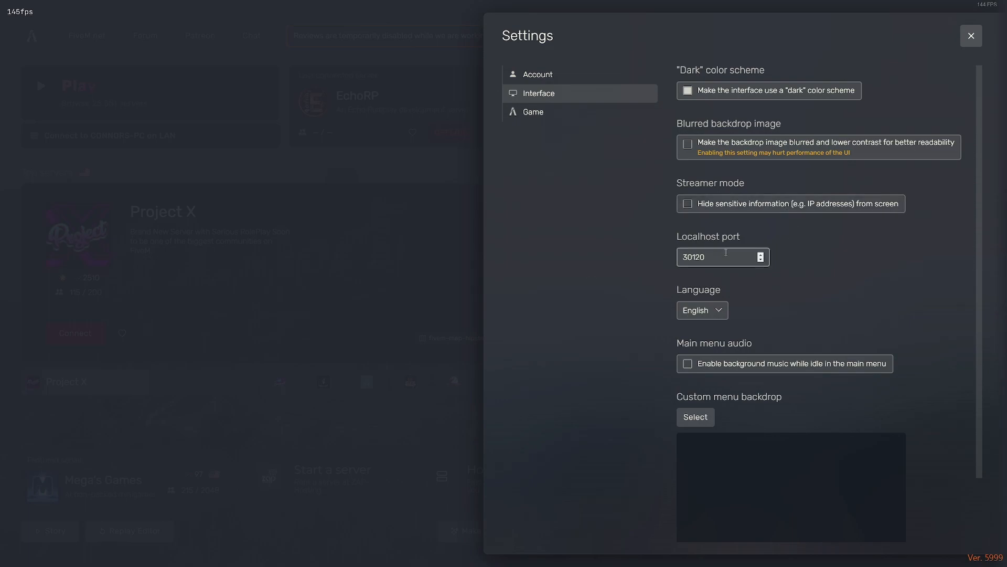
{"action": "triple_click", "coordinate": [713, 256]}
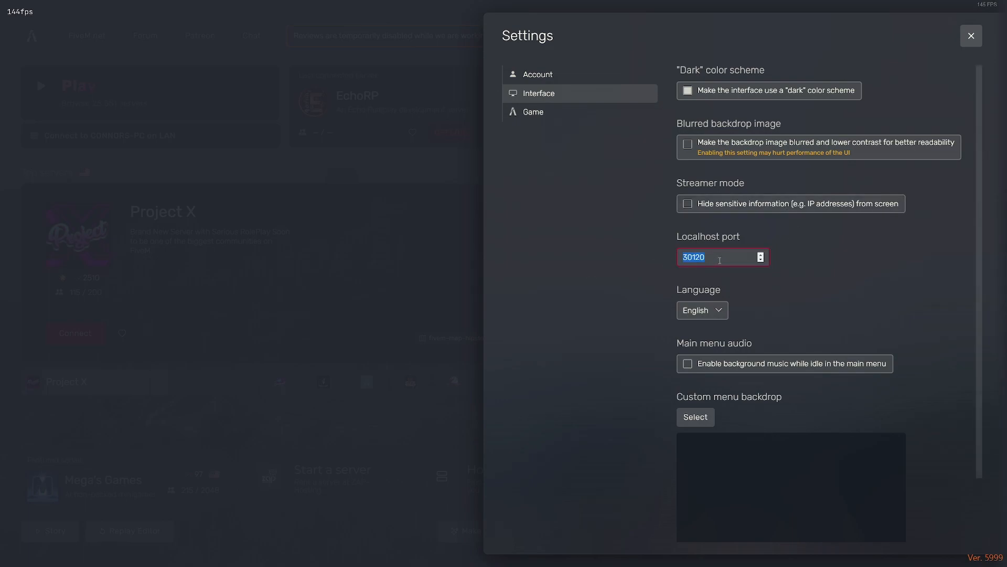
{"action": "mouse_move", "coordinate": [807, 266]}
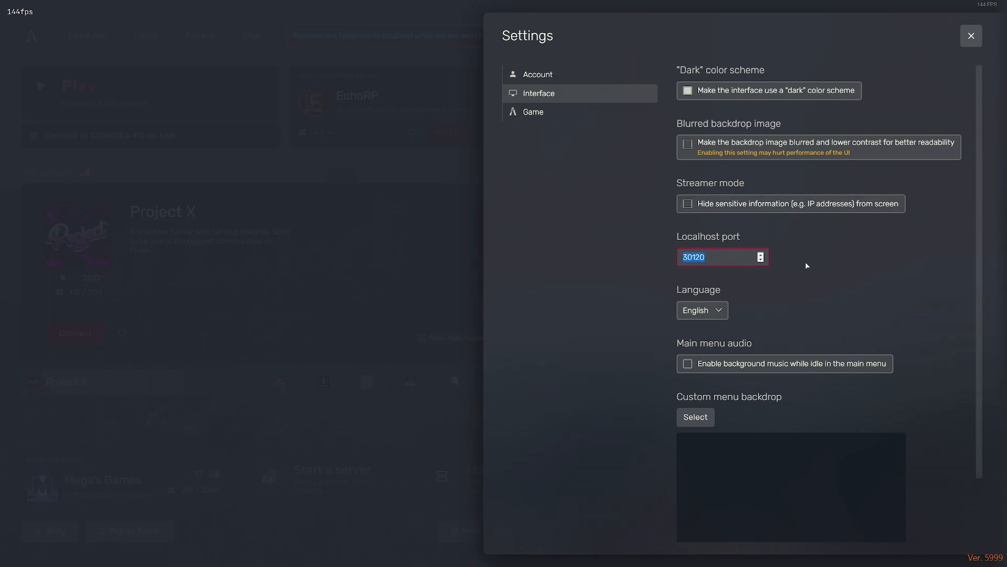
{"action": "left_click", "coordinate": [971, 35]}
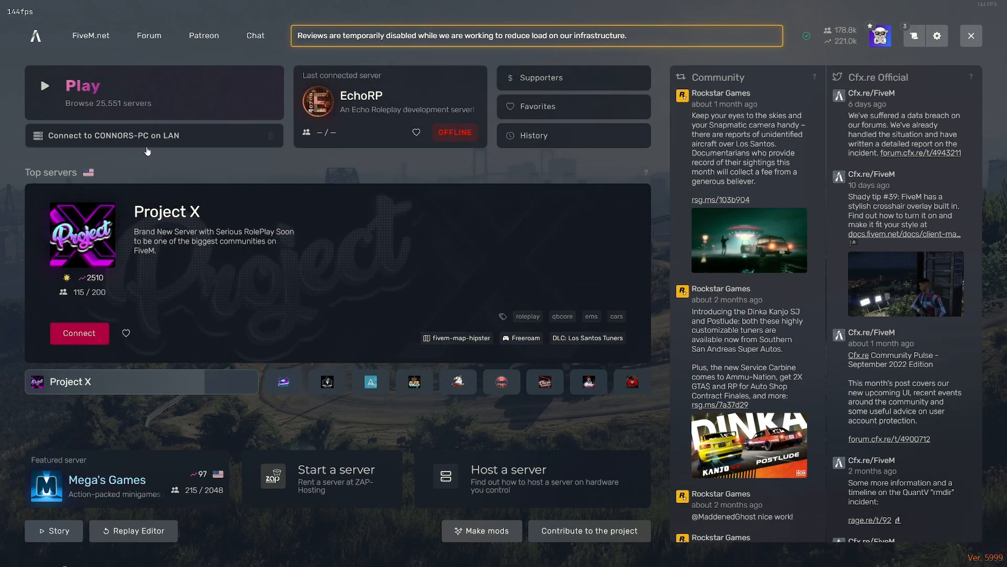
{"action": "left_click", "coordinate": [80, 333]}
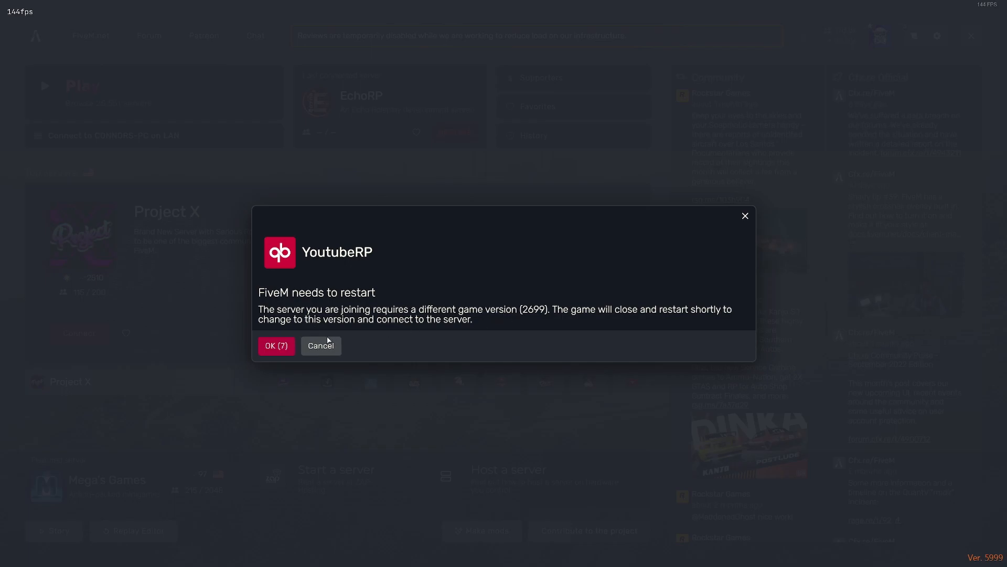
- Accept restarting FiveM for game version 2699 and updating local game data
{"action": "left_click", "coordinate": [277, 346]}
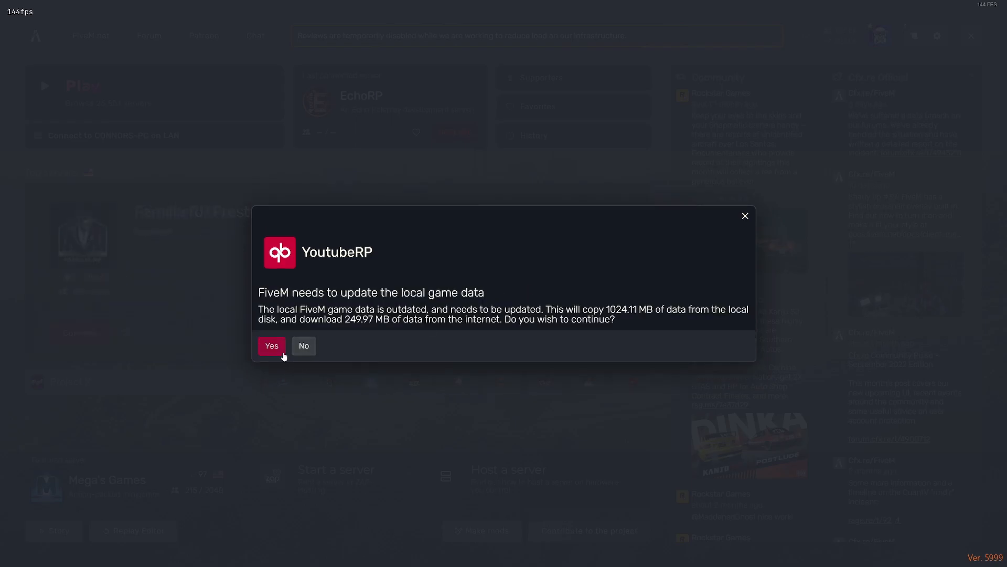
{"action": "left_click", "coordinate": [270, 345]}
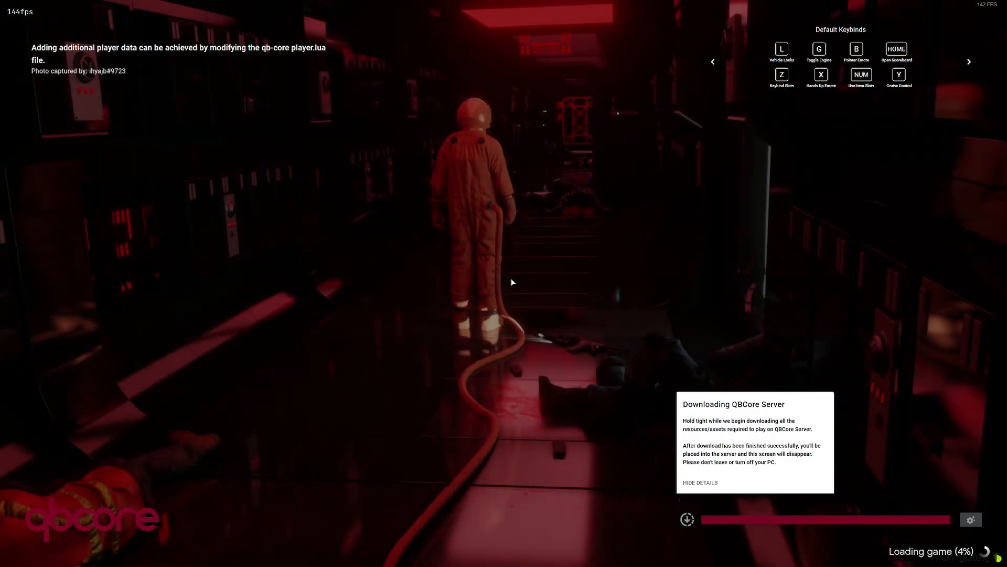
{"action": "mouse_move", "coordinate": [78, 505]}
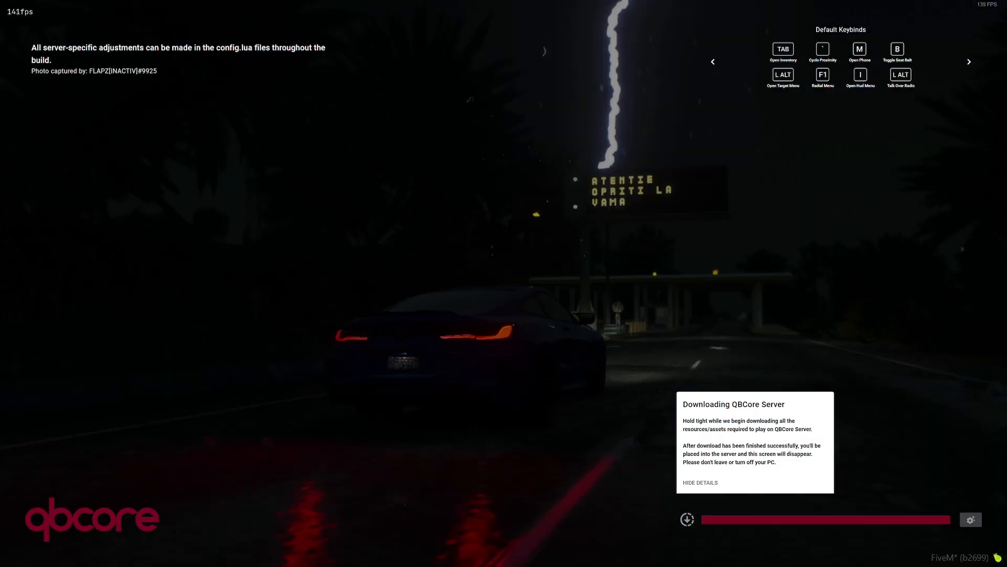
- Wait for the QBCore loading screen to finish and reach the five-slot character selection
{"action": "left_click", "coordinate": [970, 62]}
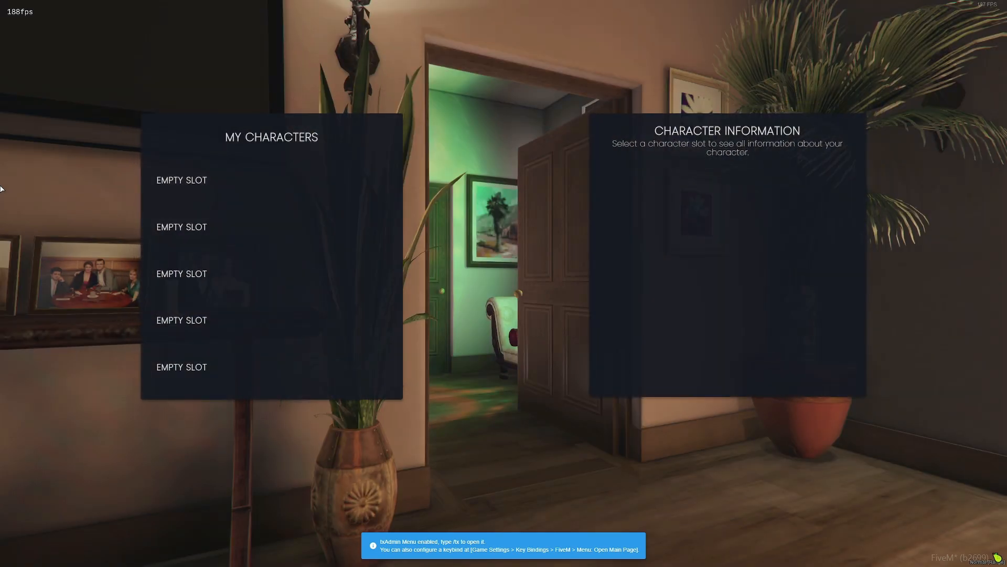
- Start a new character in the first slot with surname OConnor and United States nationality
{"action": "left_click", "coordinate": [269, 180]}
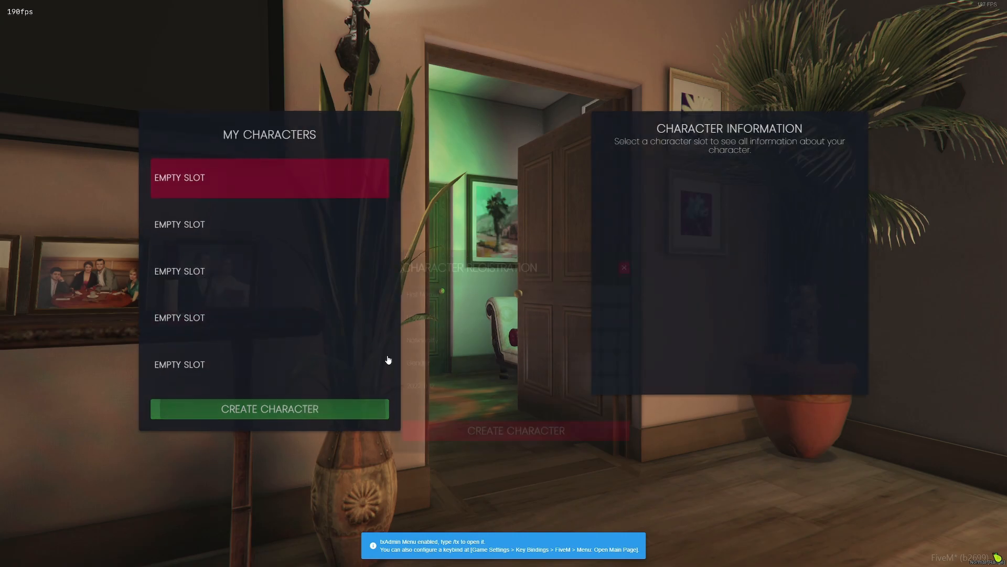
{"action": "left_click", "coordinate": [269, 409]}
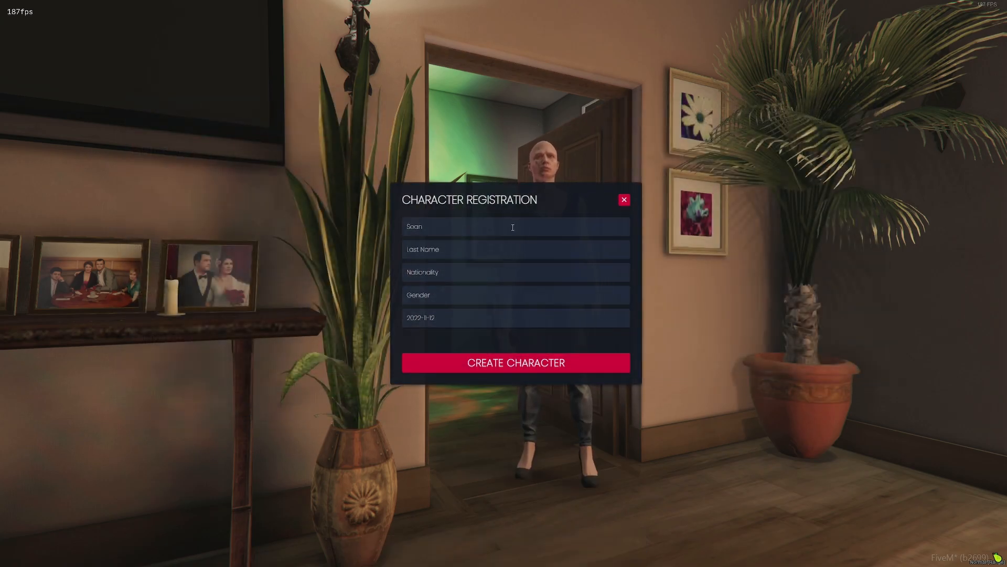
{"action": "type", "text": "OConnoe"}
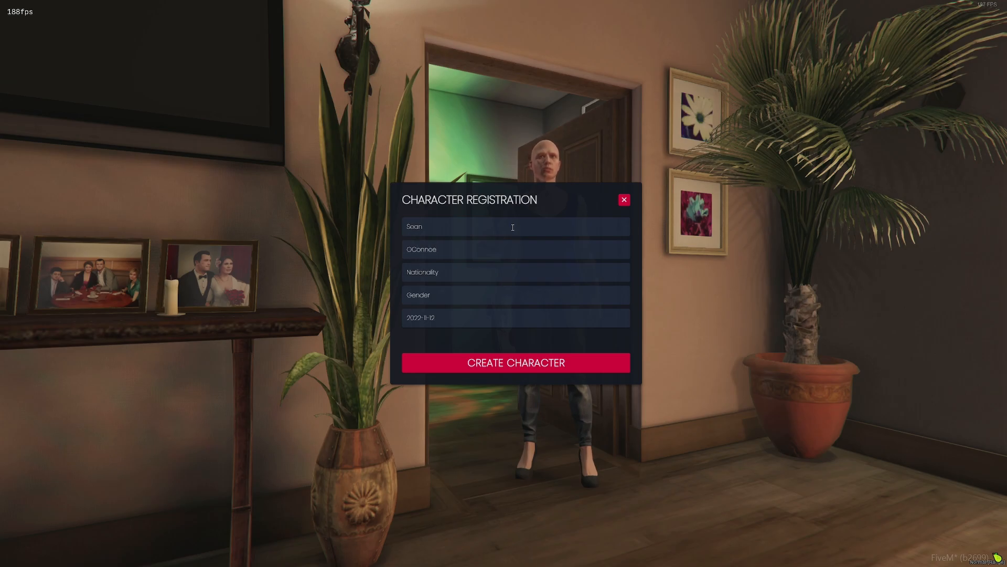
{"action": "left_click", "coordinate": [515, 272]}
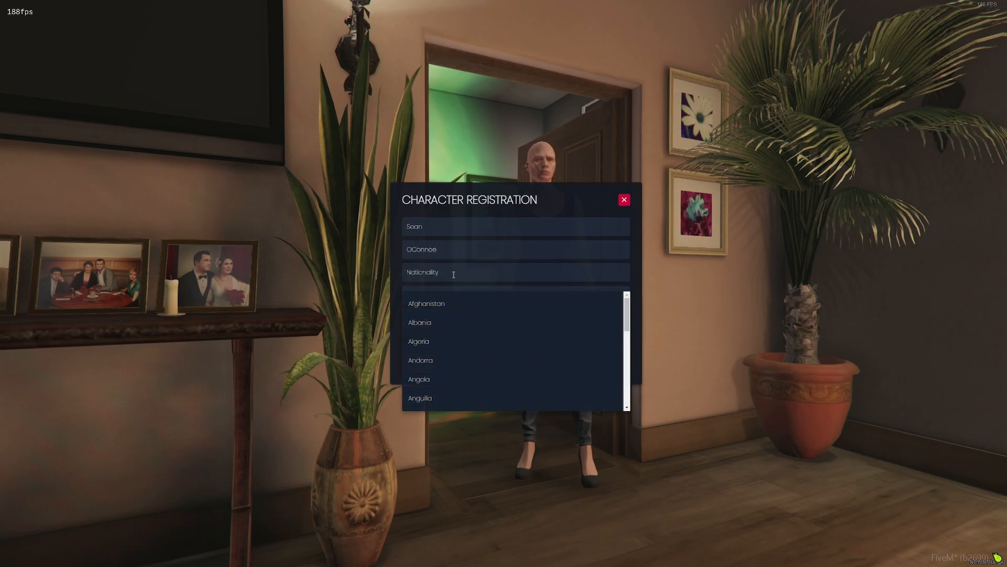
{"action": "scroll", "scroll_direction": "down", "scroll_amount": 3}
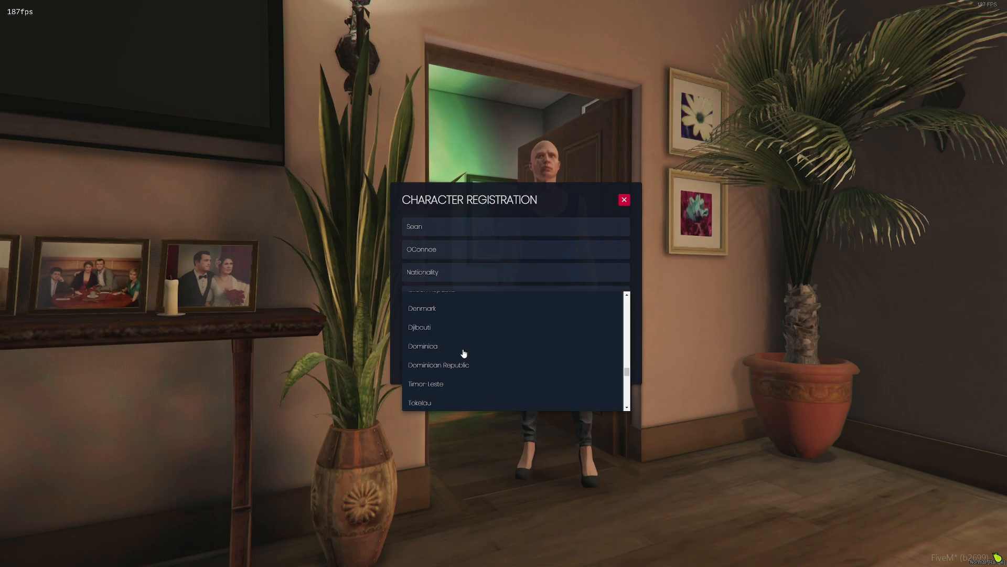
{"action": "scroll", "scroll_direction": "up", "scroll_amount": 3}
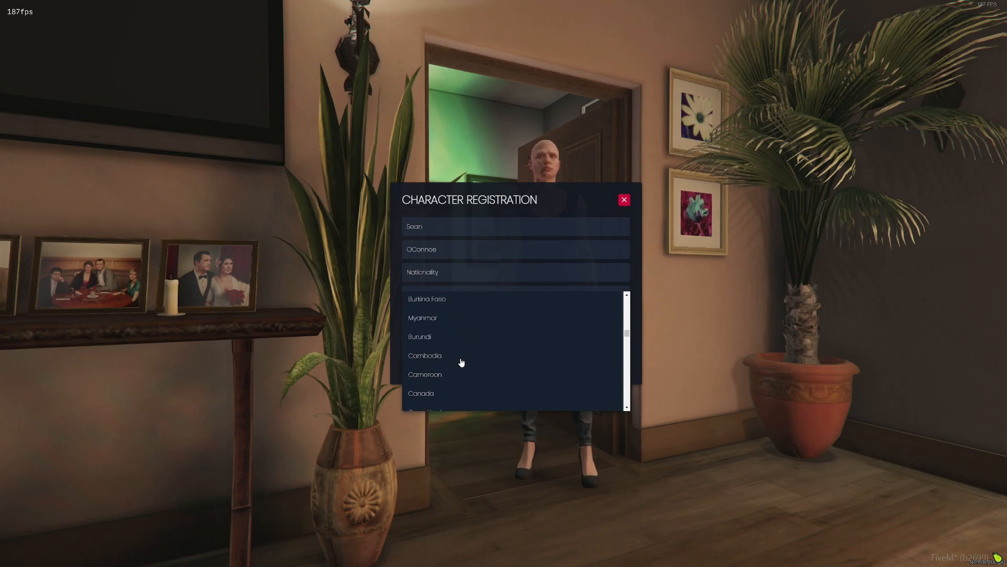
{"action": "scroll", "scroll_direction": "down", "scroll_amount": 3}
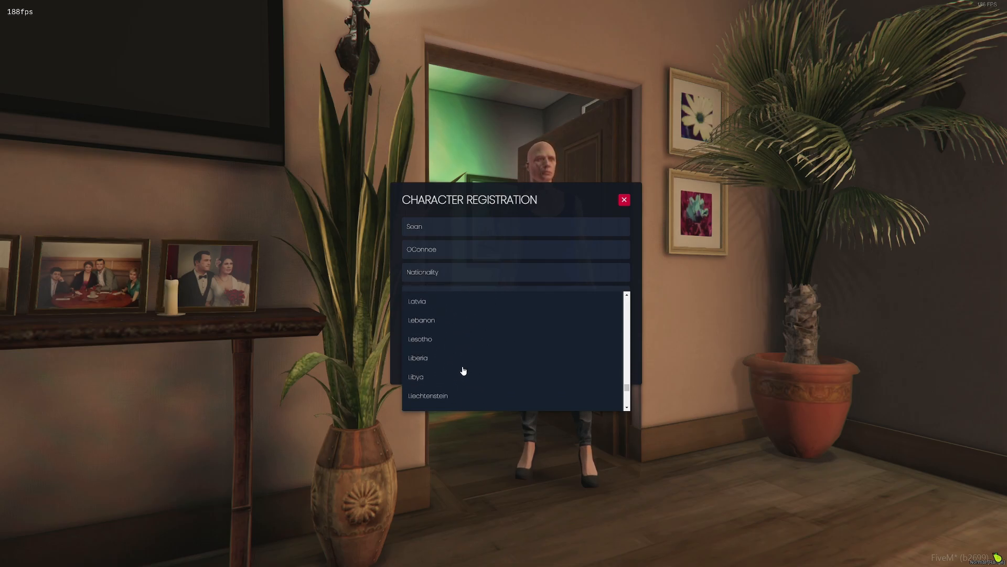
{"action": "scroll", "scroll_direction": "down", "scroll_amount": 3}
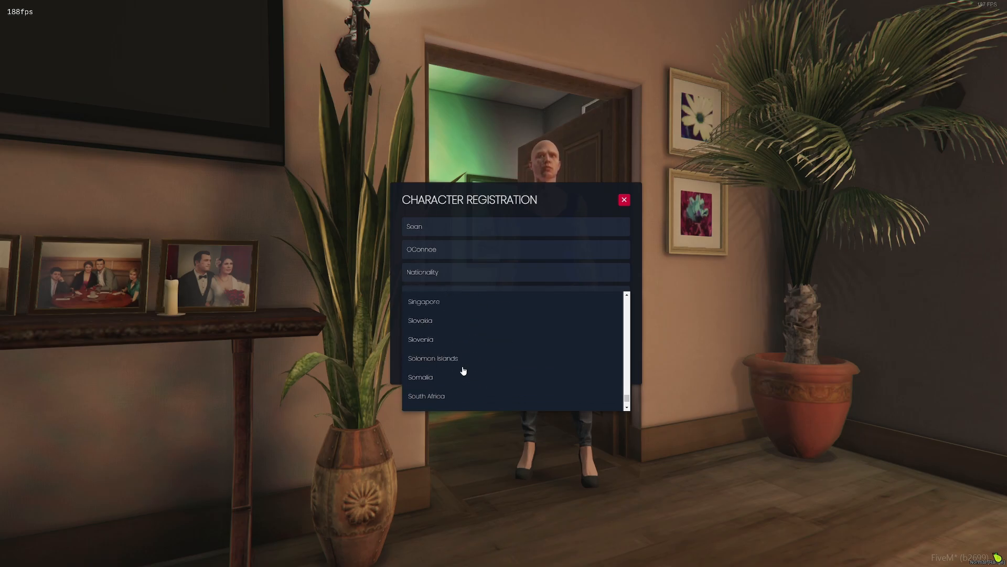
{"action": "scroll", "scroll_direction": "down", "scroll_amount": 3}
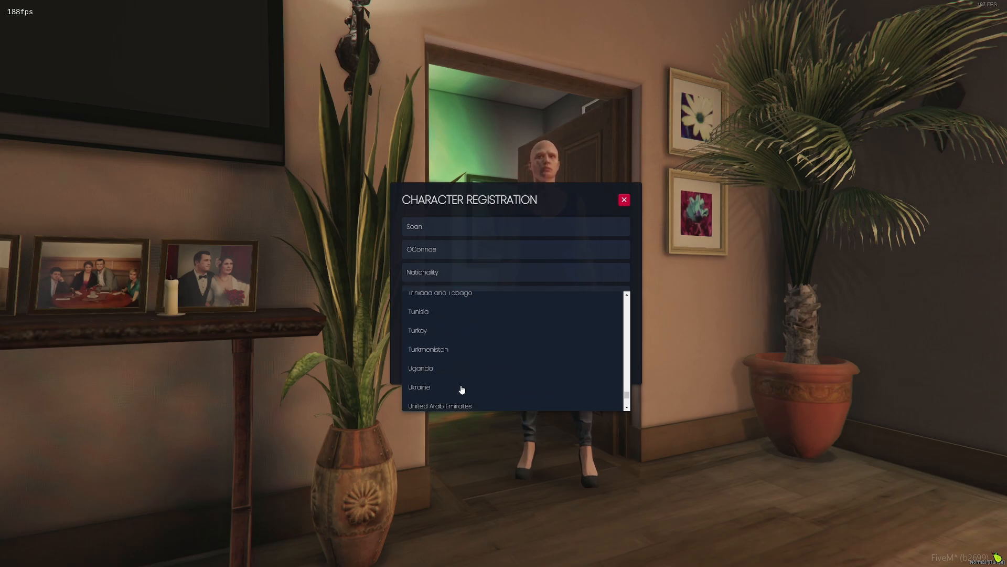
{"action": "left_click", "coordinate": [438, 405]}
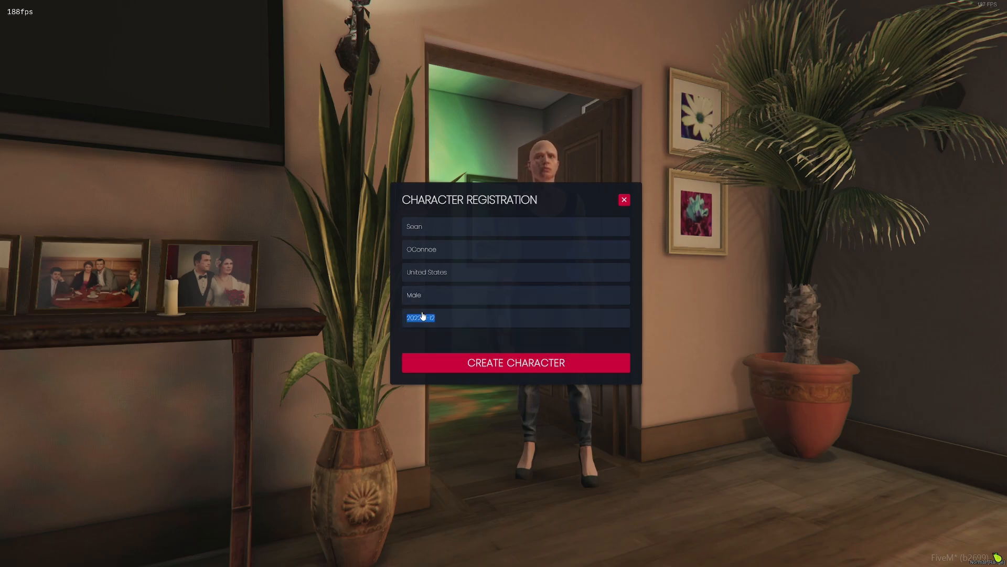
- Set the birth date to June 16, 1996 and create the character
{"action": "left_click", "coordinate": [420, 318]}
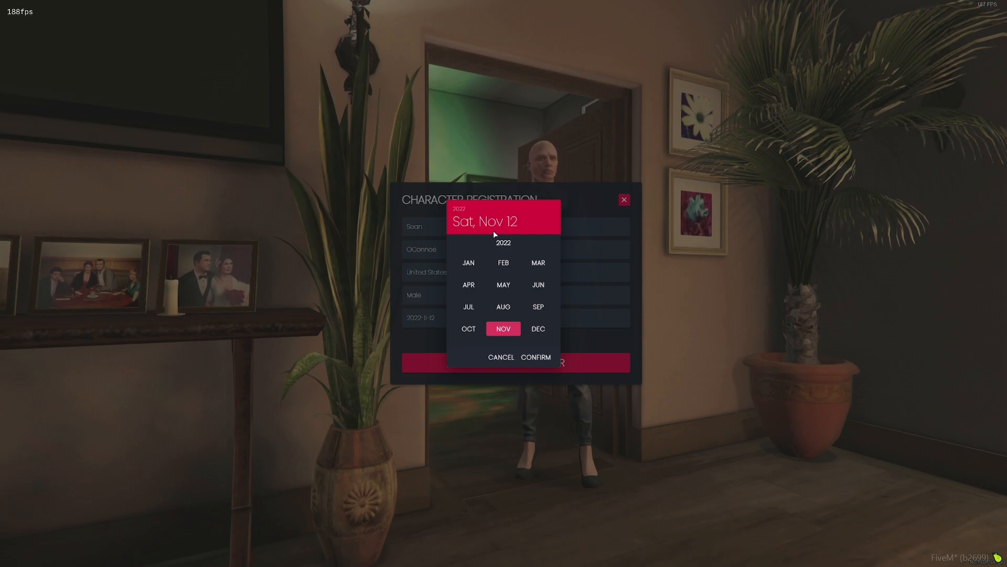
{"action": "left_click", "coordinate": [503, 243]}
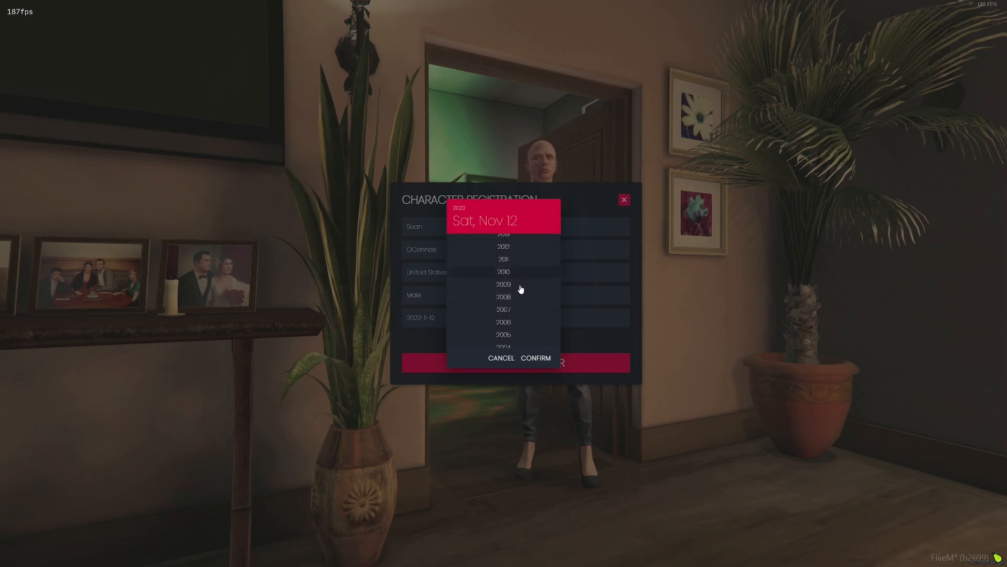
{"action": "scroll", "scroll_direction": "down", "scroll_amount": 3}
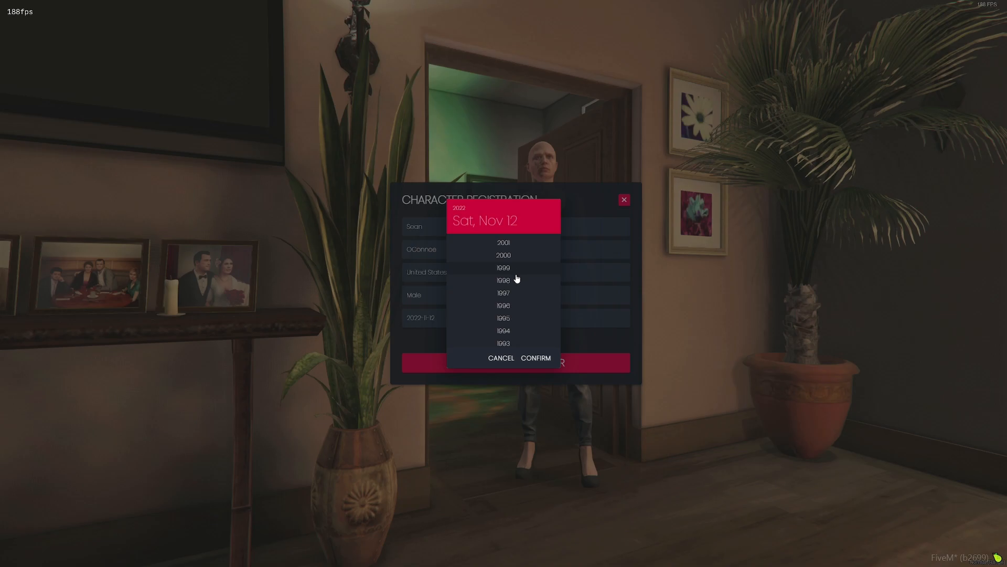
{"action": "left_click", "coordinate": [504, 305]}
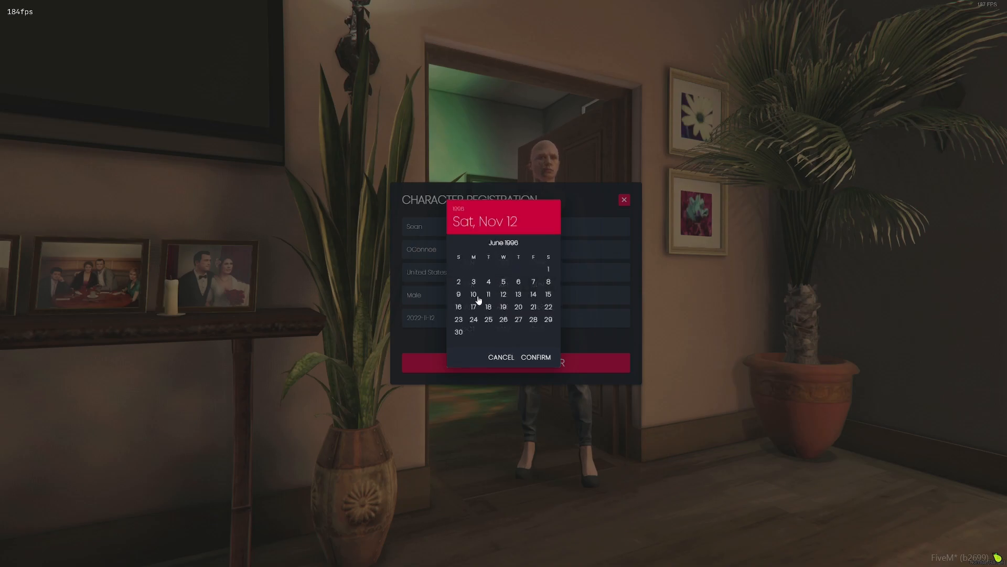
{"action": "left_click", "coordinate": [458, 306]}
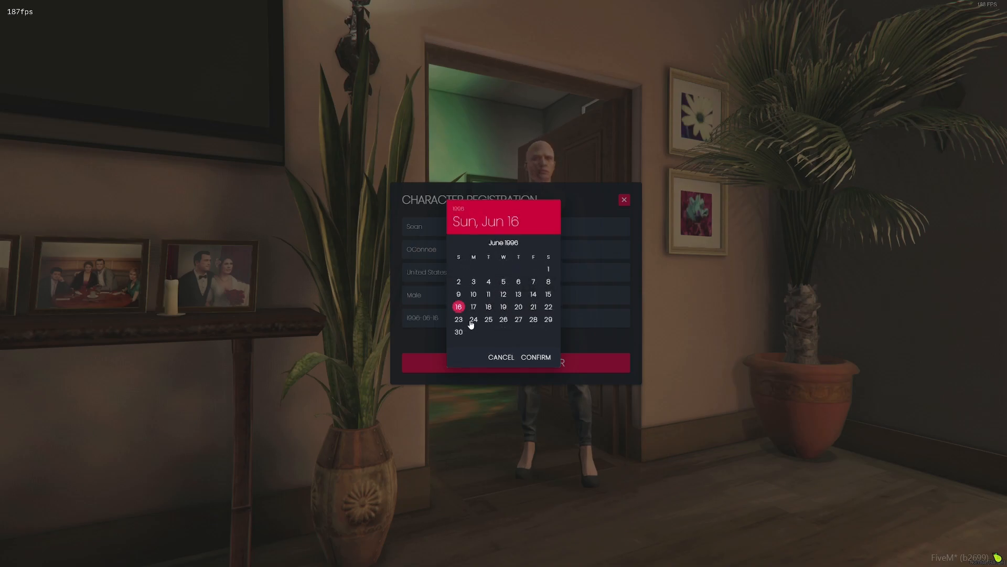
{"action": "left_click", "coordinate": [536, 357]}
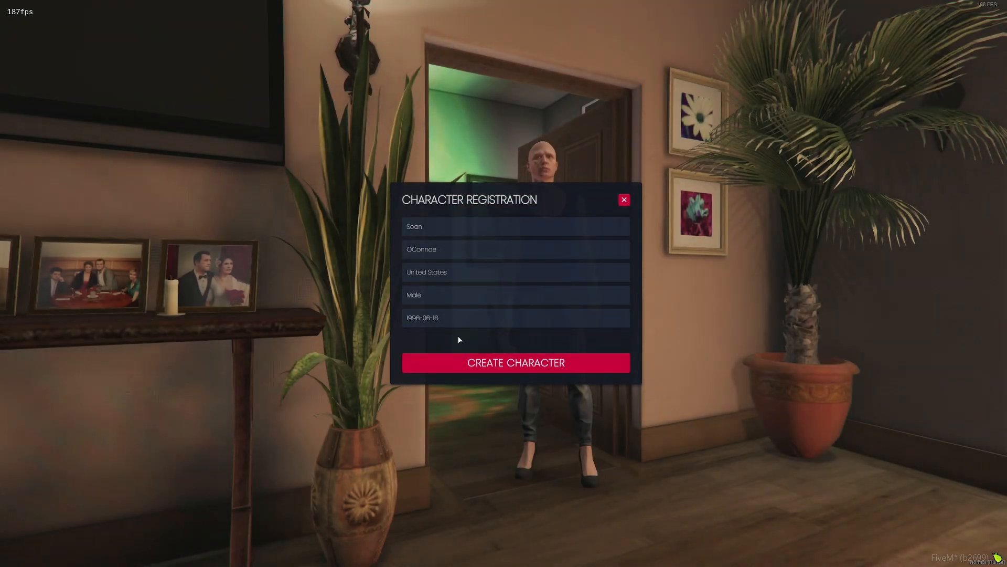
{"action": "left_click", "coordinate": [515, 363]}
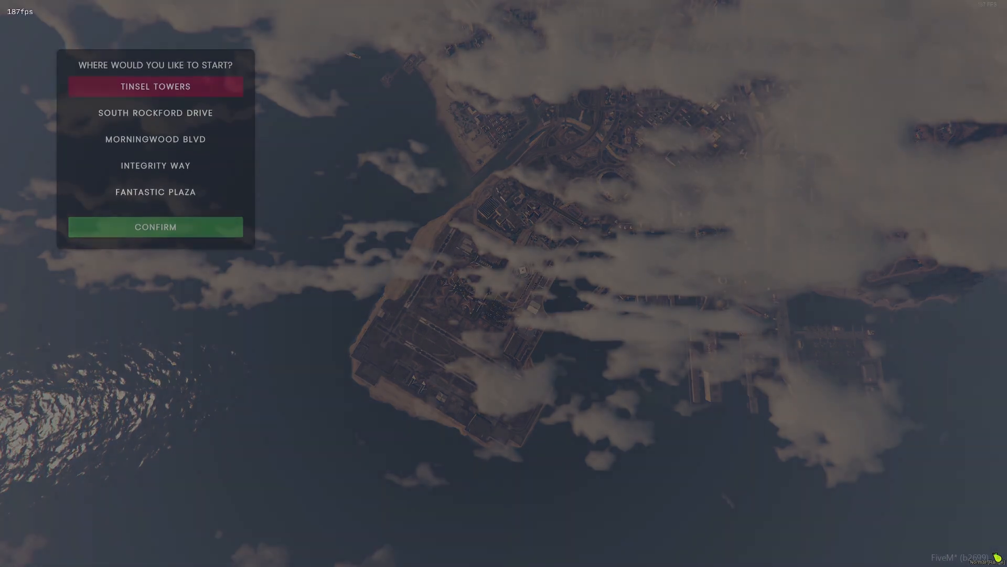
- Spawn at Tinsel Towers and confirm the suited IG_BANKMAN player model
{"action": "left_click", "coordinate": [155, 227]}
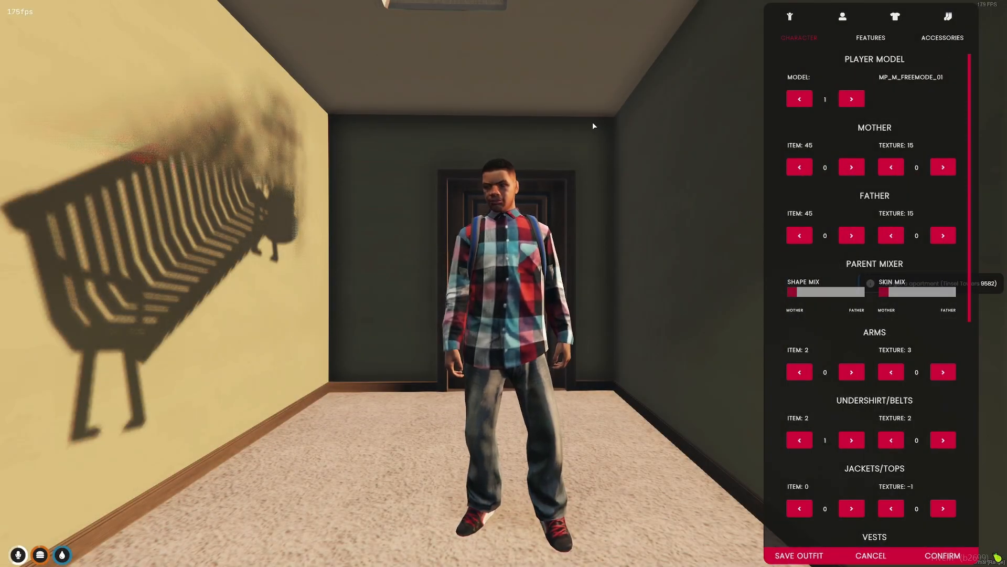
{"action": "left_click", "coordinate": [799, 98]}
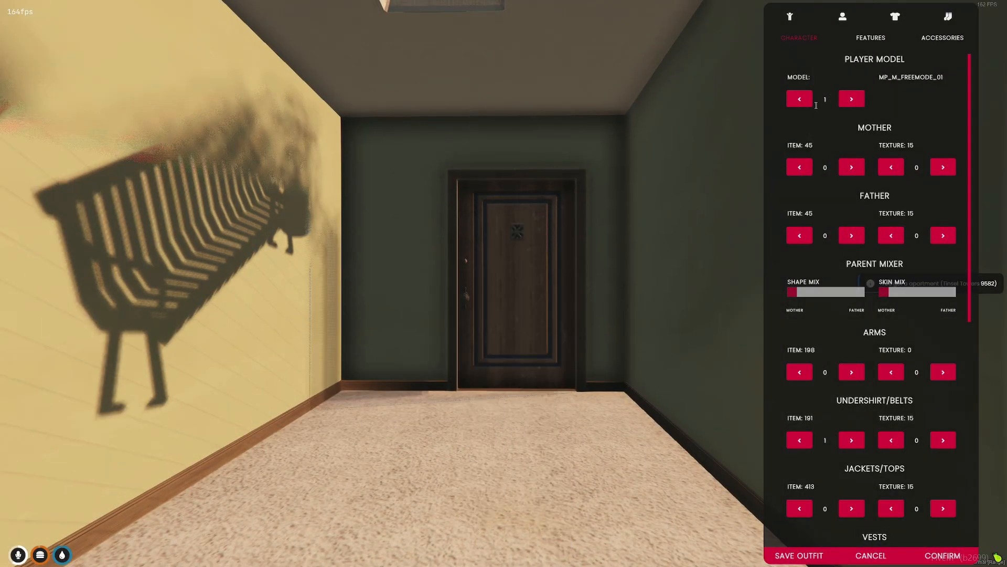
{"action": "left_click", "coordinate": [851, 98]}
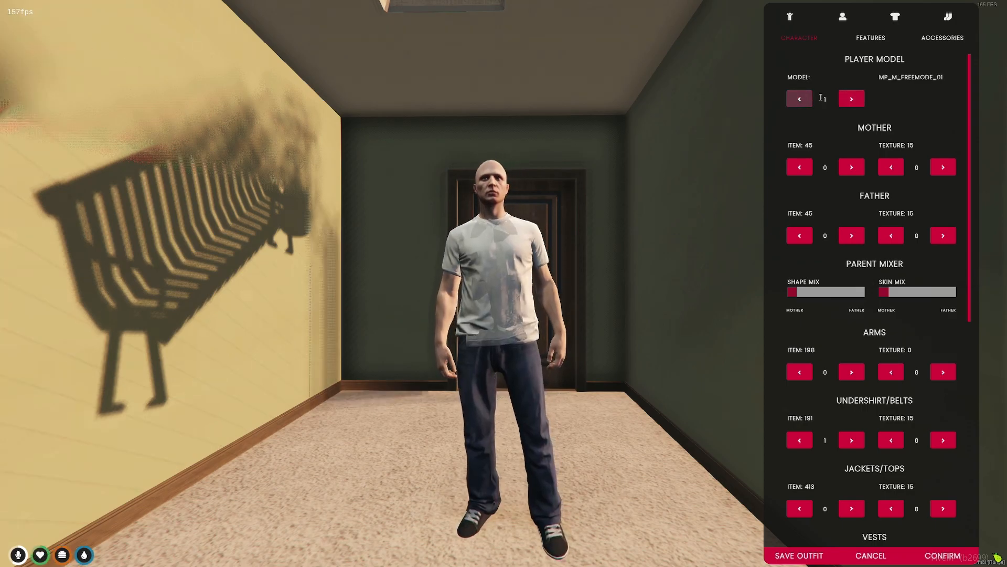
{"action": "left_click", "coordinate": [851, 98]}
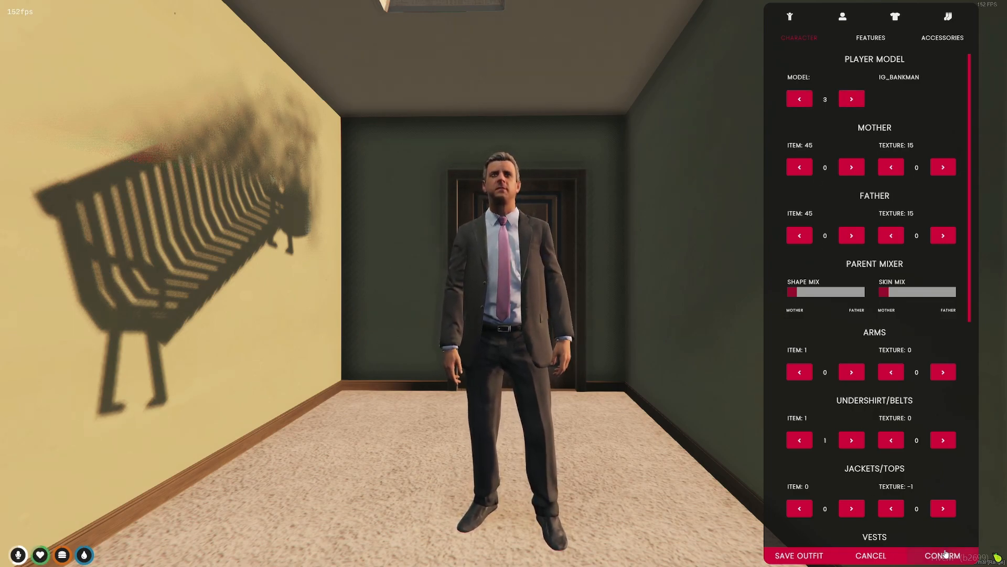
{"action": "left_click", "coordinate": [943, 555]}
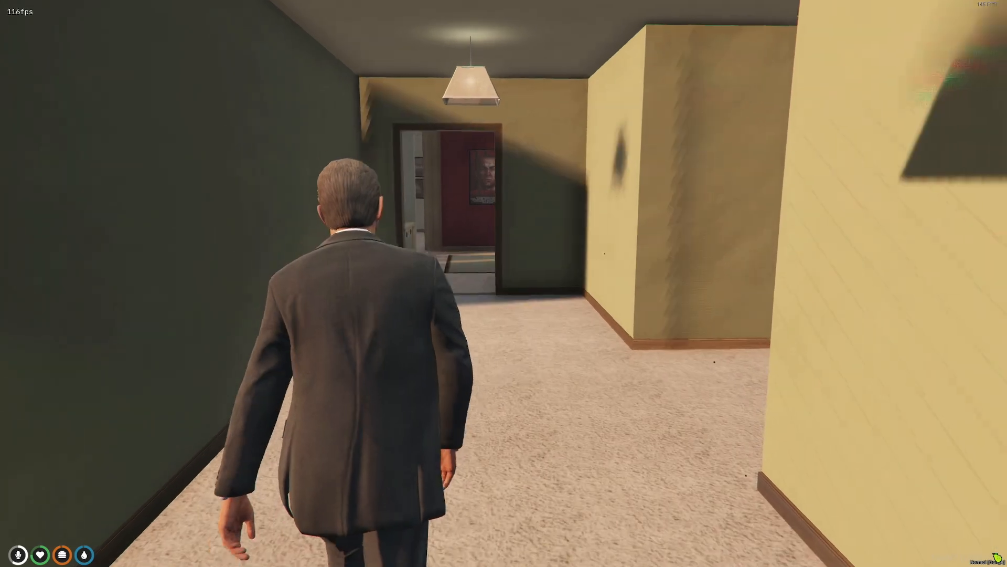
{"action": "mouse_move", "coordinate": [504, 284]}
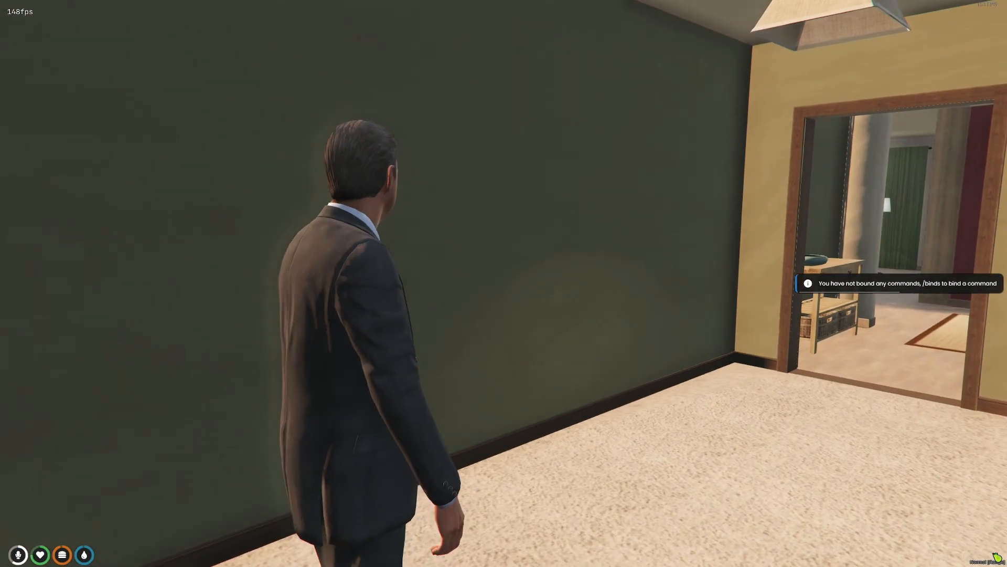
- Check the inventory holding license, phone and ID card while walking into the apartment
{"action": "key", "text": "w"}
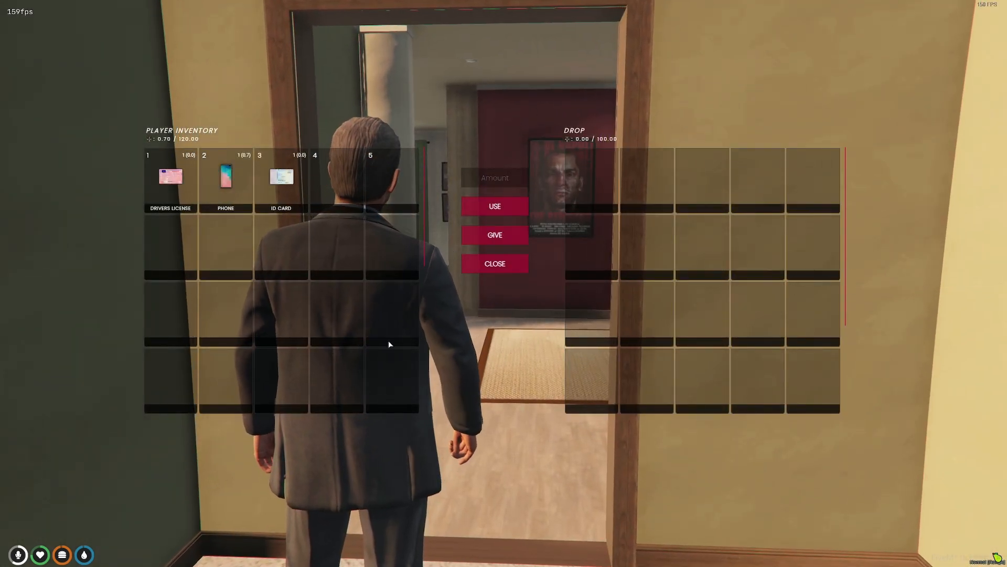
{"action": "left_click", "coordinate": [494, 264]}
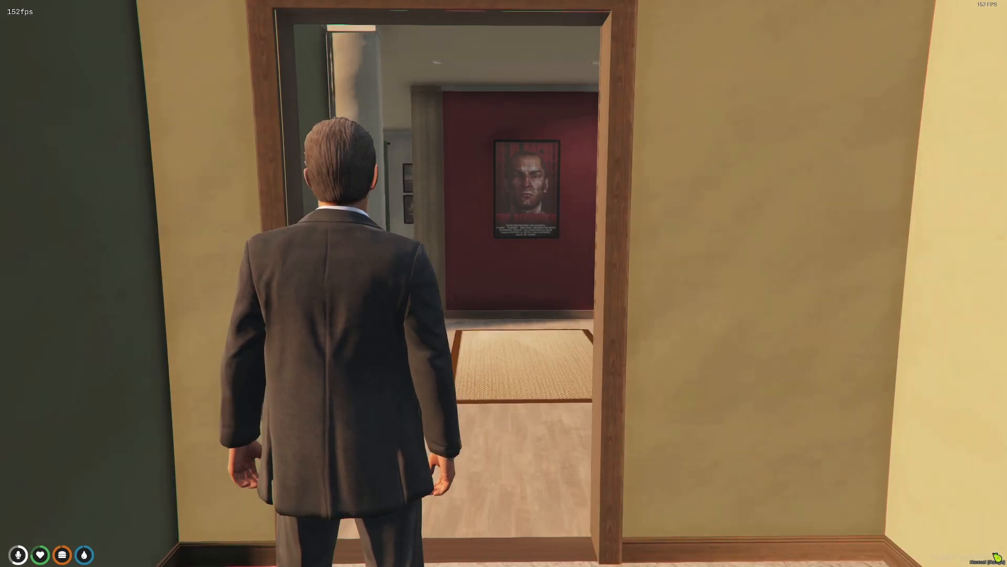
{"action": "key", "text": "w"}
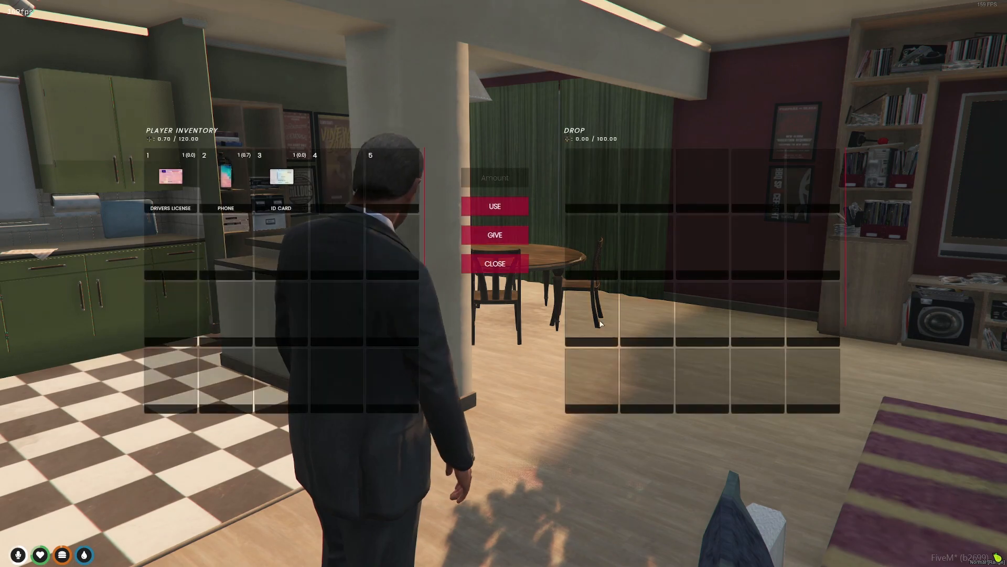
{"action": "left_click", "coordinate": [495, 263]}
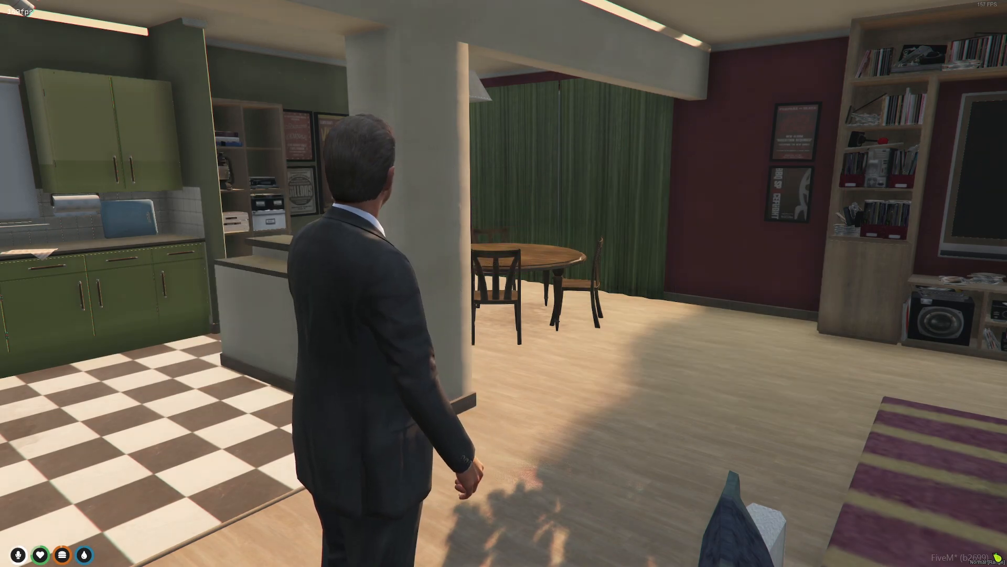